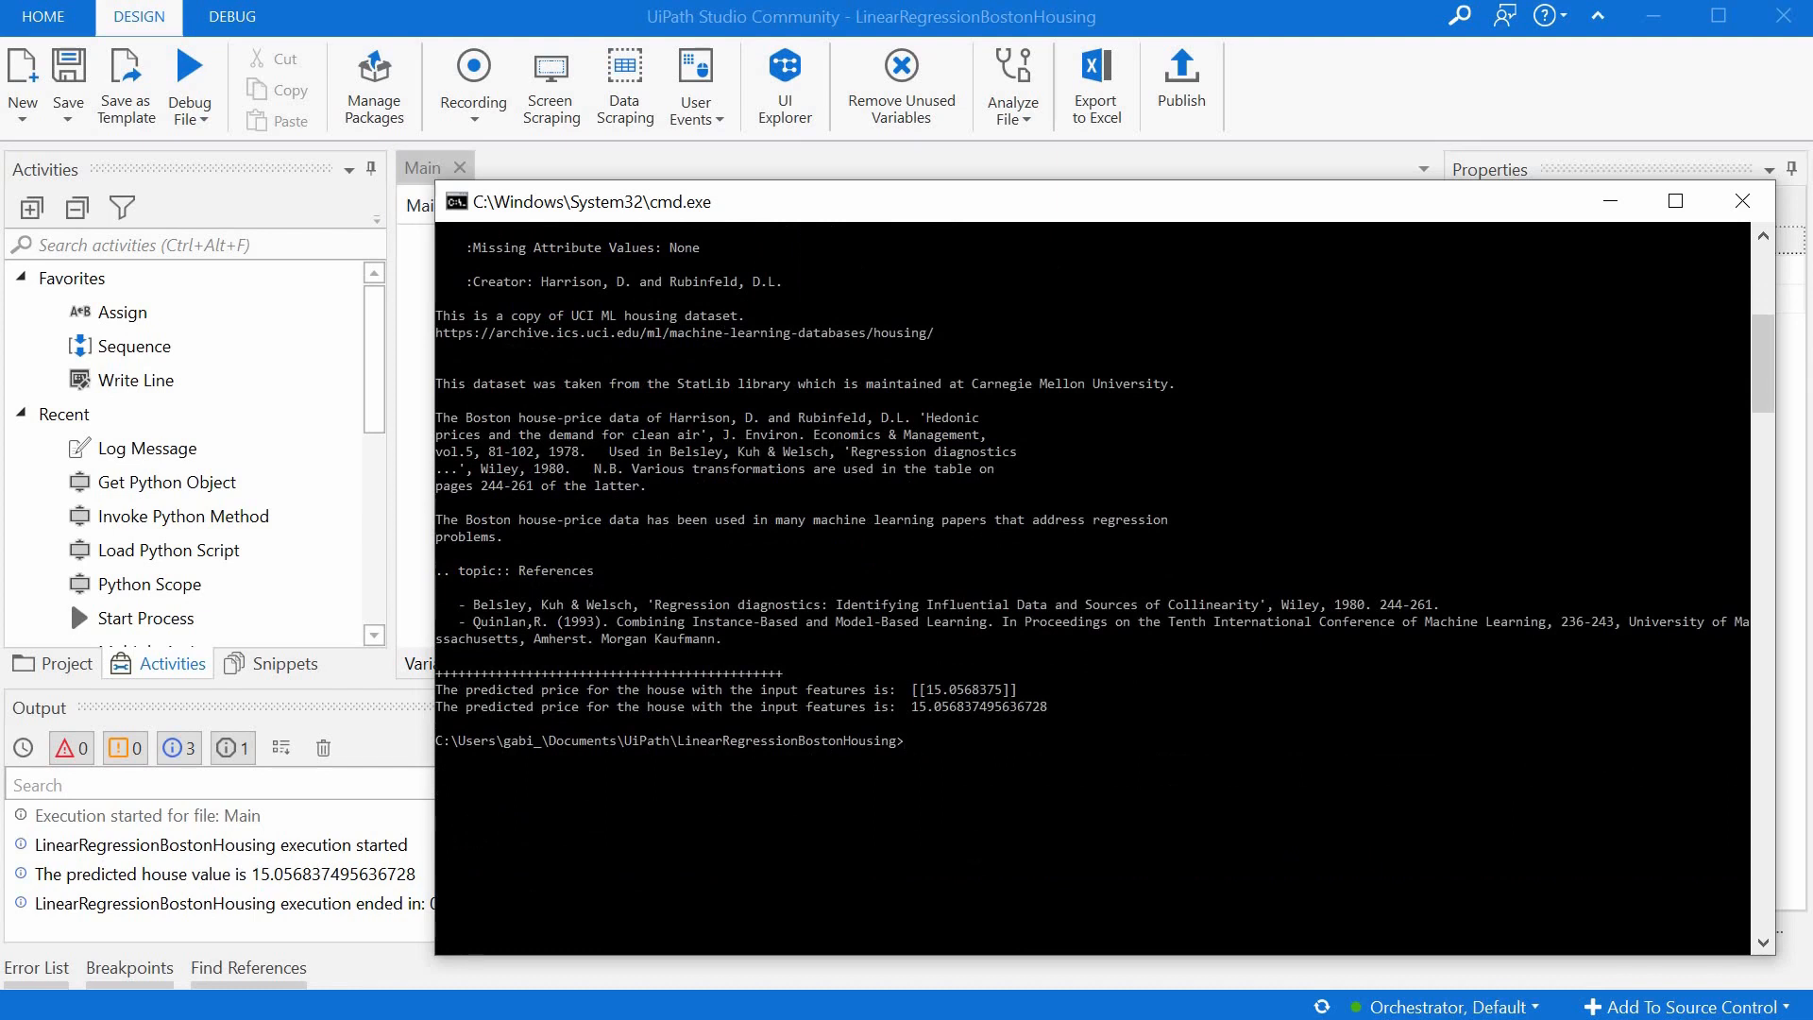
# - Build linear_regression_boston_house_prices.py into a one-file executable with pyinstaller -F
pyautogui.write('pyinstaller -F')
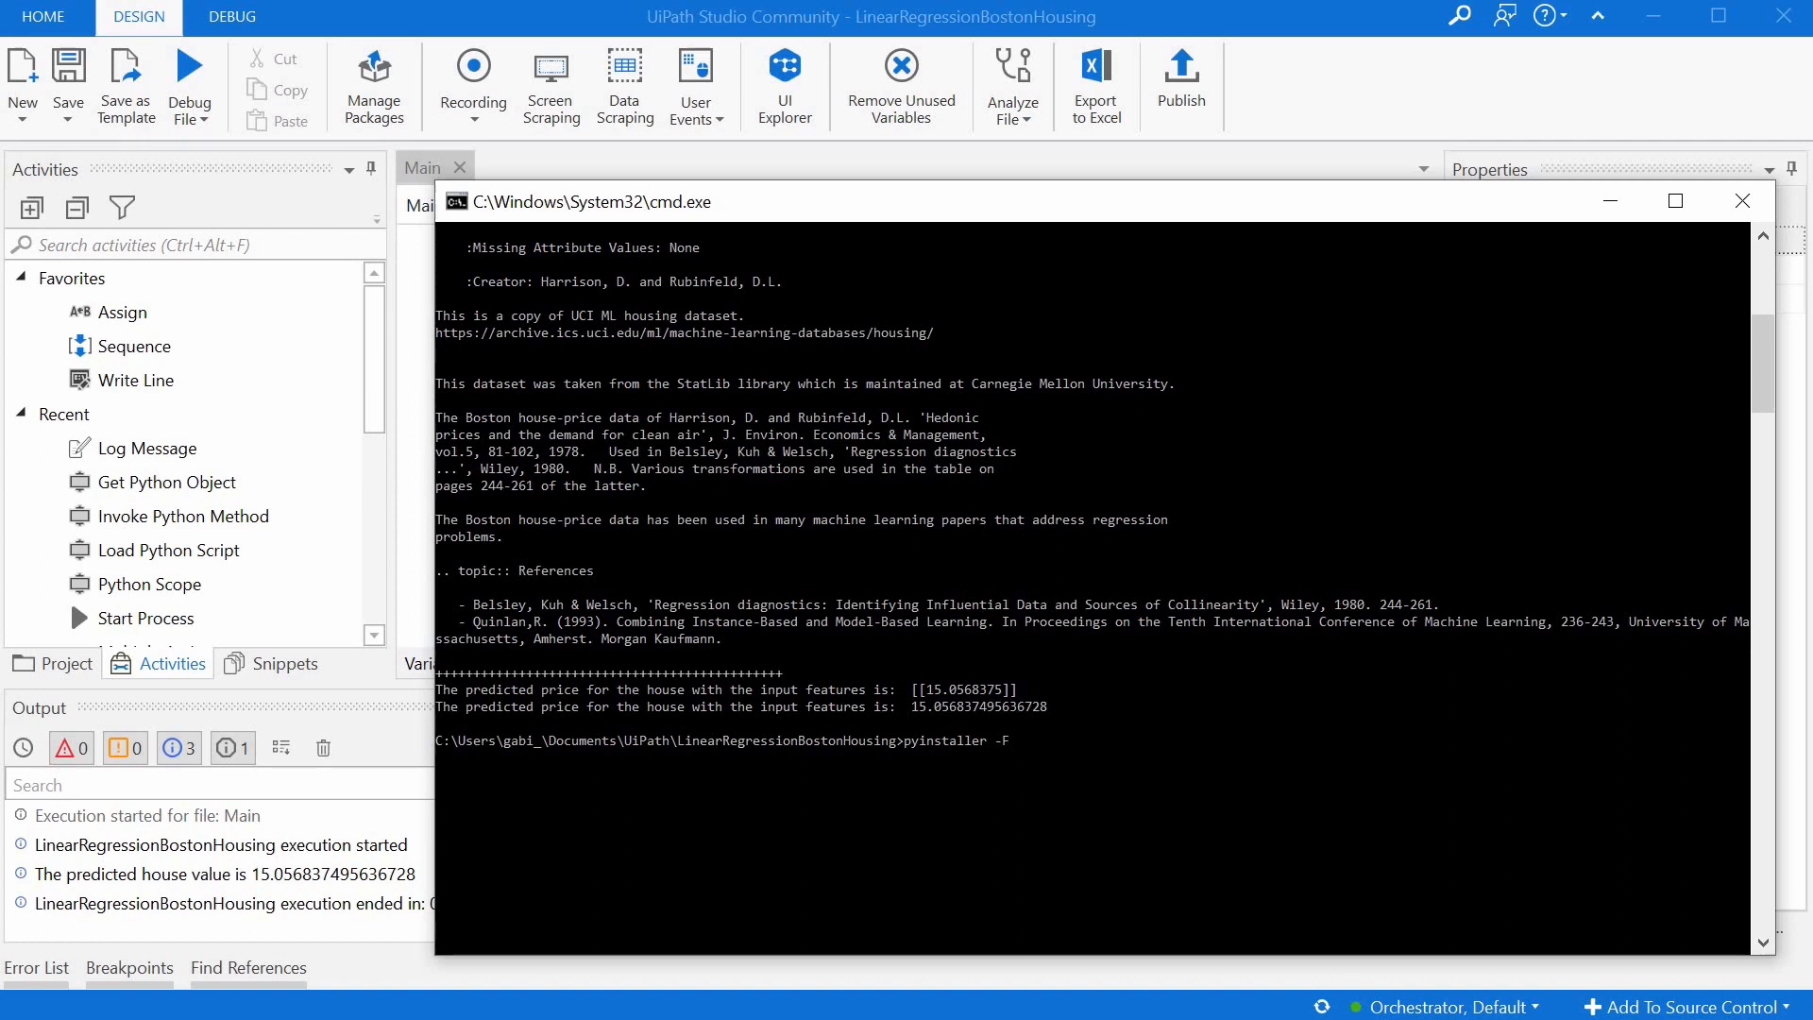
pyautogui.write('linear_regression_boston_house_prices.py')
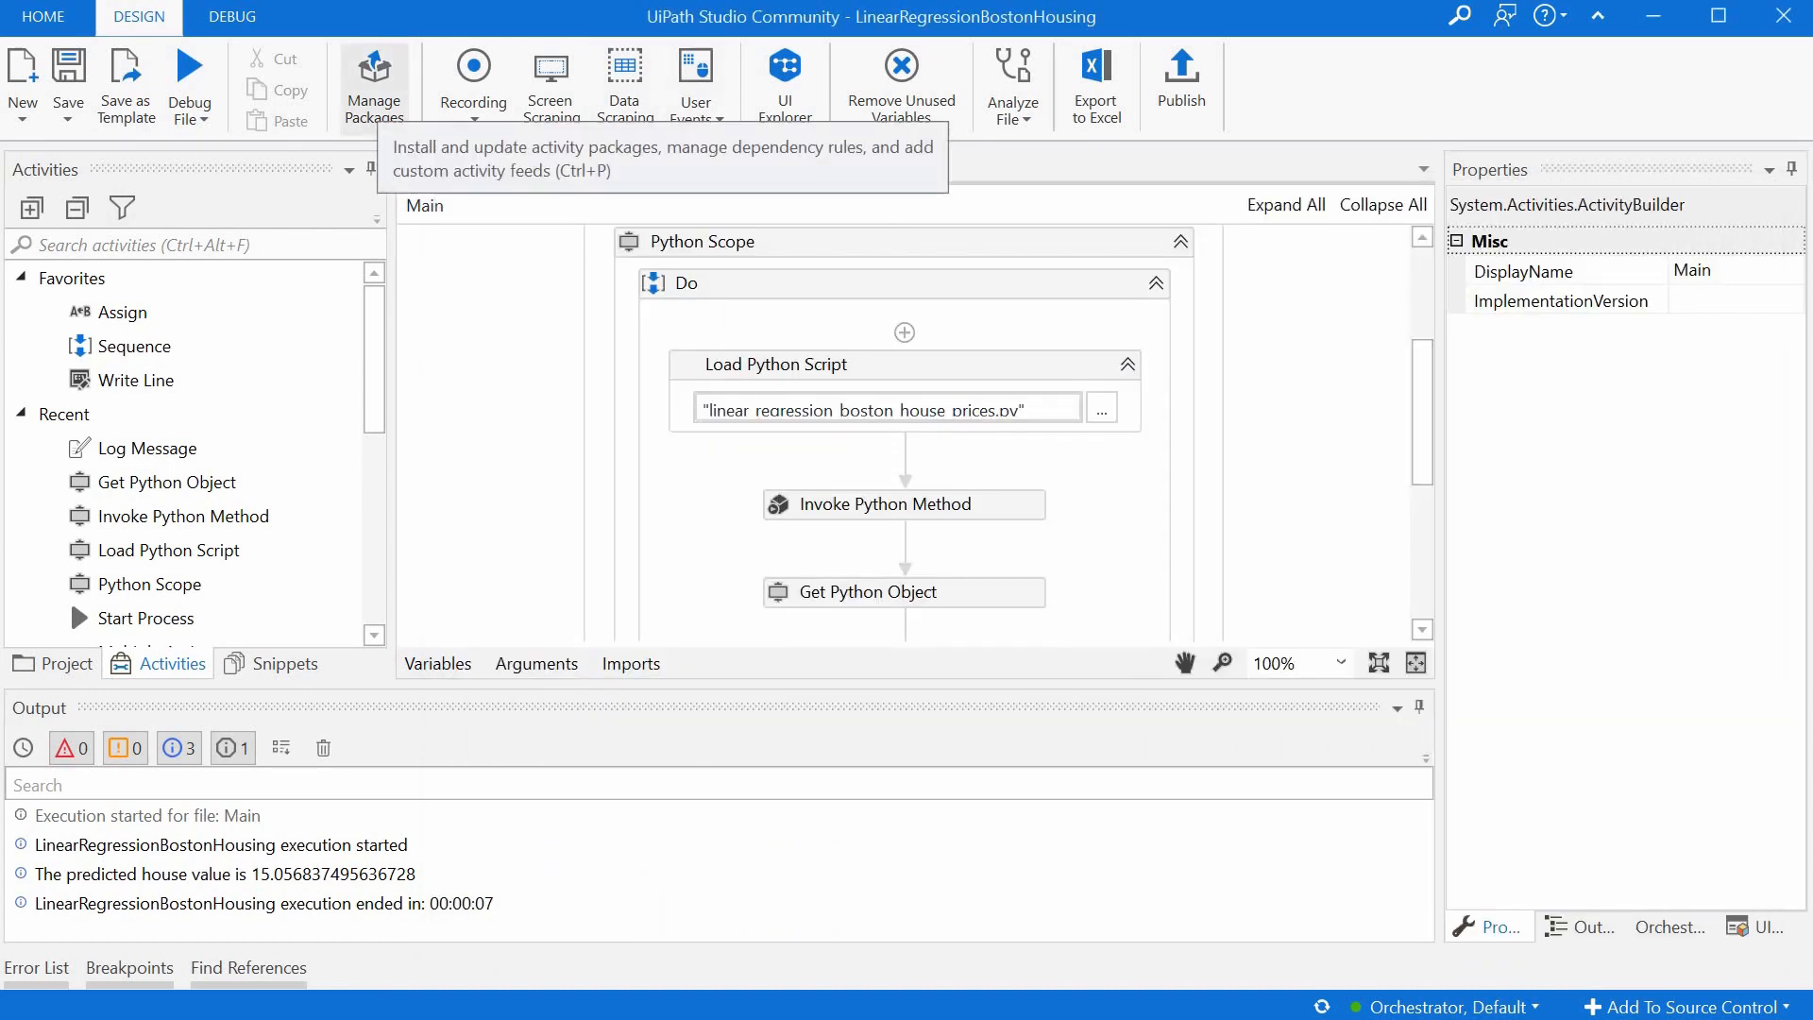
# - View the UiPath.Python.Activities pack under the project's dependencies in Manage Packages
pyautogui.click(374, 82)
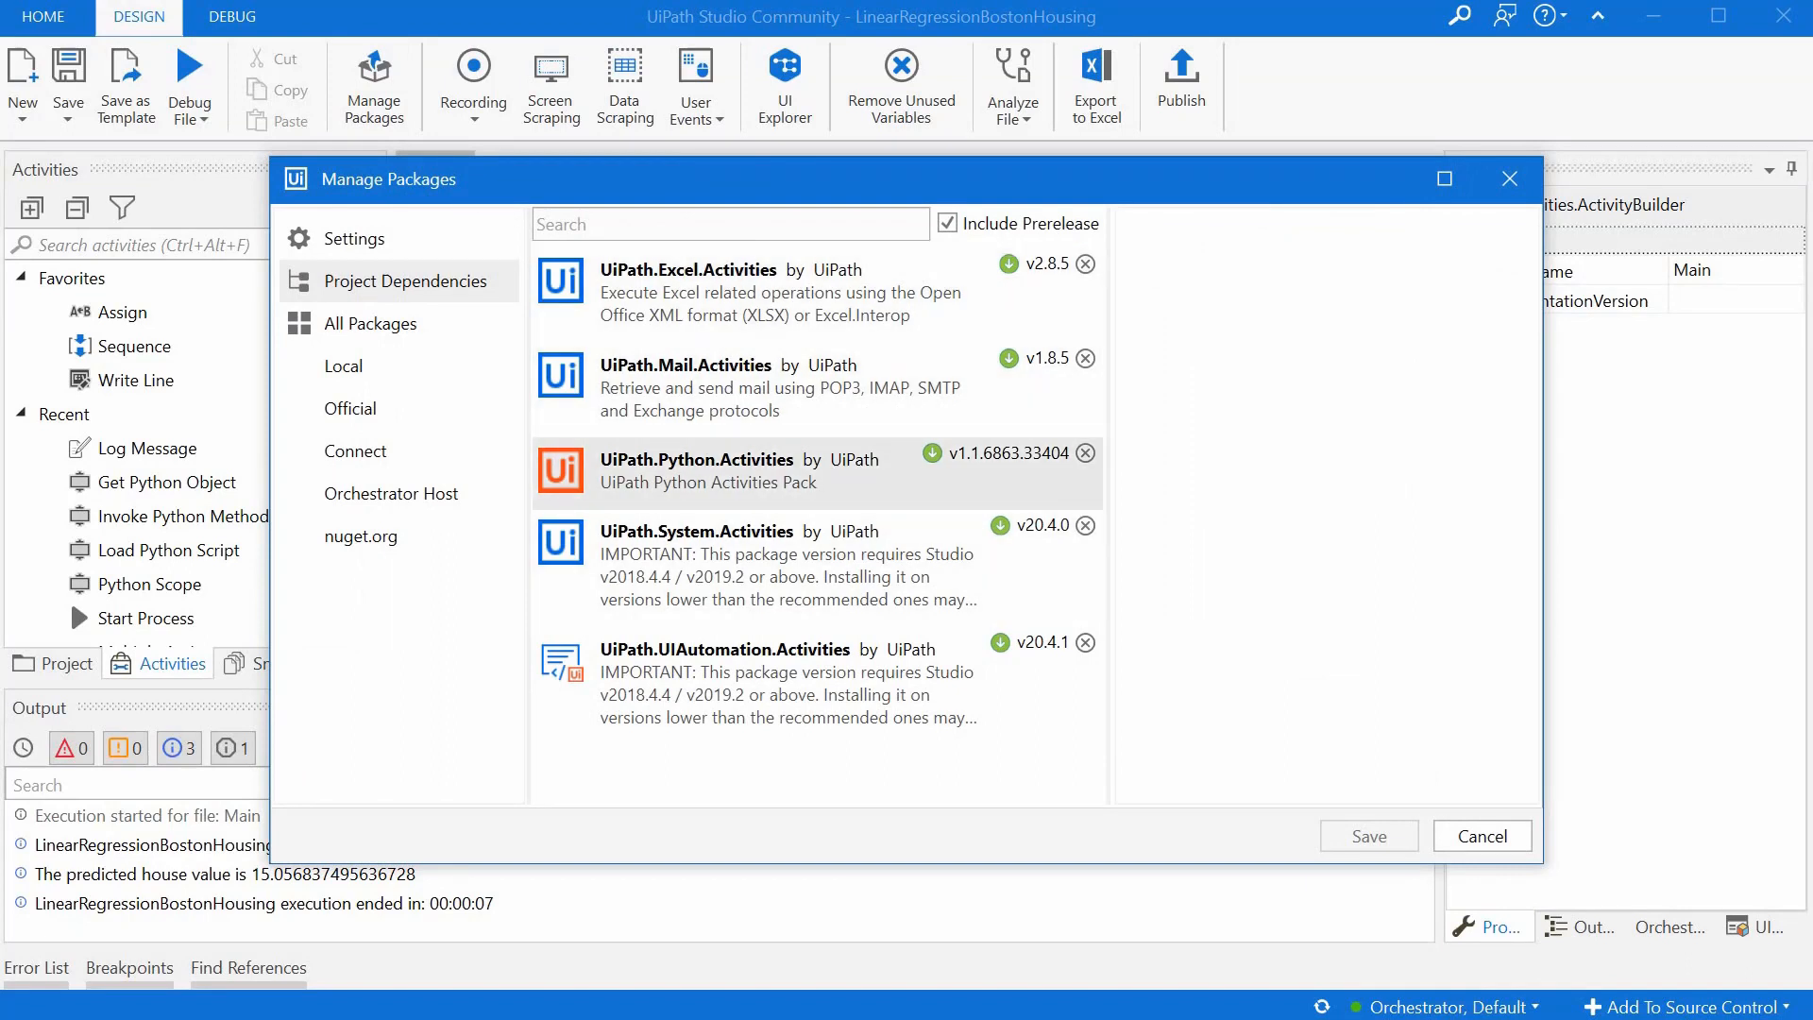
pyautogui.click(694, 468)
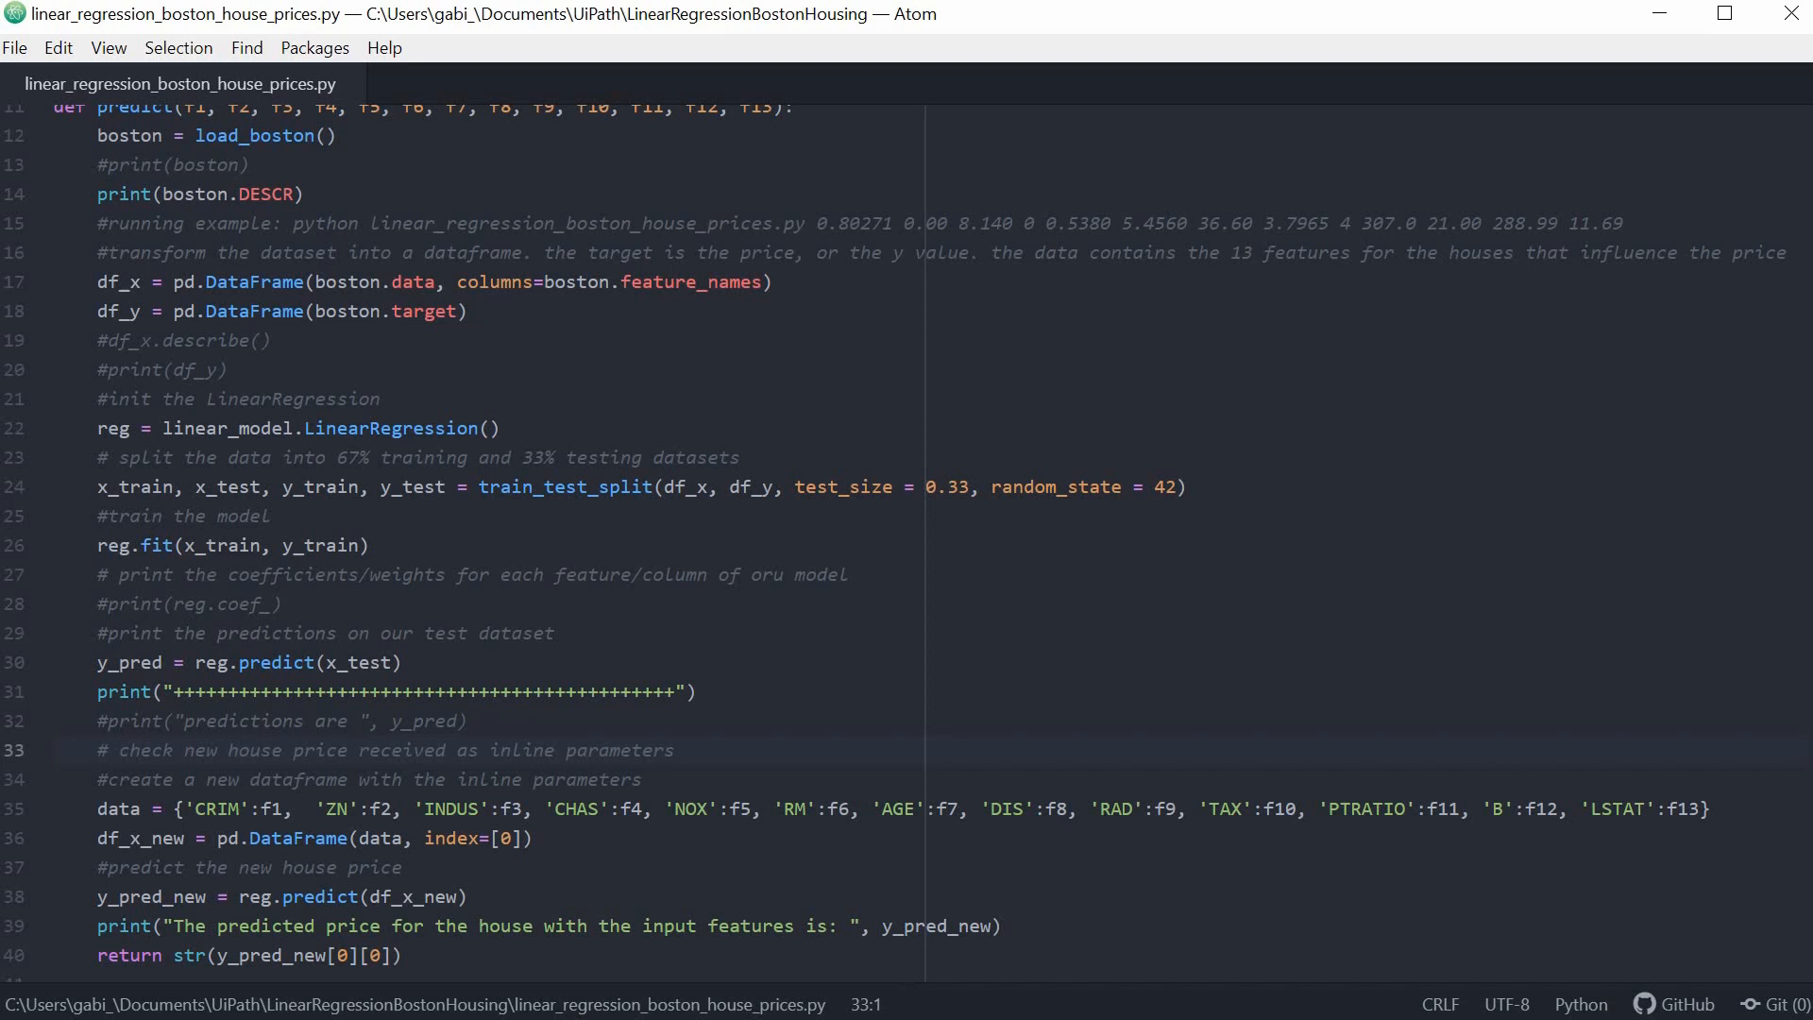
pyautogui.click(56, 749)
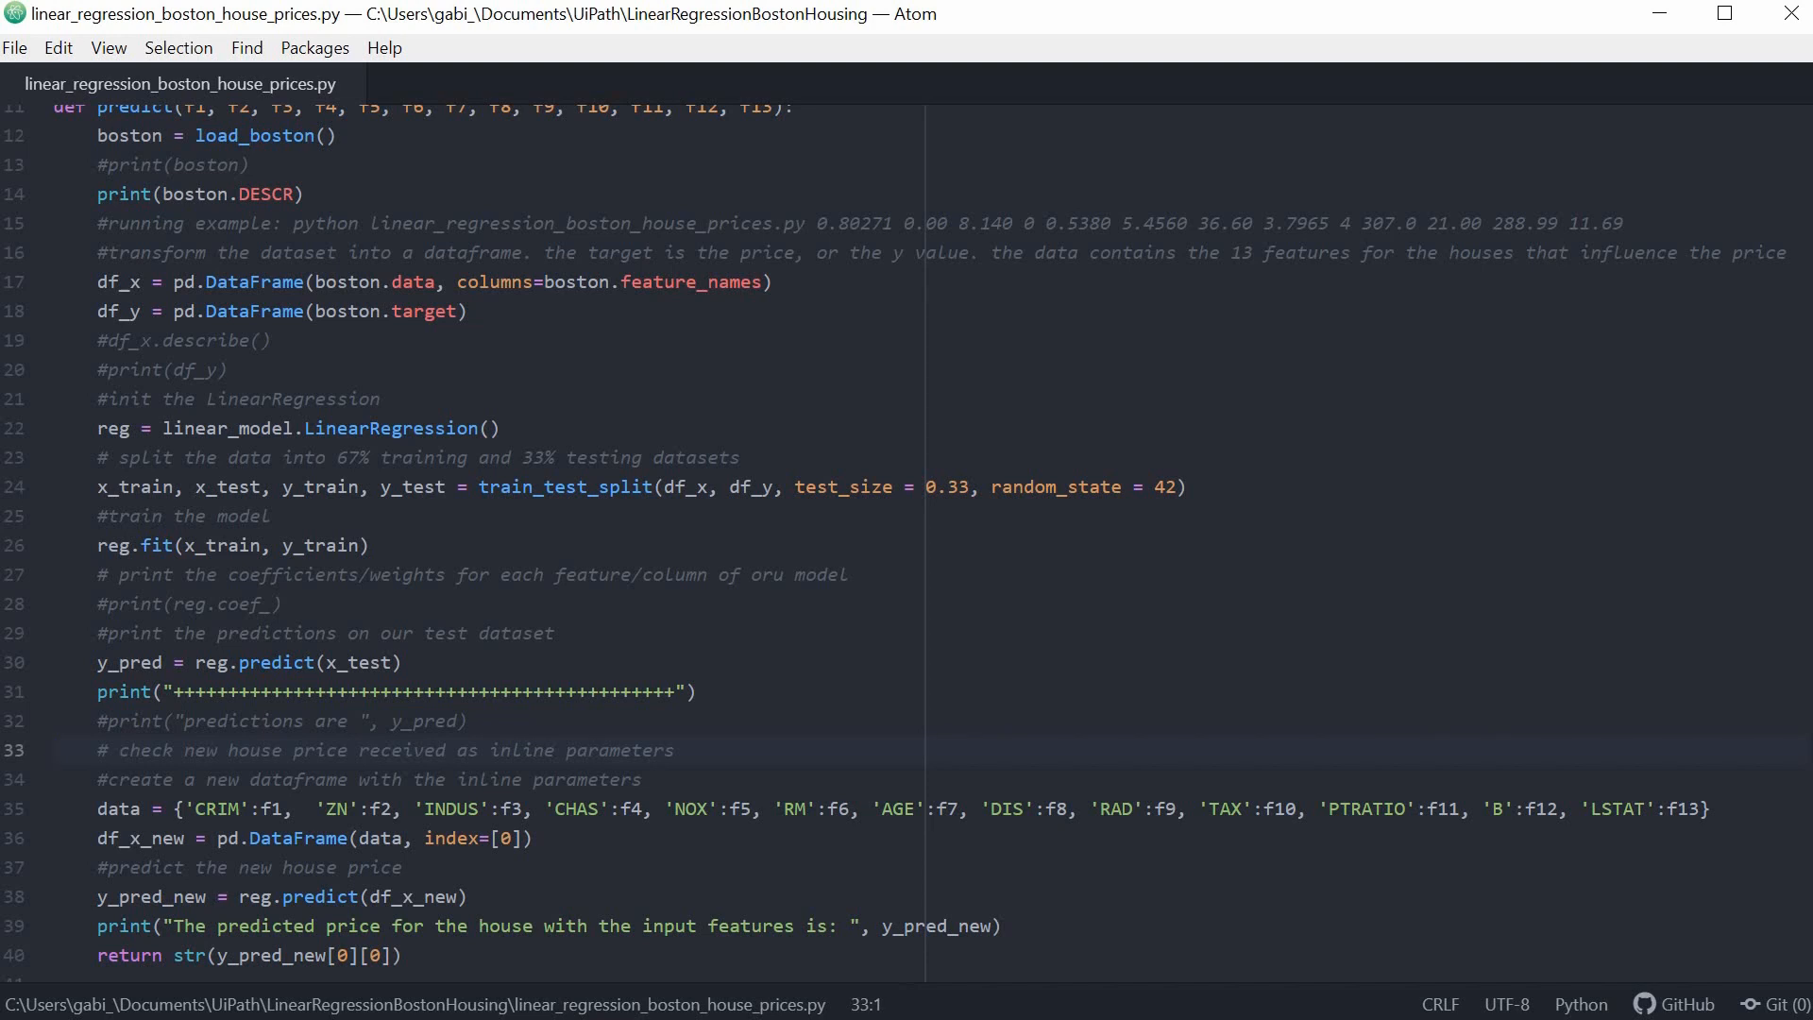
pyautogui.click(56, 749)
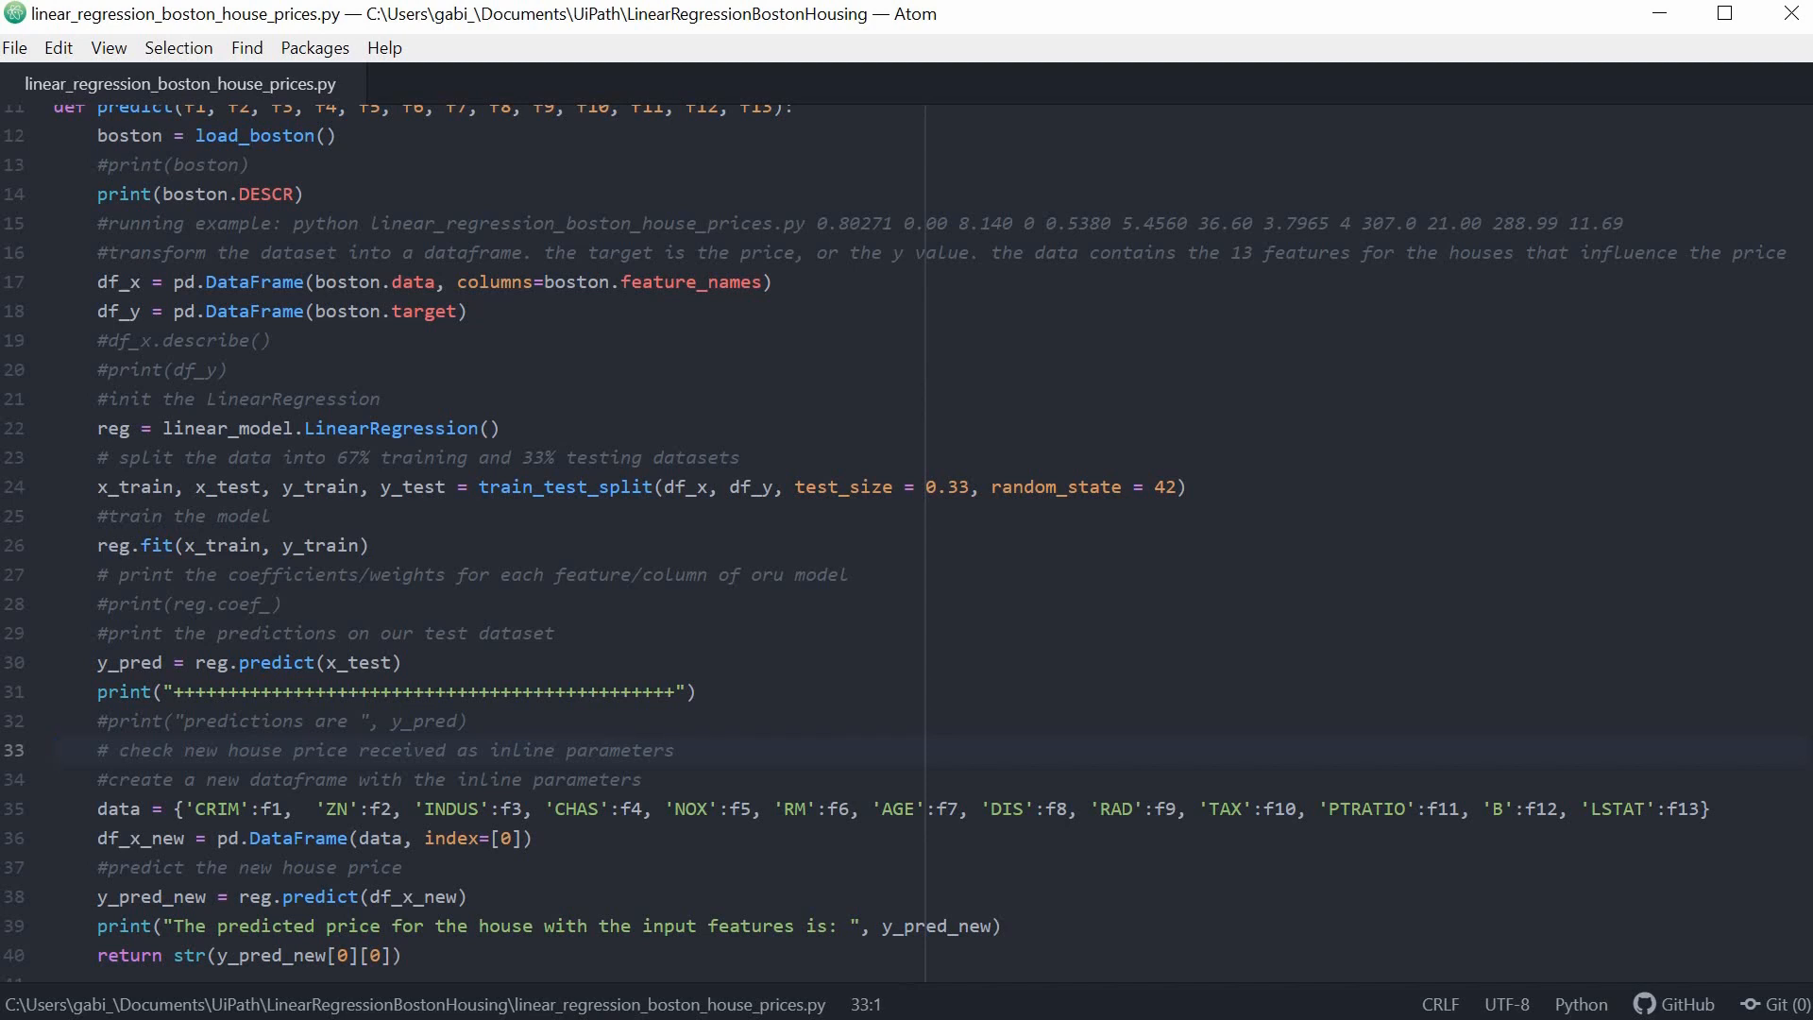
pyautogui.click(53, 748)
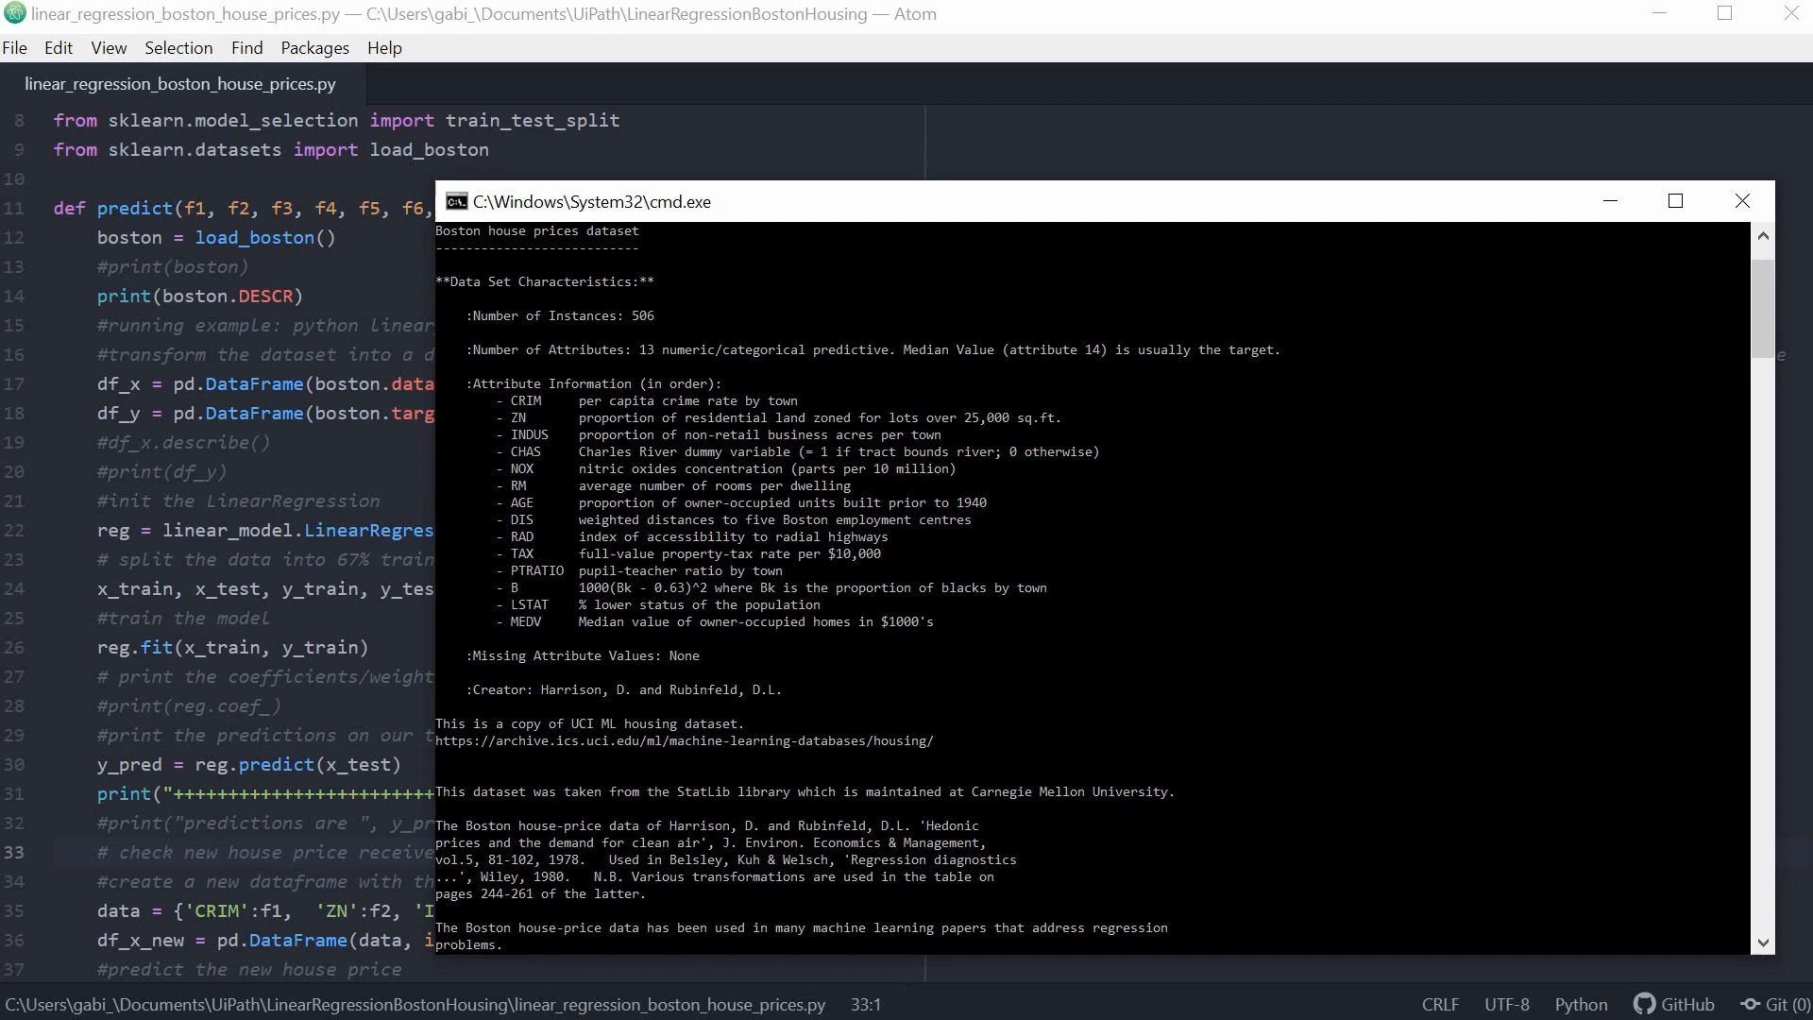
pyautogui.click(1743, 200)
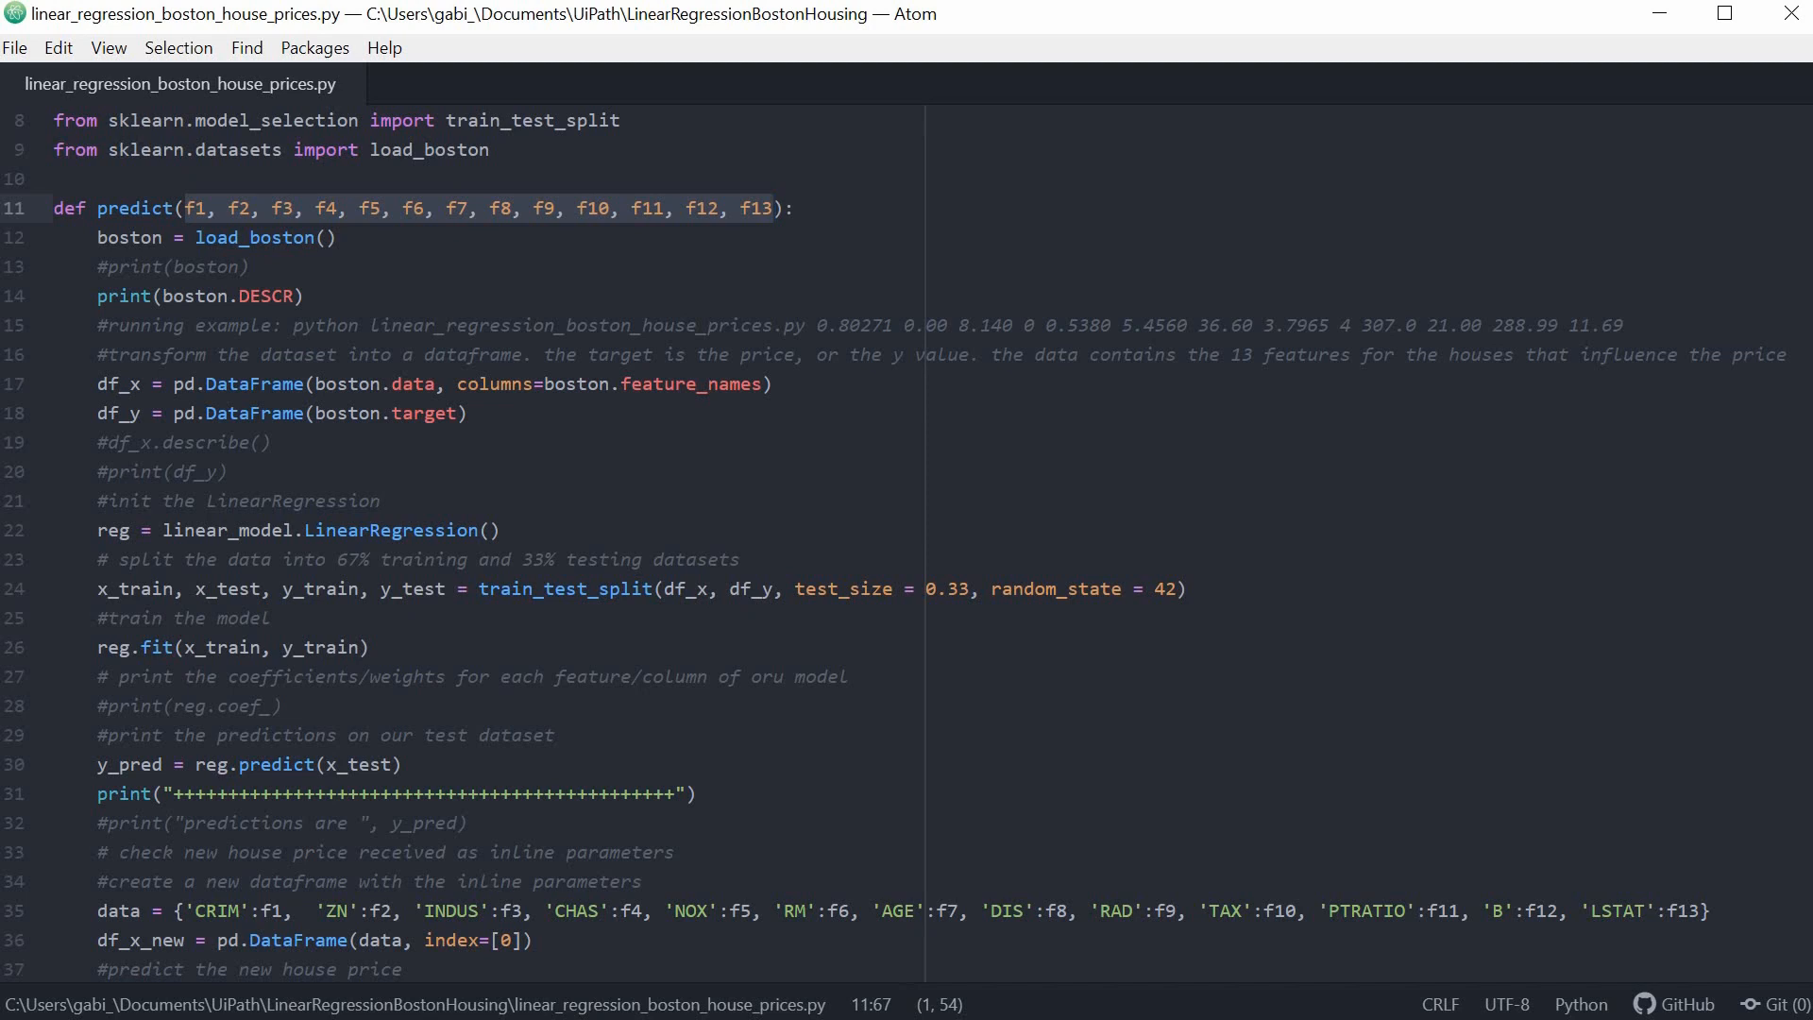
# - Scroll through the regression script and select the predict function name
pyautogui.scroll(-3)
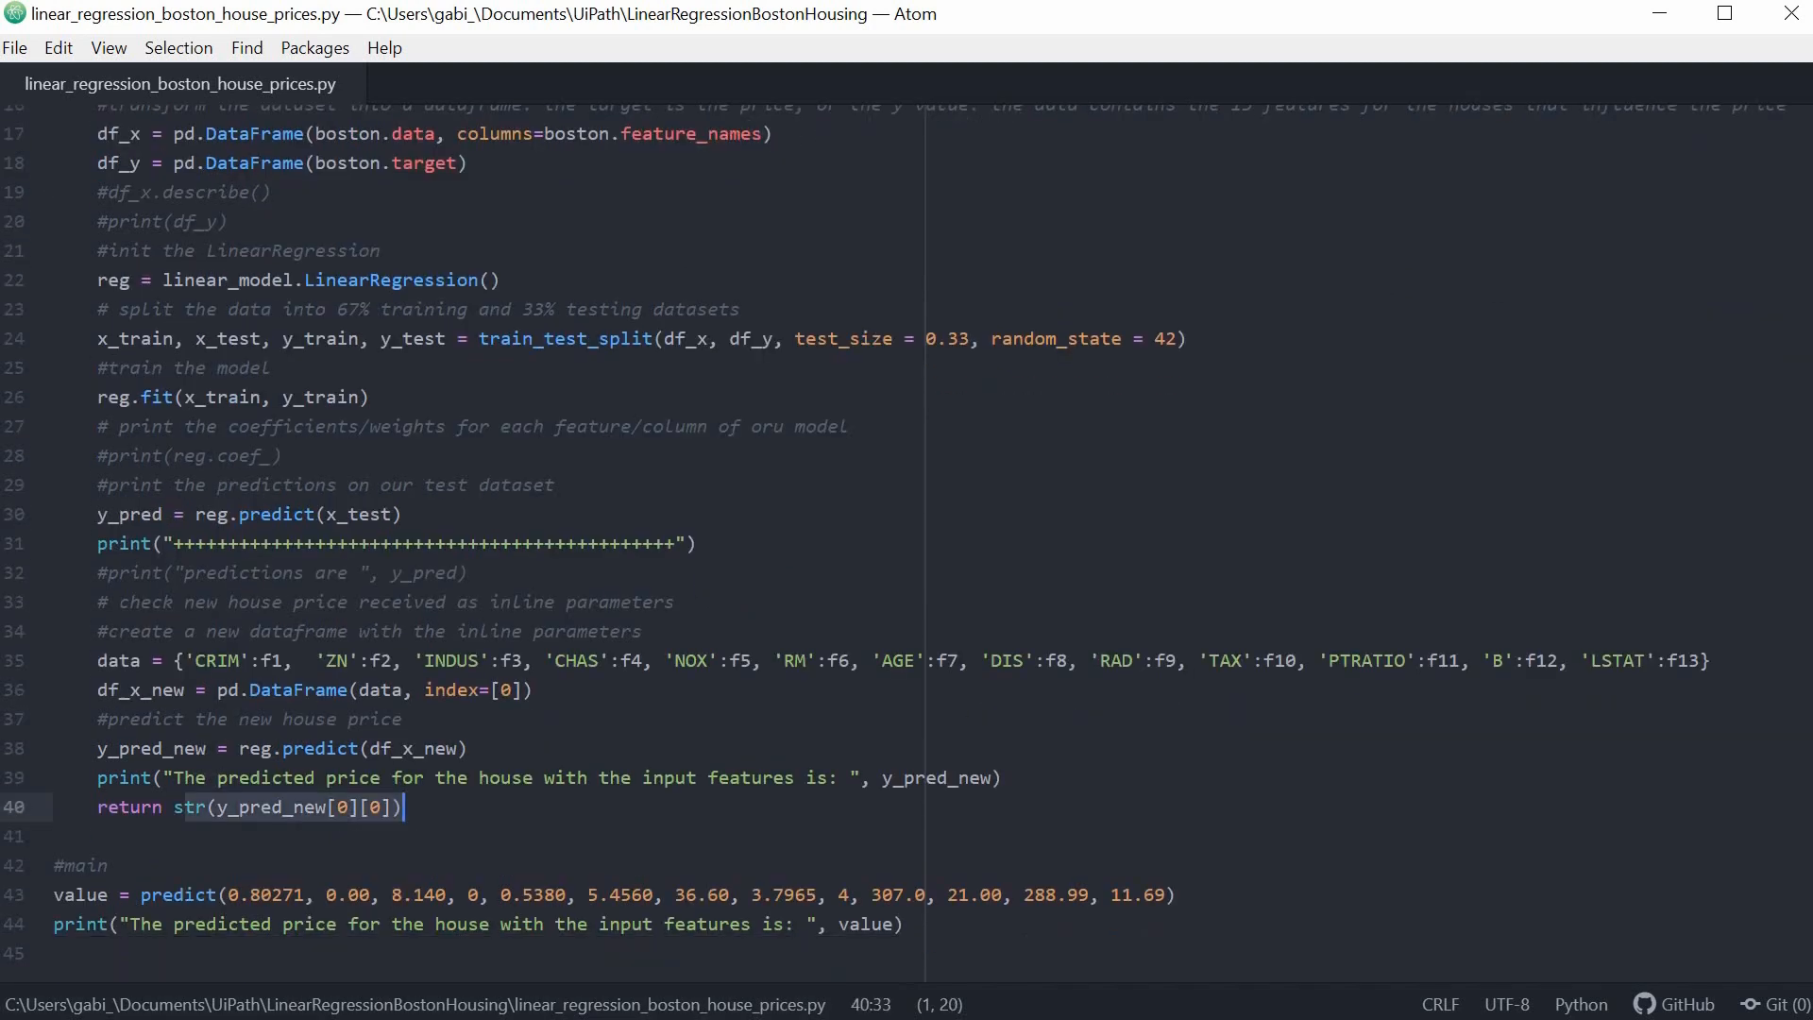
pyautogui.moveTo(29, 449)
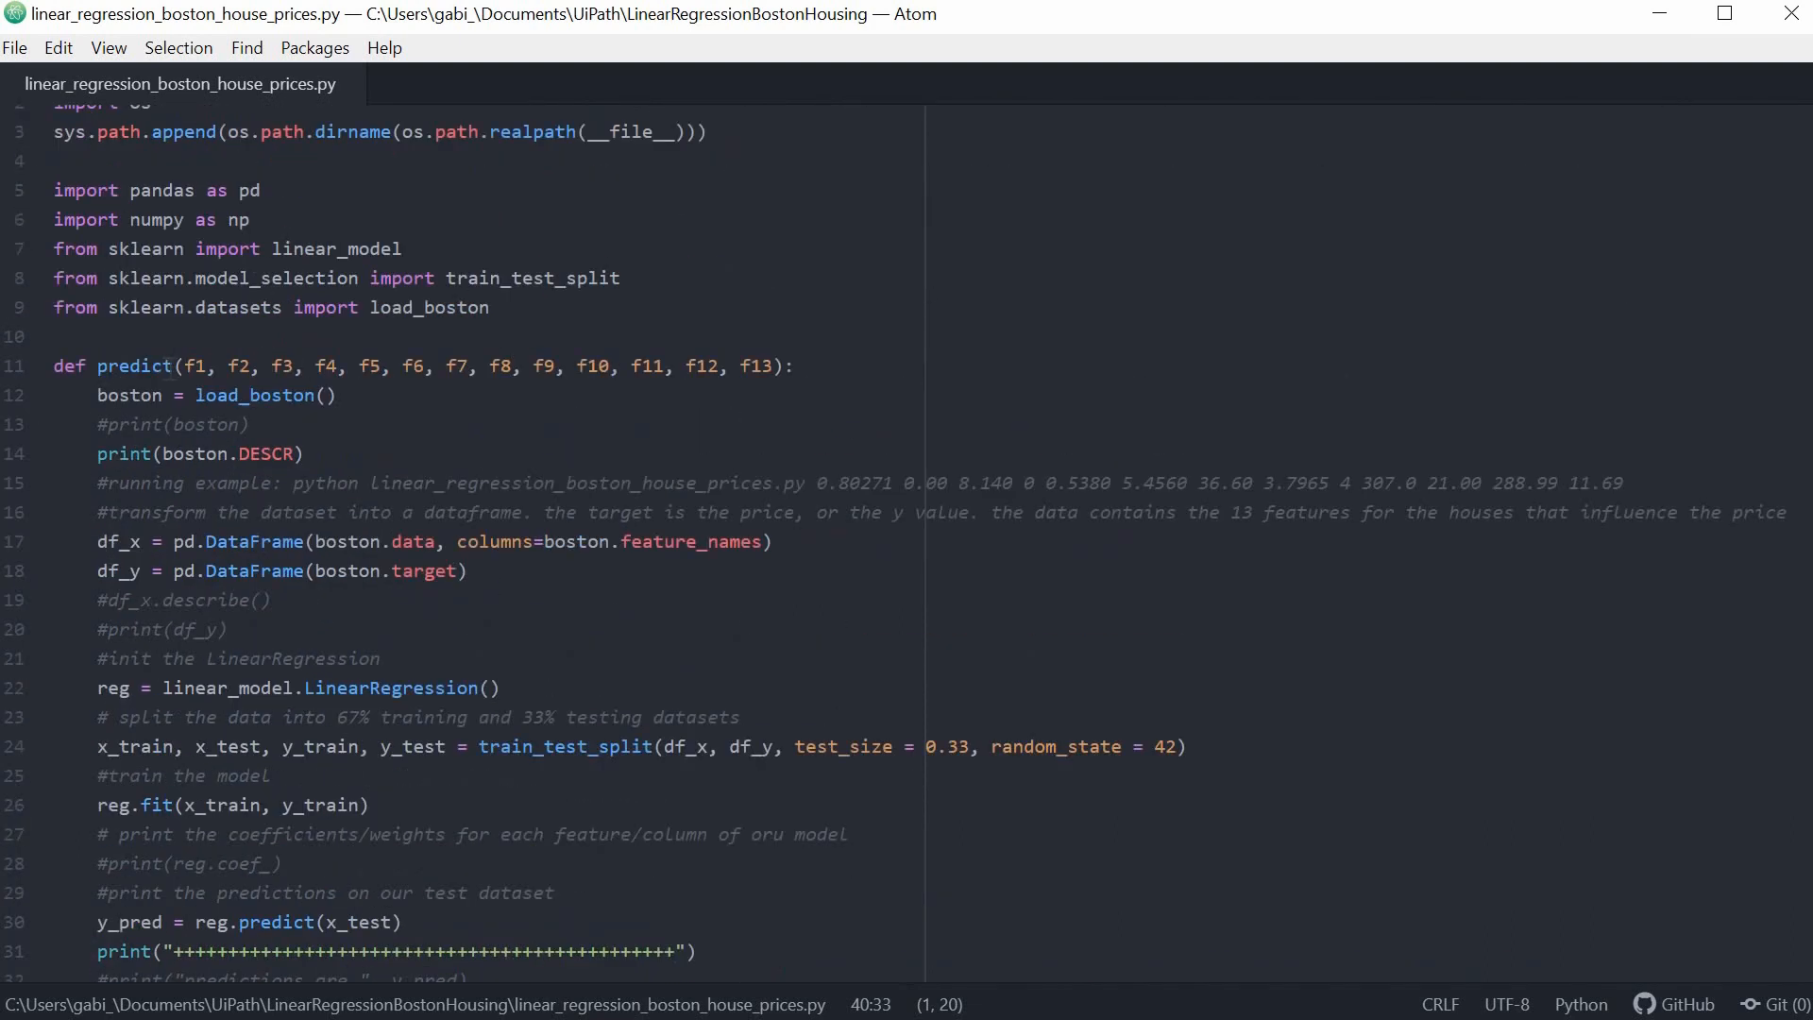
pyautogui.doubleClick(135, 366)
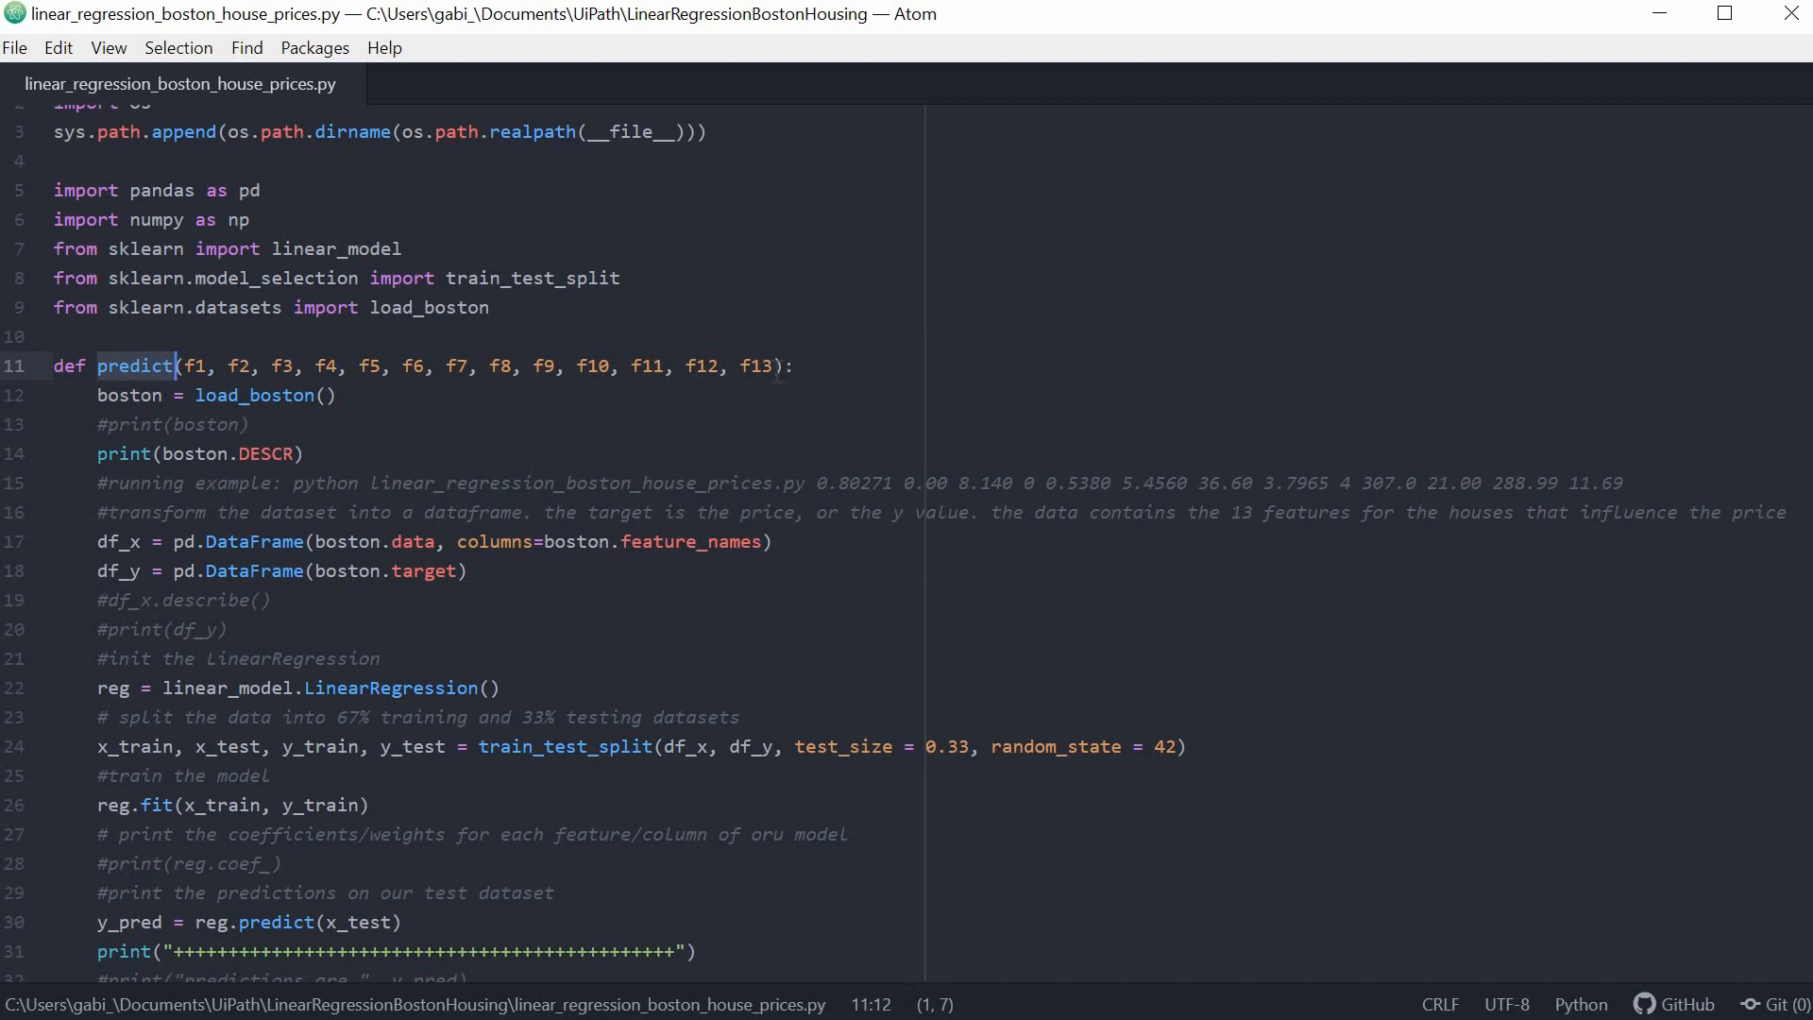
pyautogui.scroll(-3)
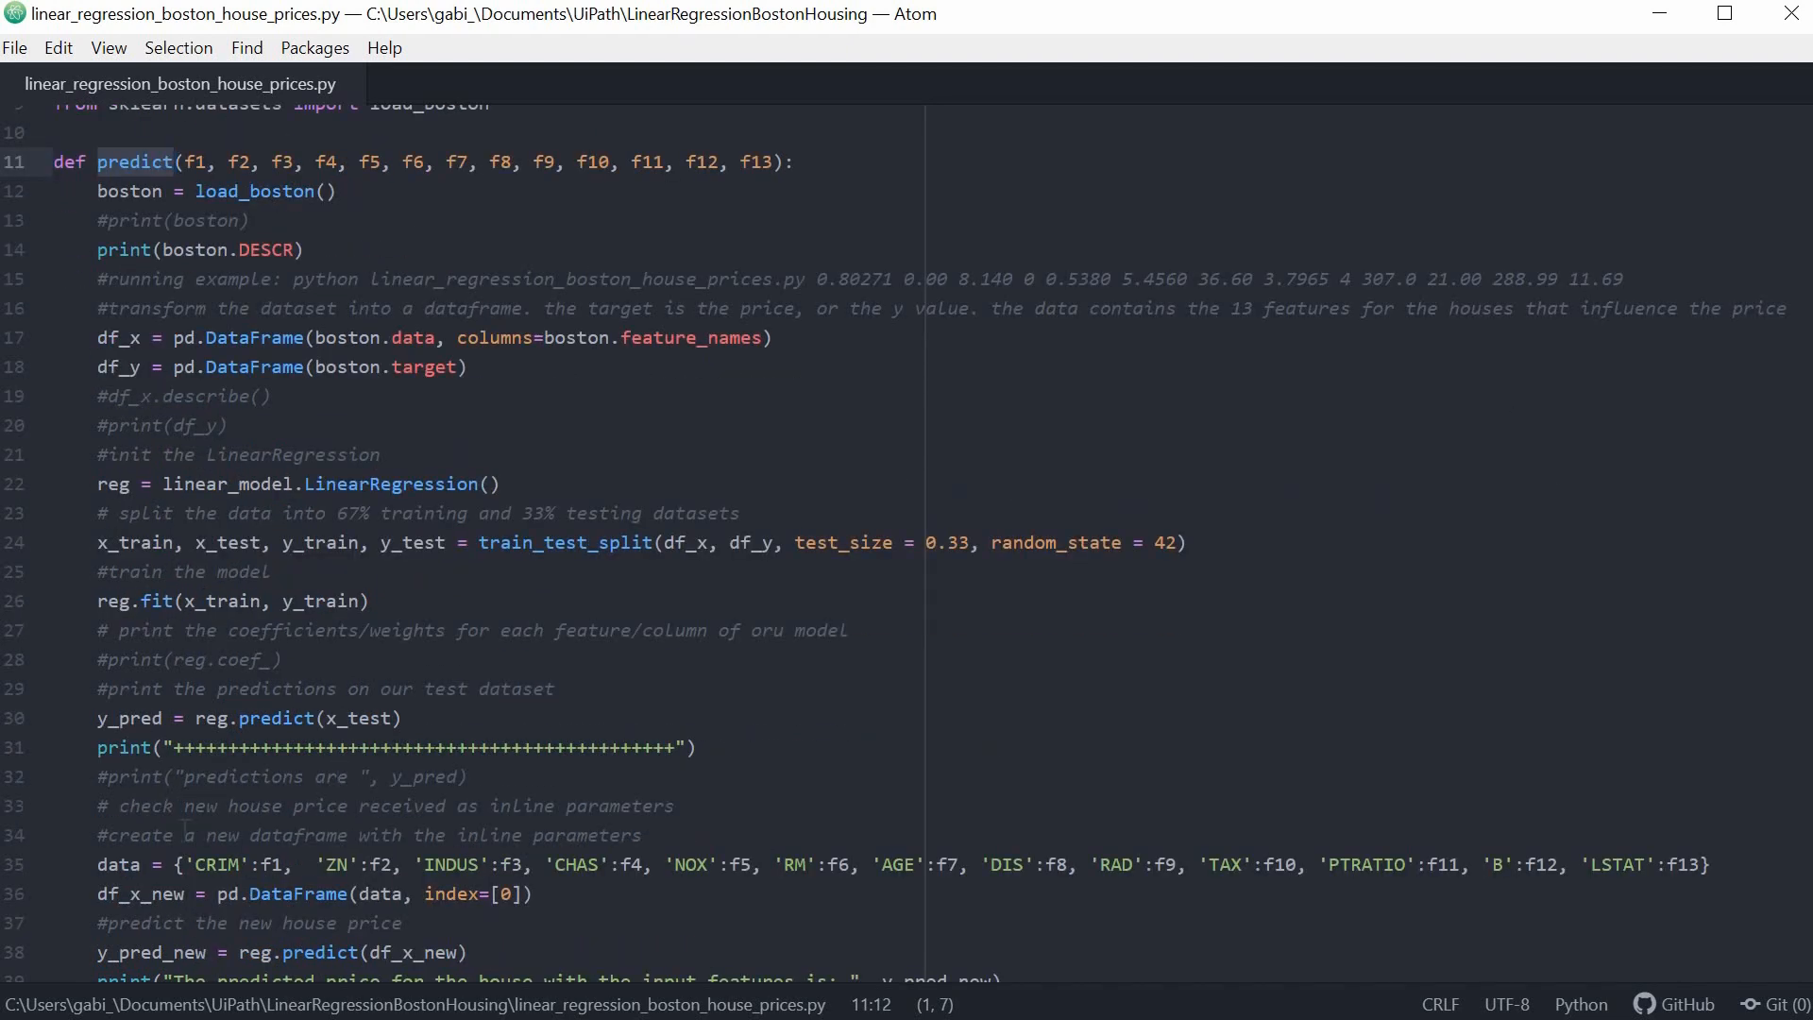
pyautogui.scroll(-3)
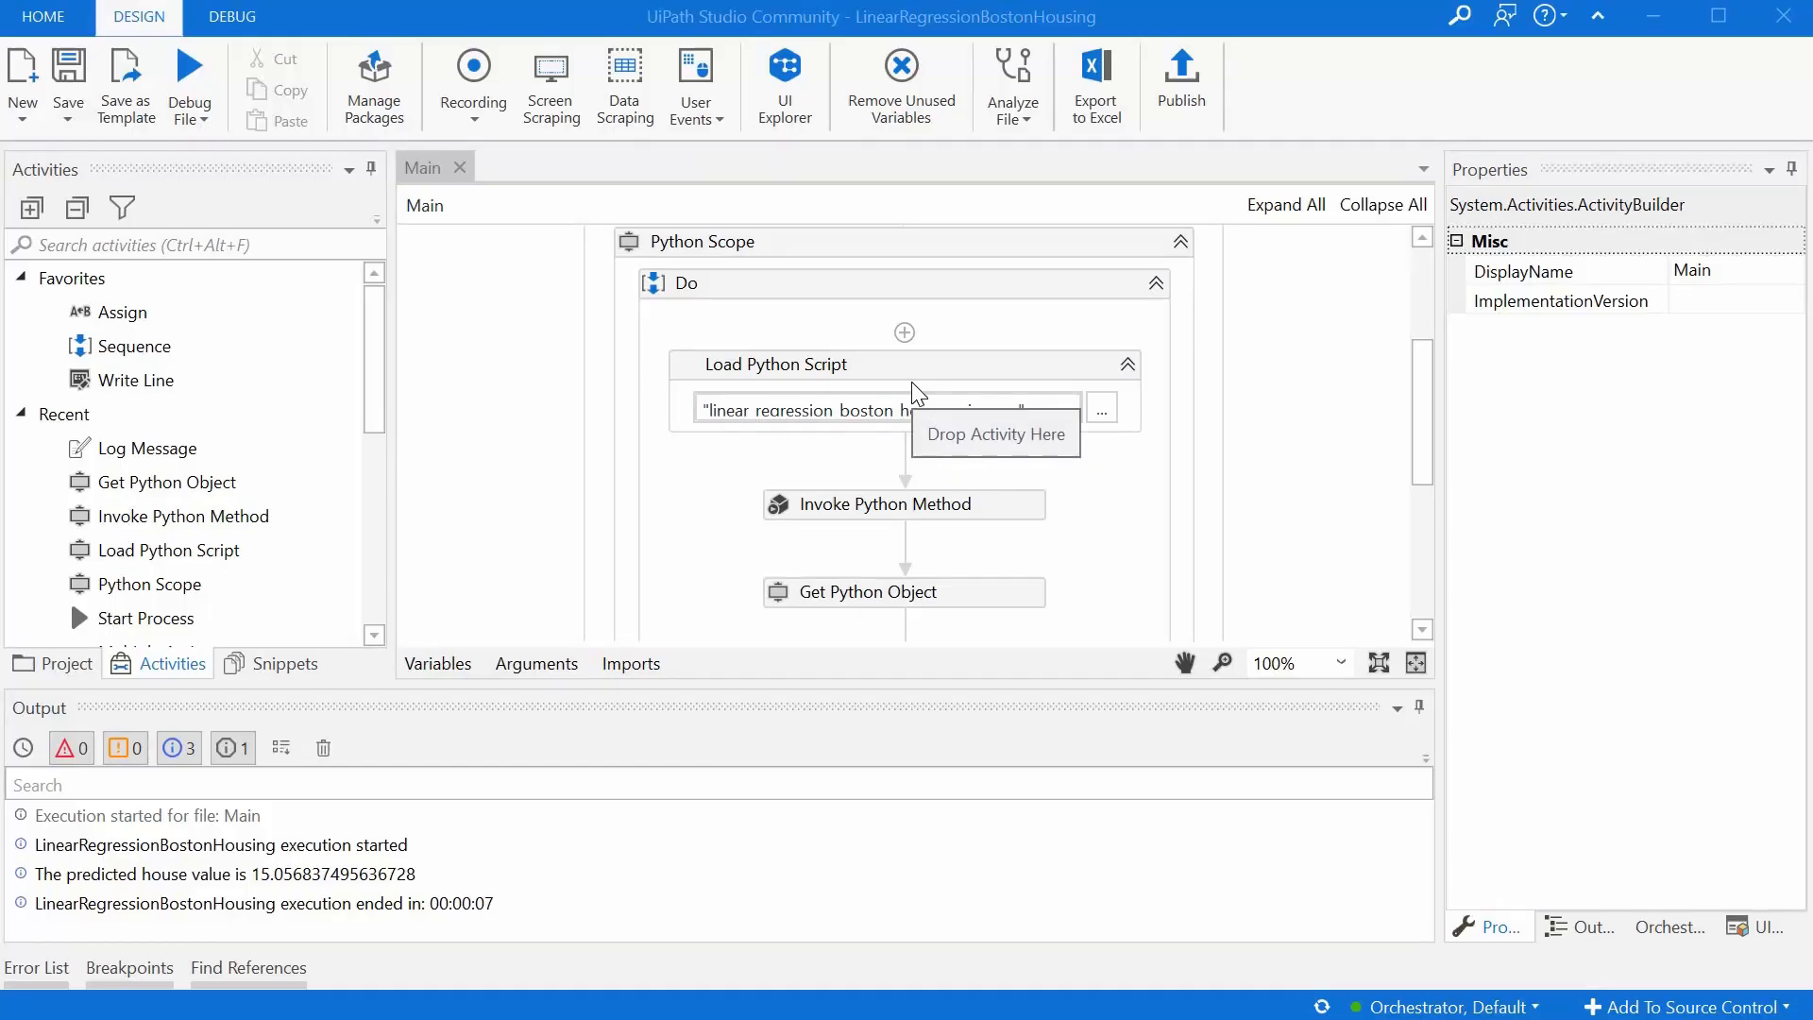
pyautogui.moveTo(946, 246)
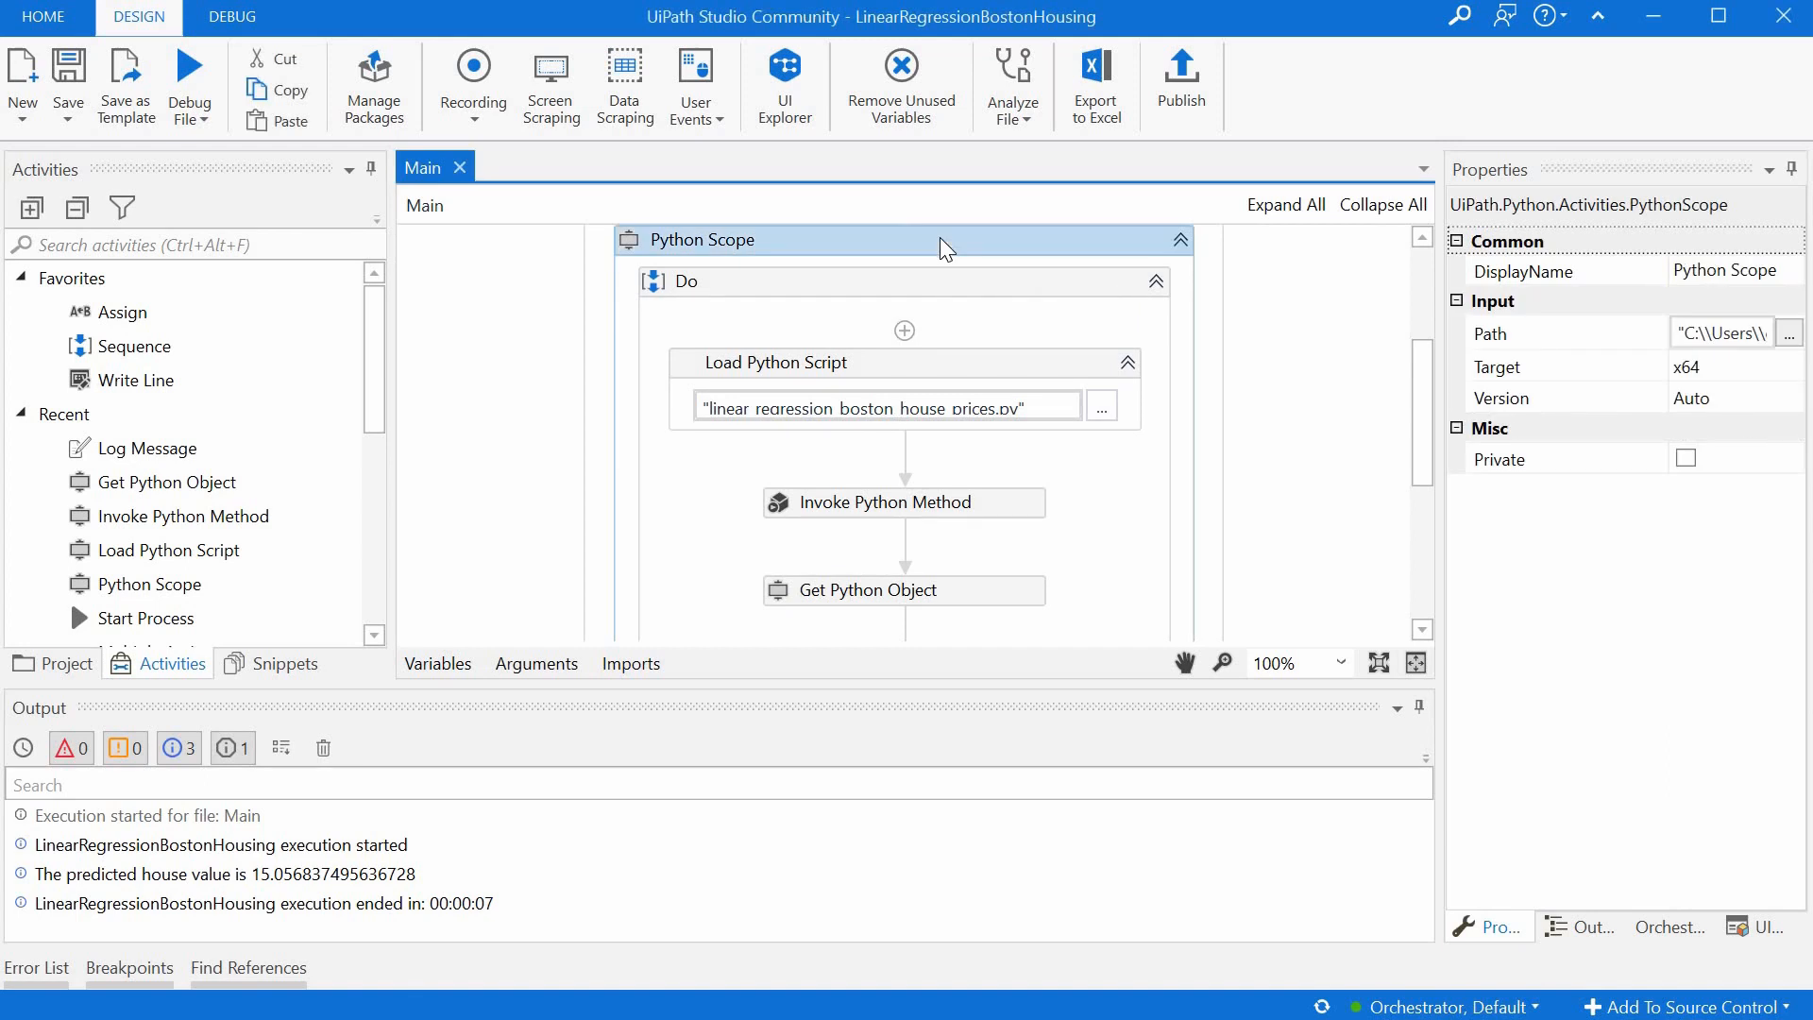
pyautogui.moveTo(1607, 337)
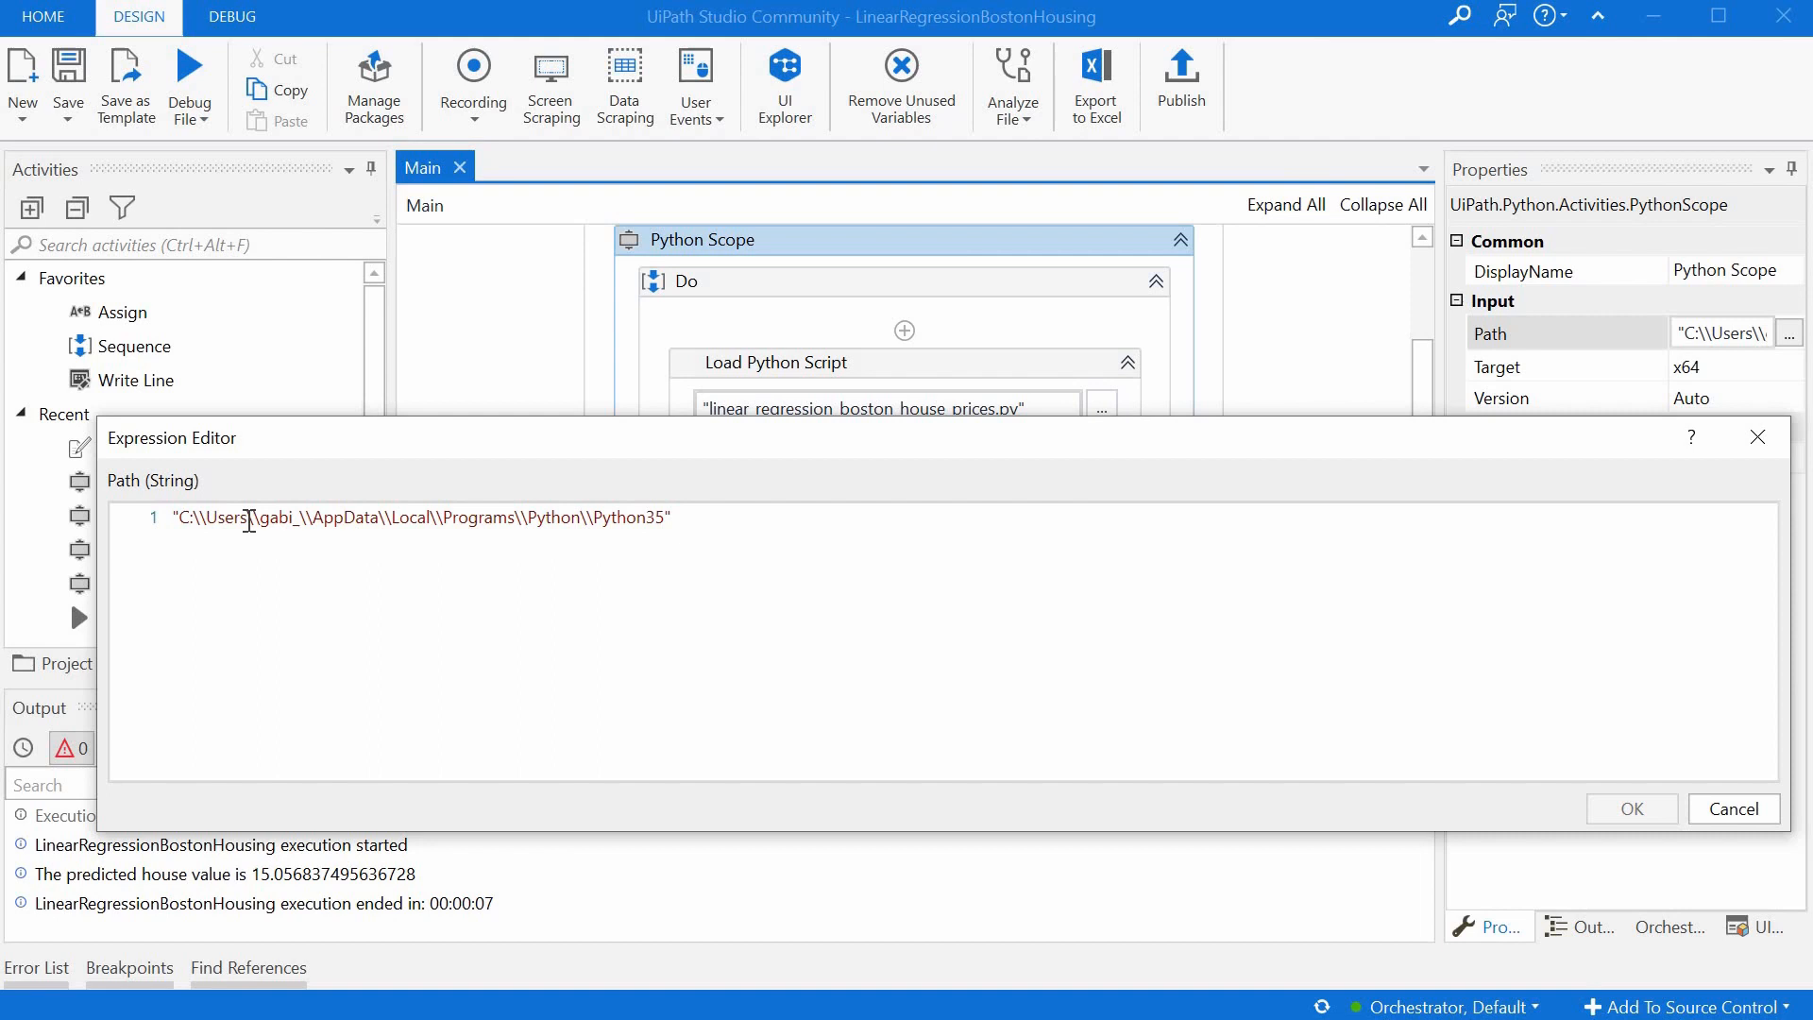
# - Review Python Scope's Python35 path, x64 target and auto version without changes
pyautogui.click(249, 517)
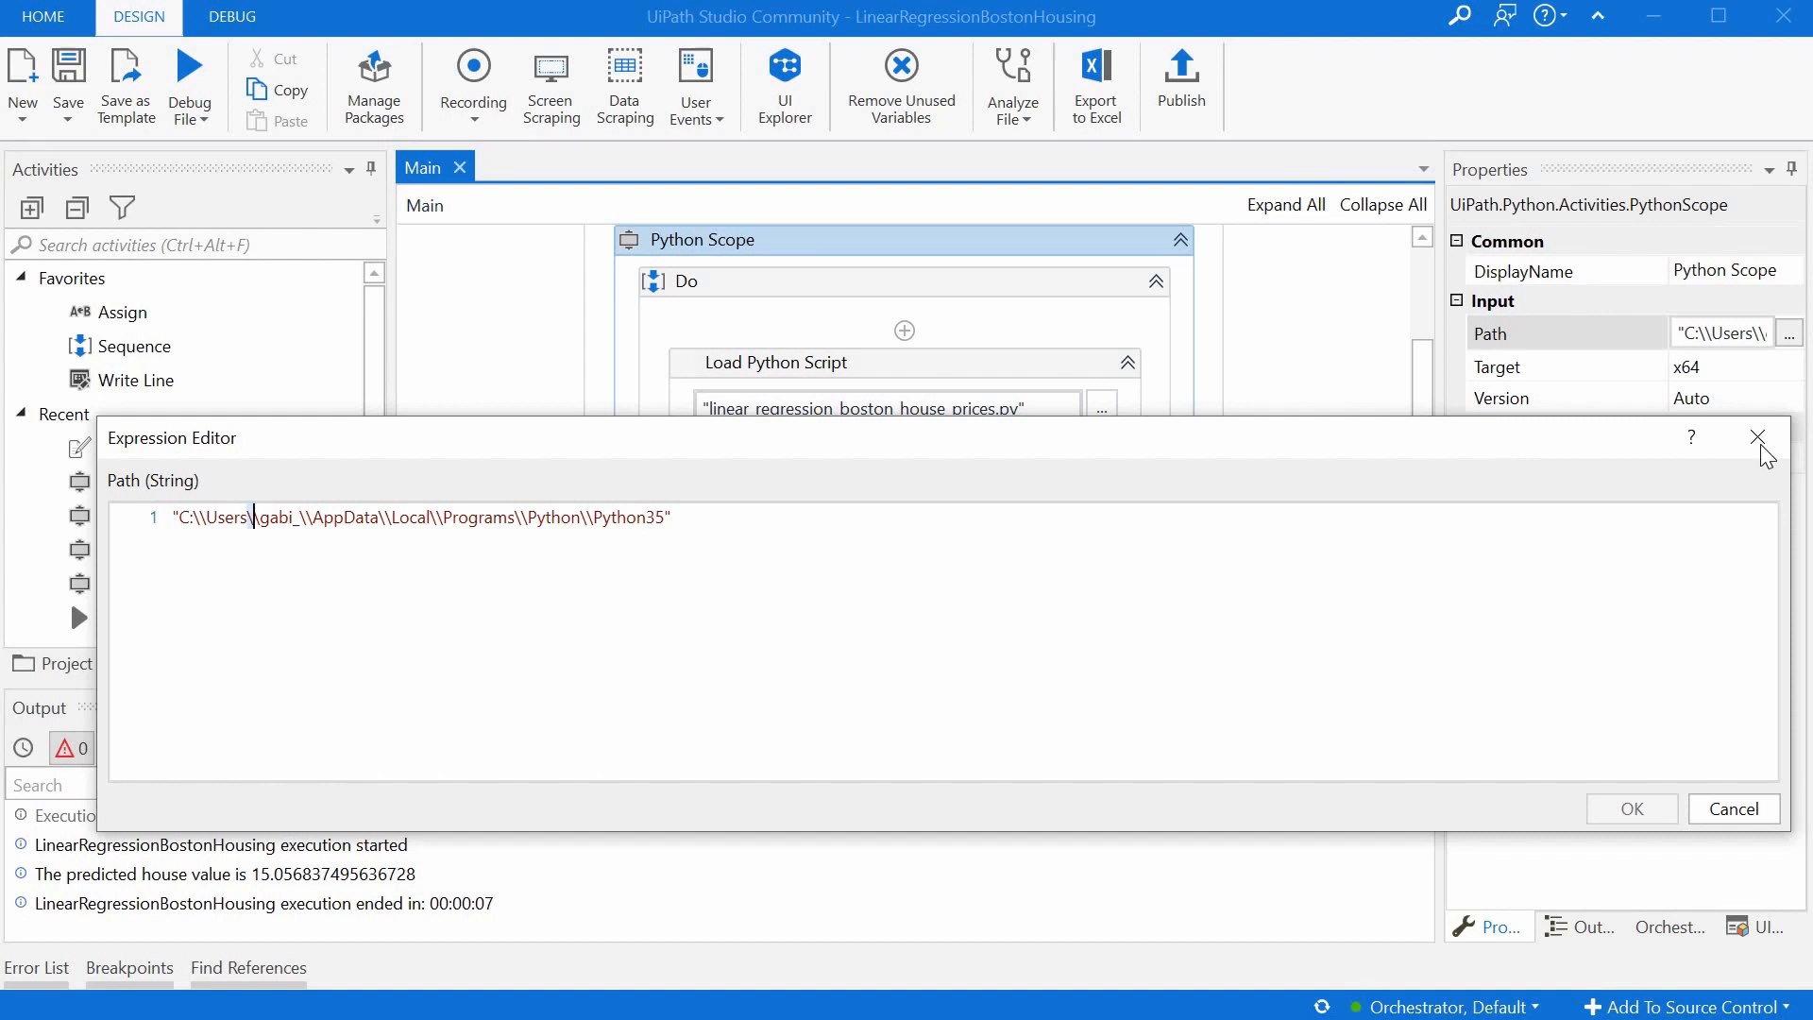
pyautogui.click(1757, 437)
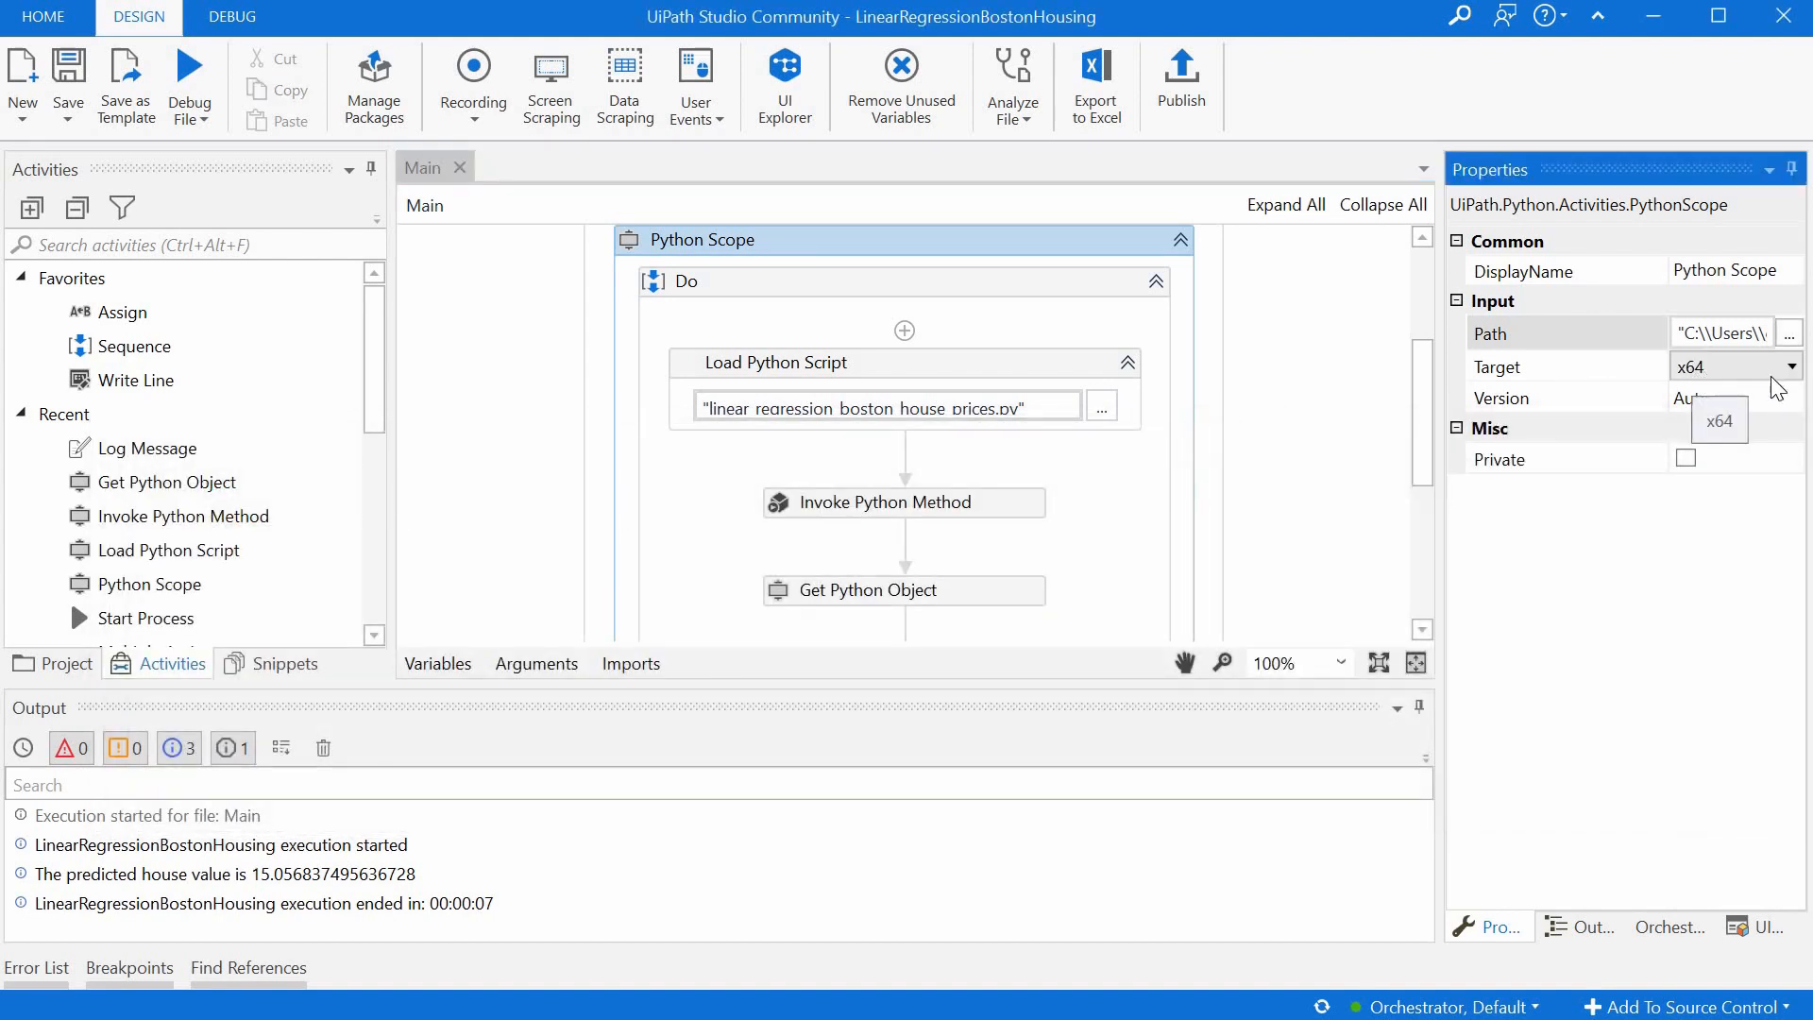
pyautogui.click(1788, 397)
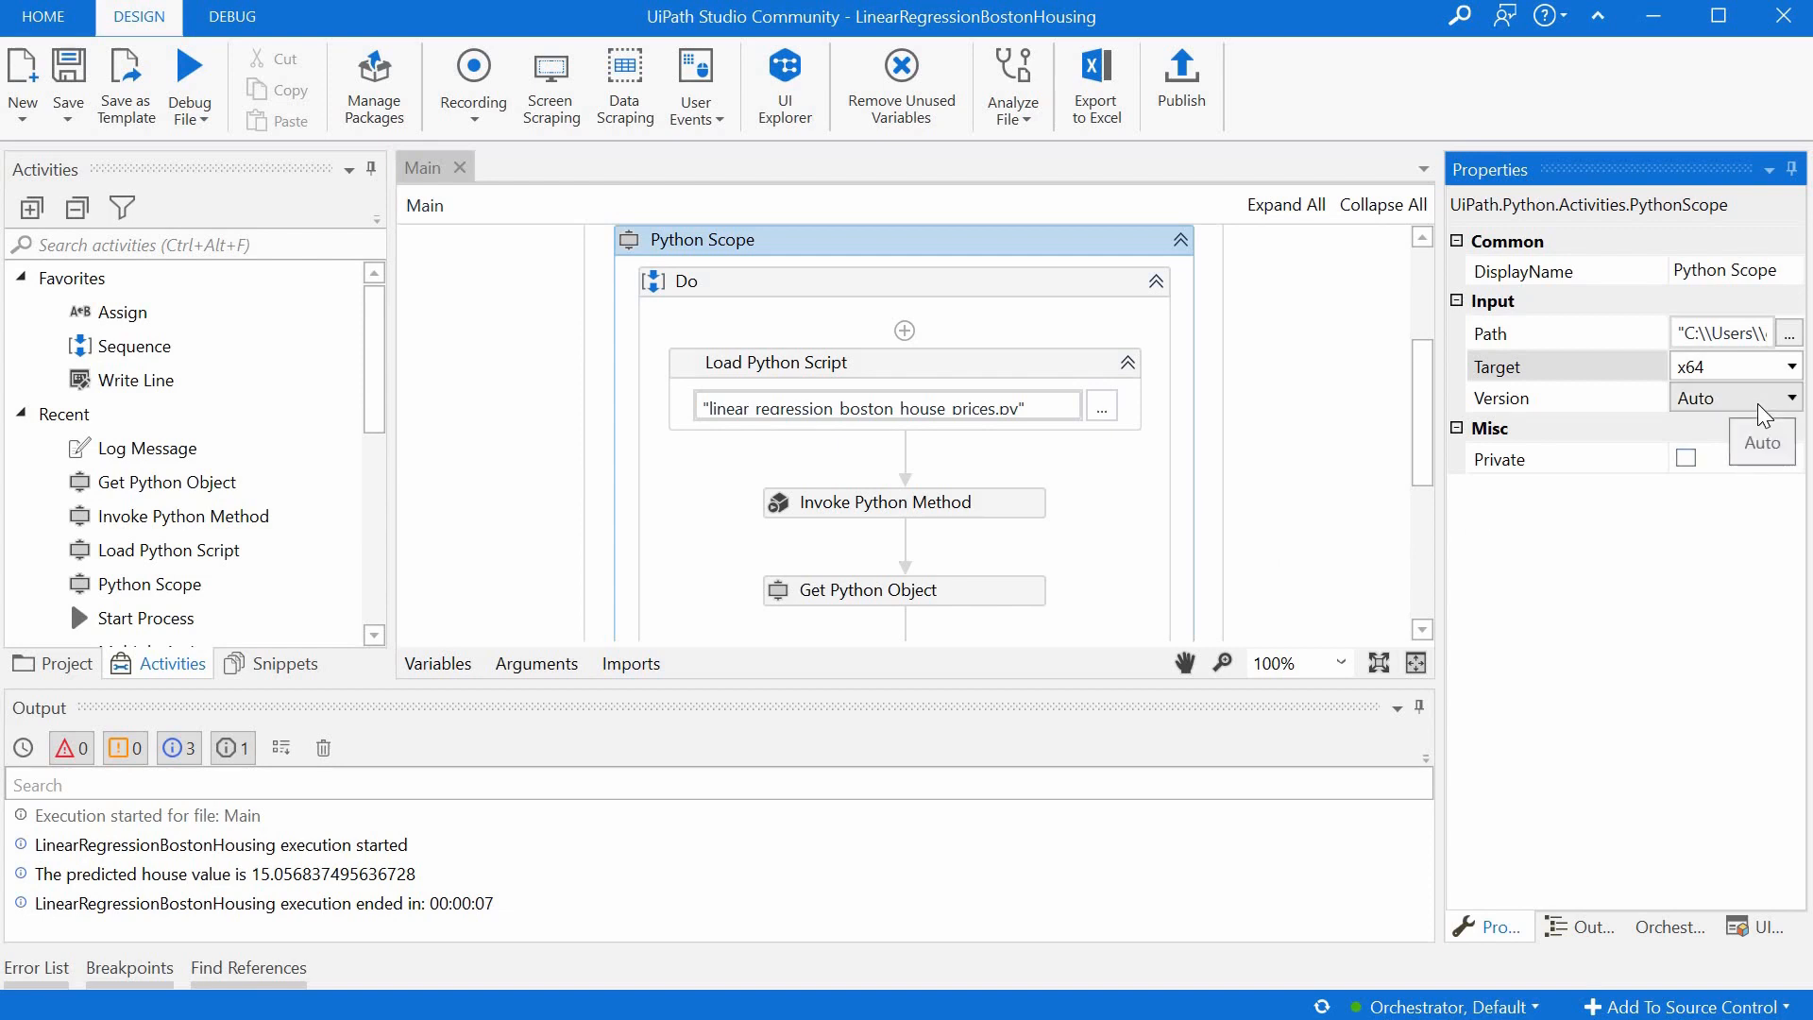
pyautogui.click(1791, 397)
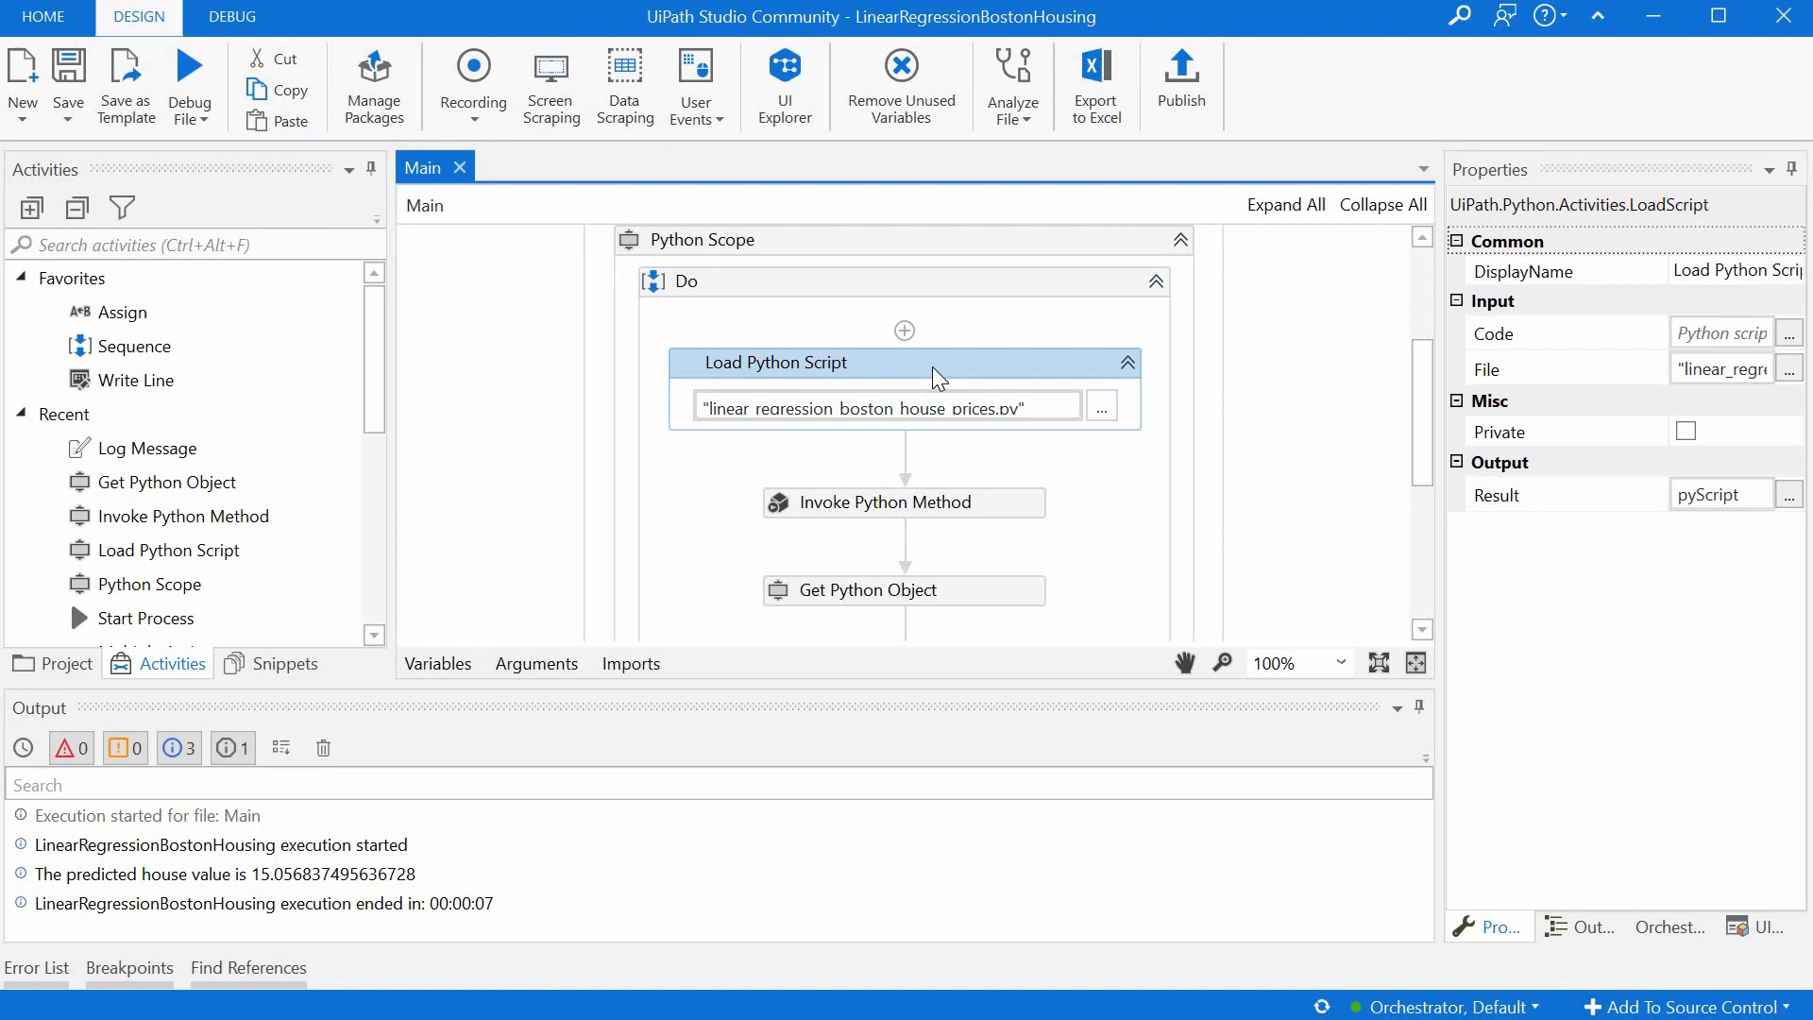
pyautogui.moveTo(1628, 348)
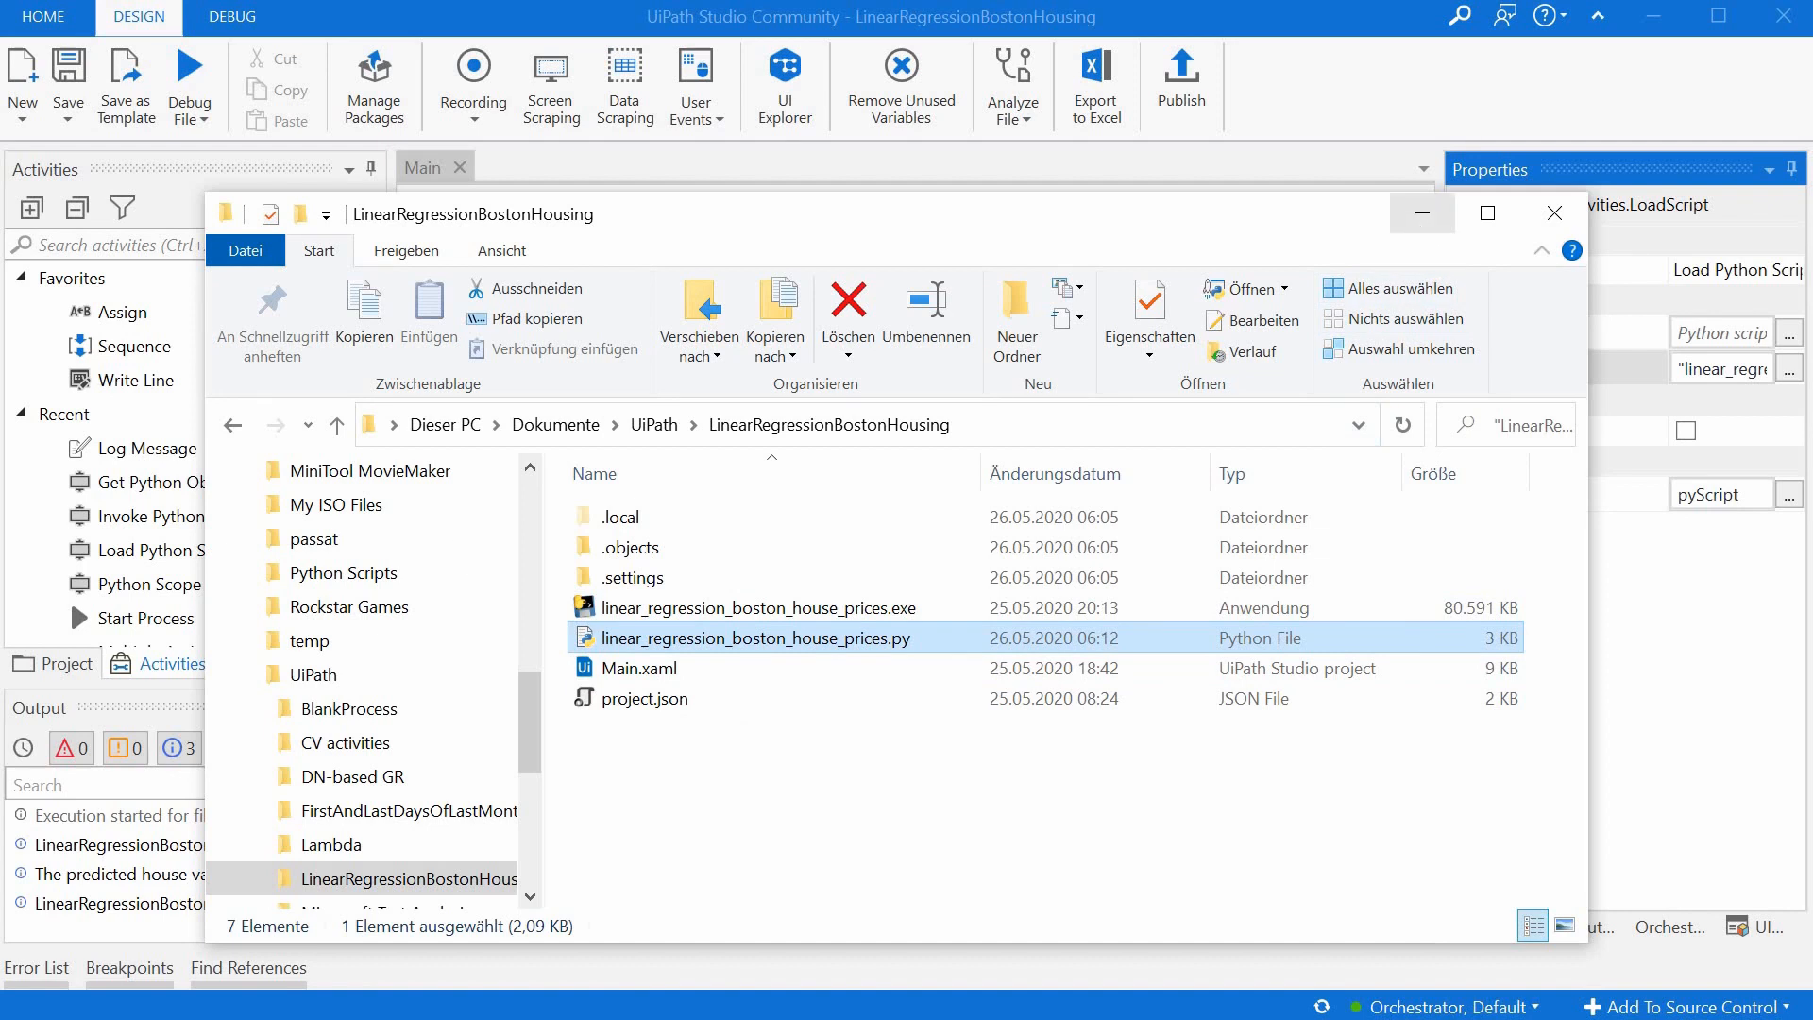
pyautogui.click(1555, 212)
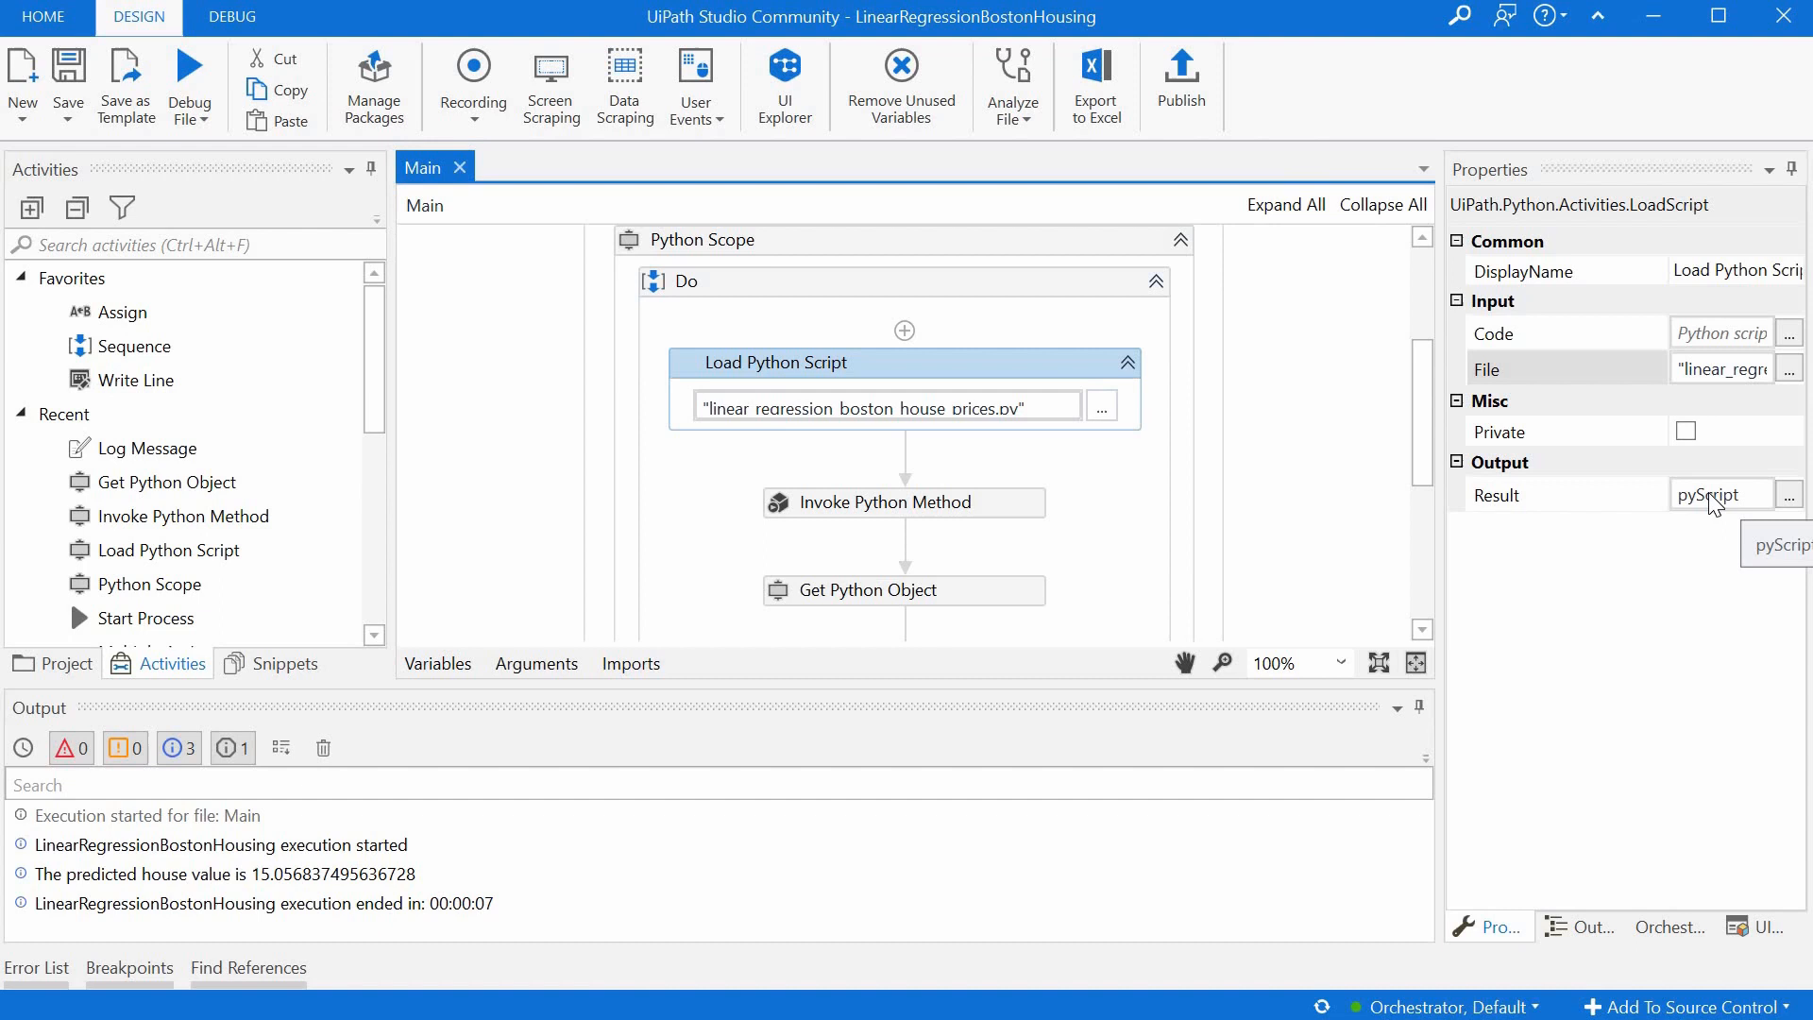
pyautogui.click(437, 663)
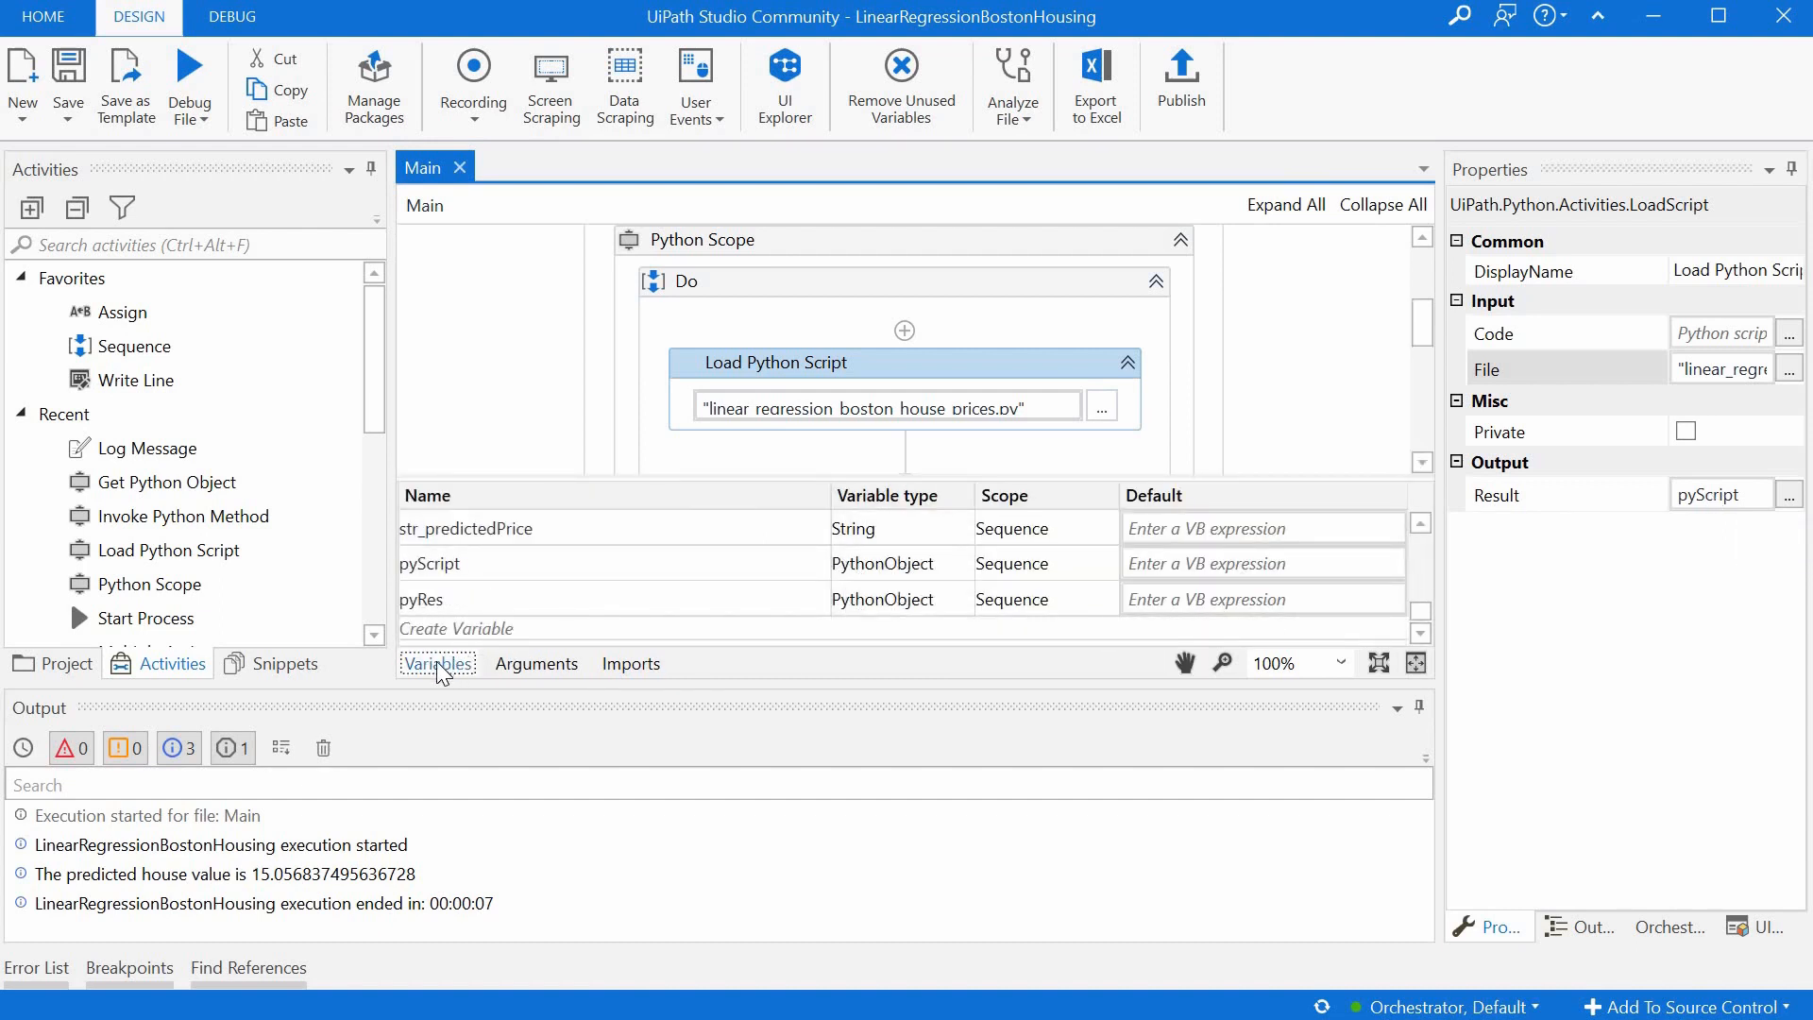
pyautogui.click(438, 663)
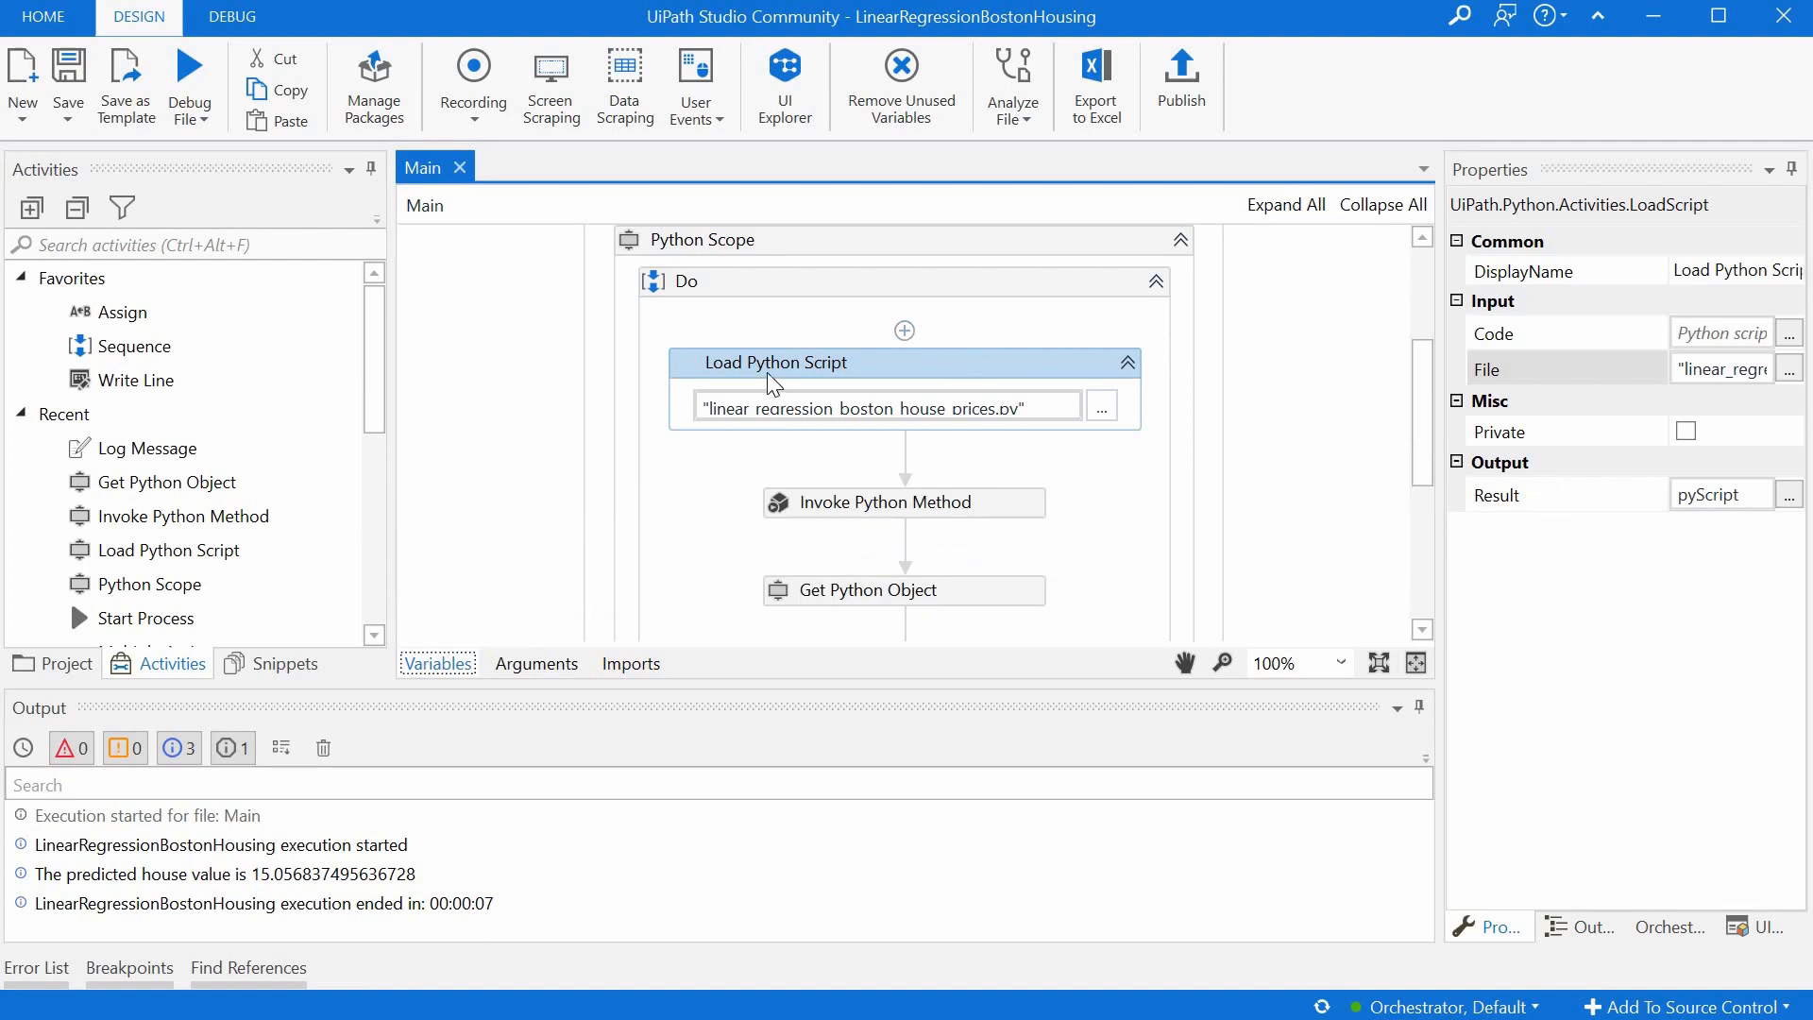
pyautogui.moveTo(773, 385)
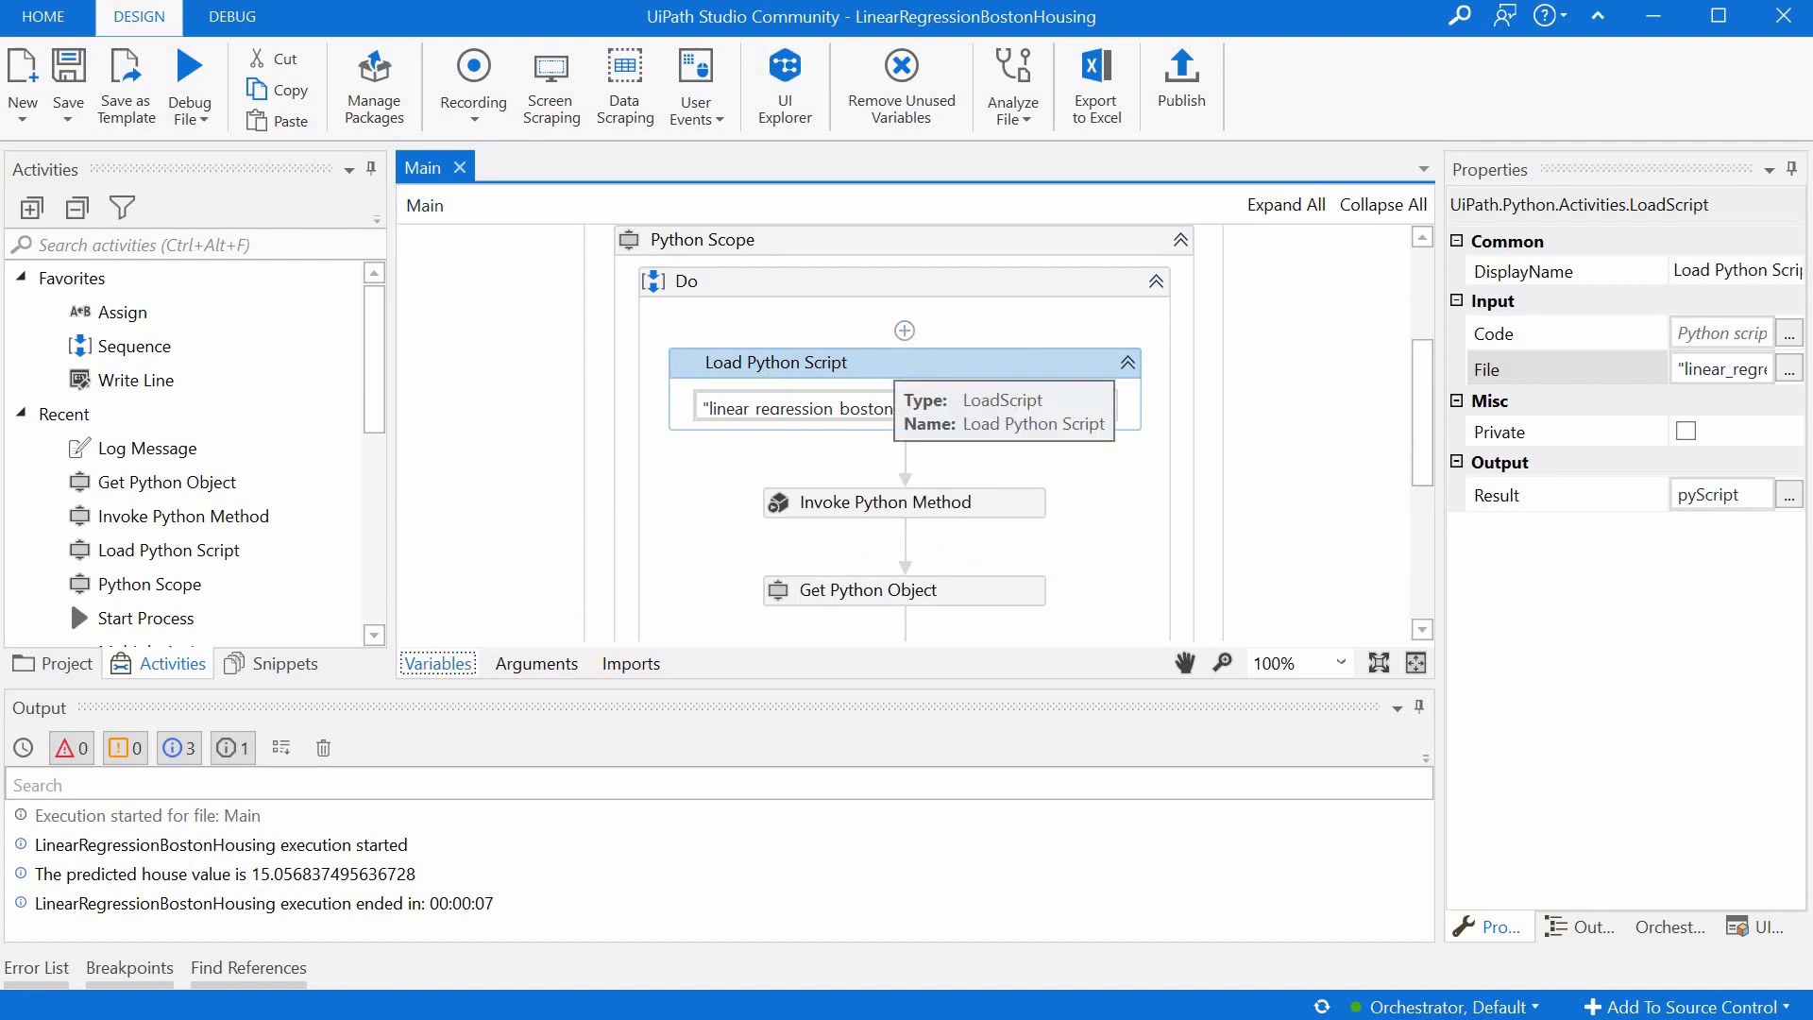
pyautogui.click(902, 501)
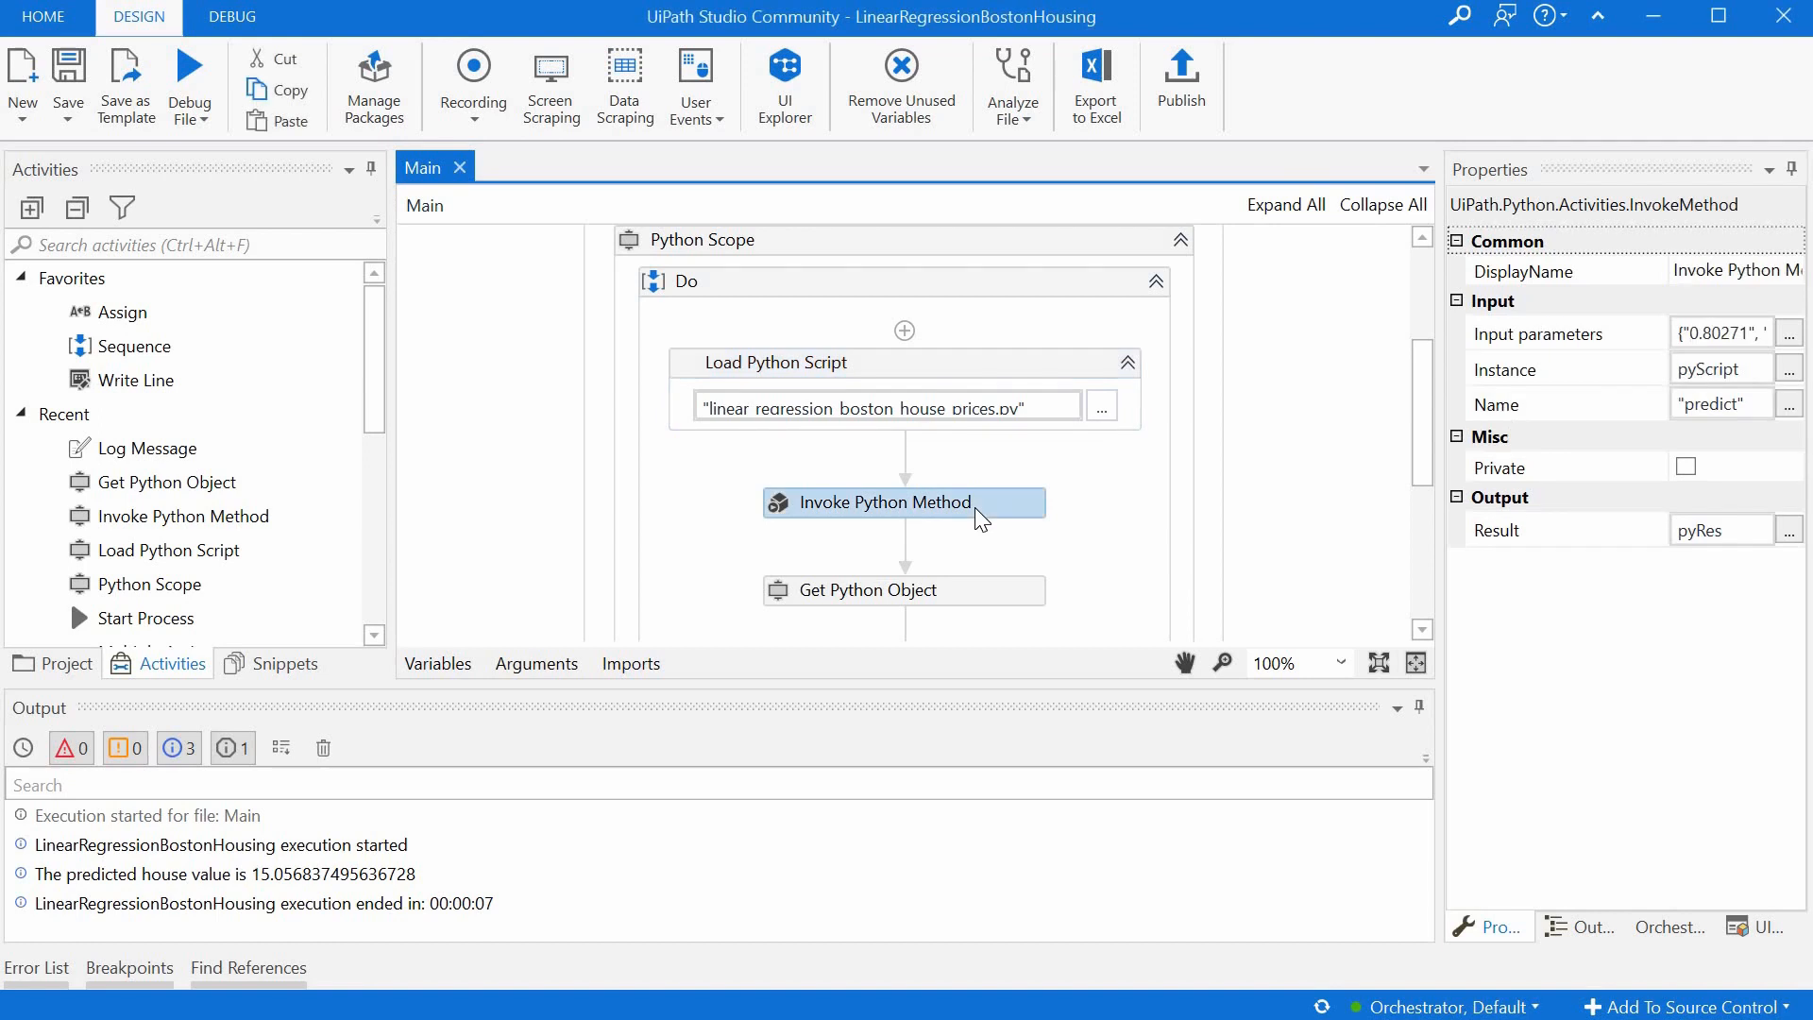
pyautogui.moveTo(914, 502)
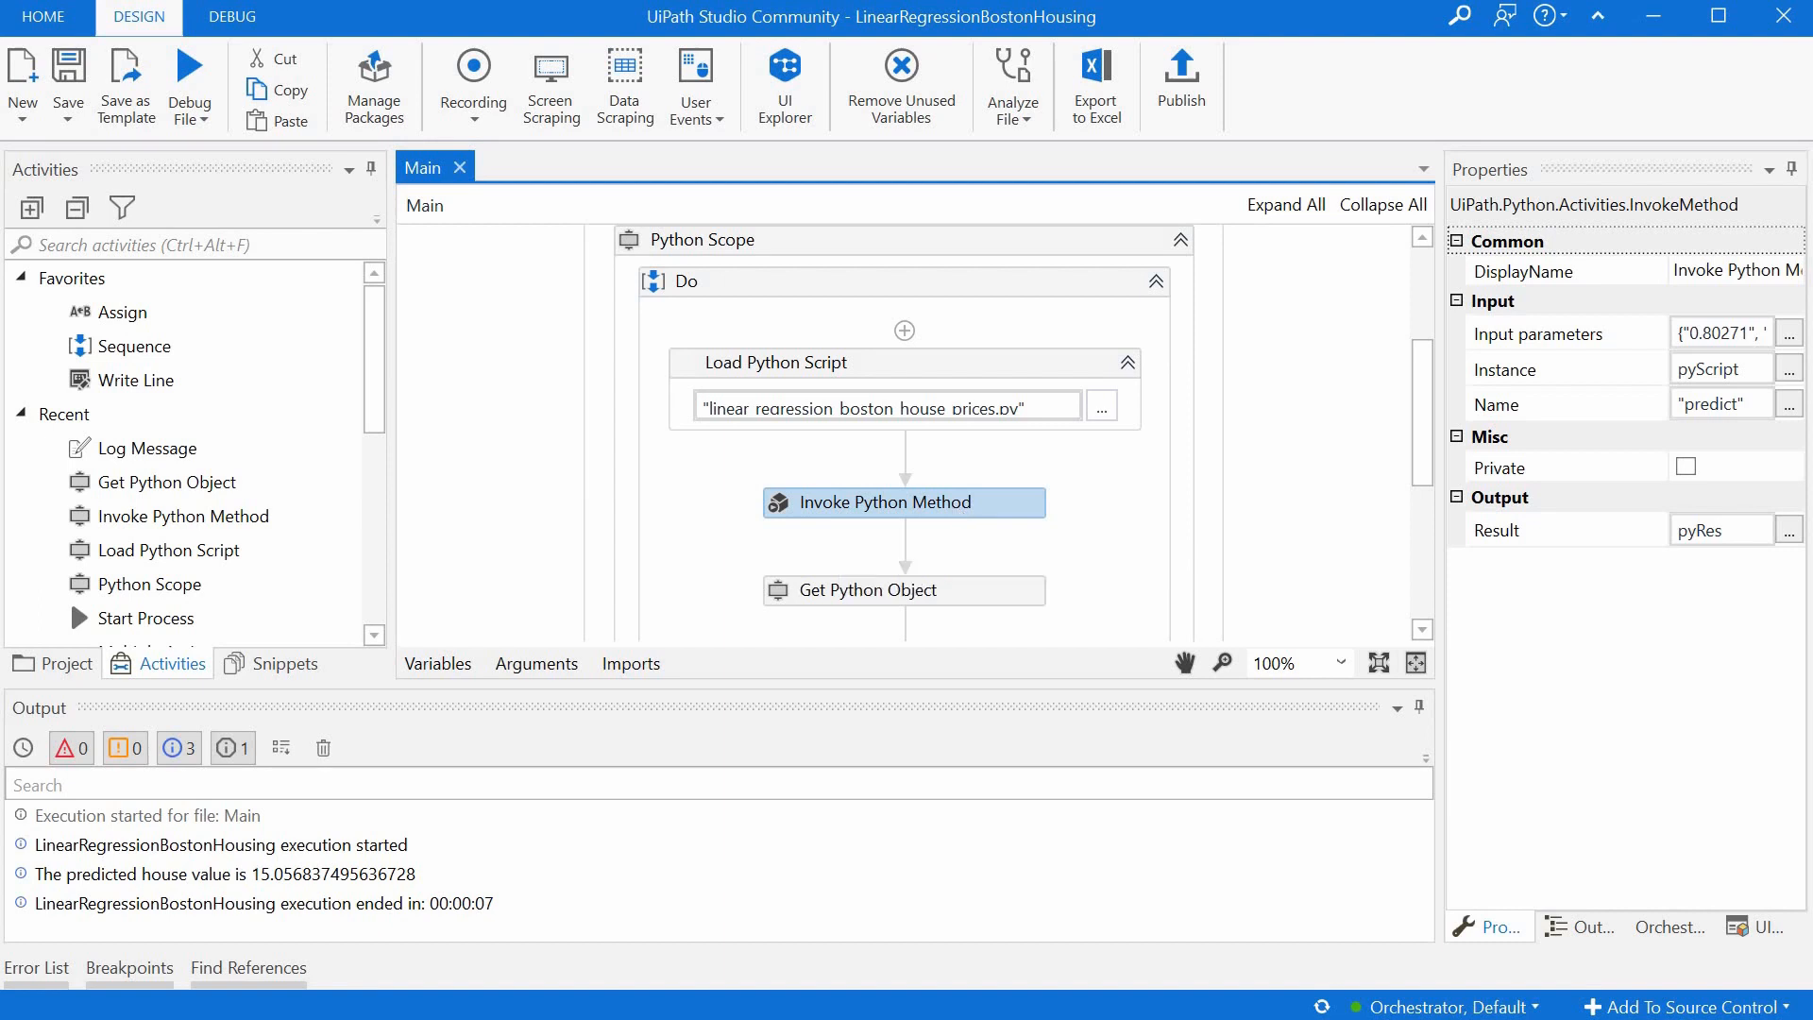
pyautogui.moveTo(1504, 393)
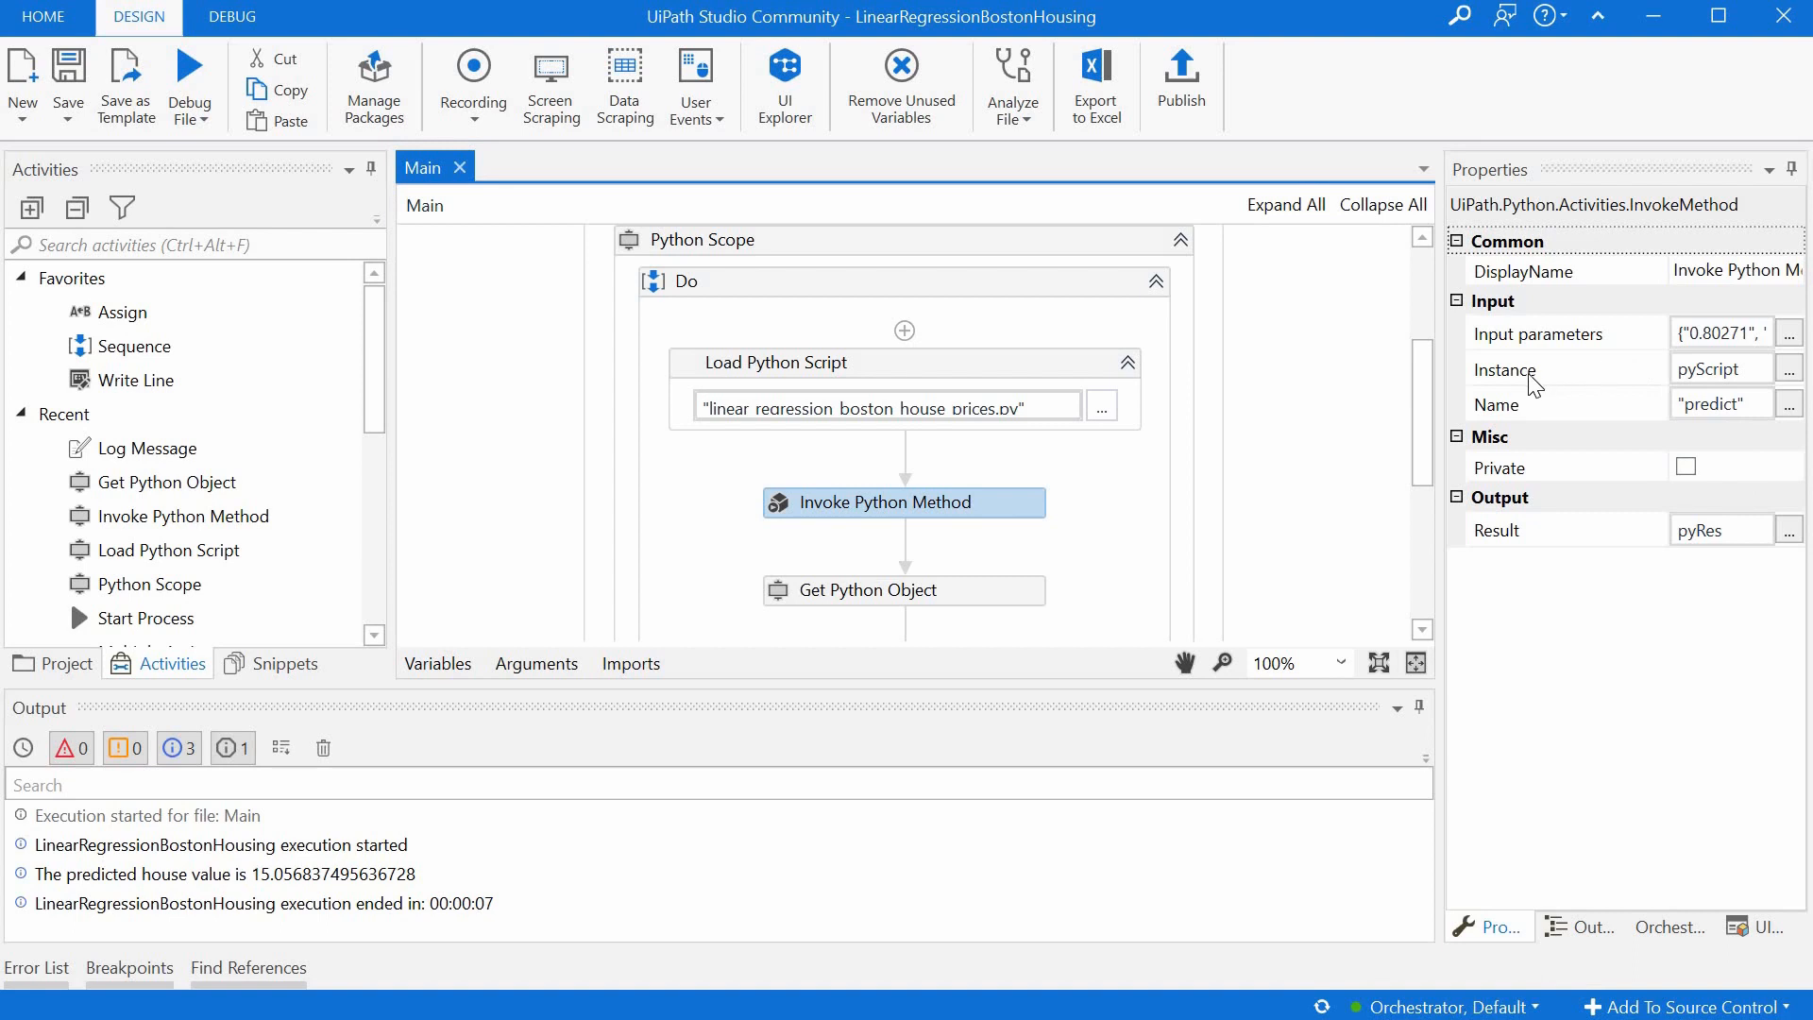
pyautogui.moveTo(1507, 370)
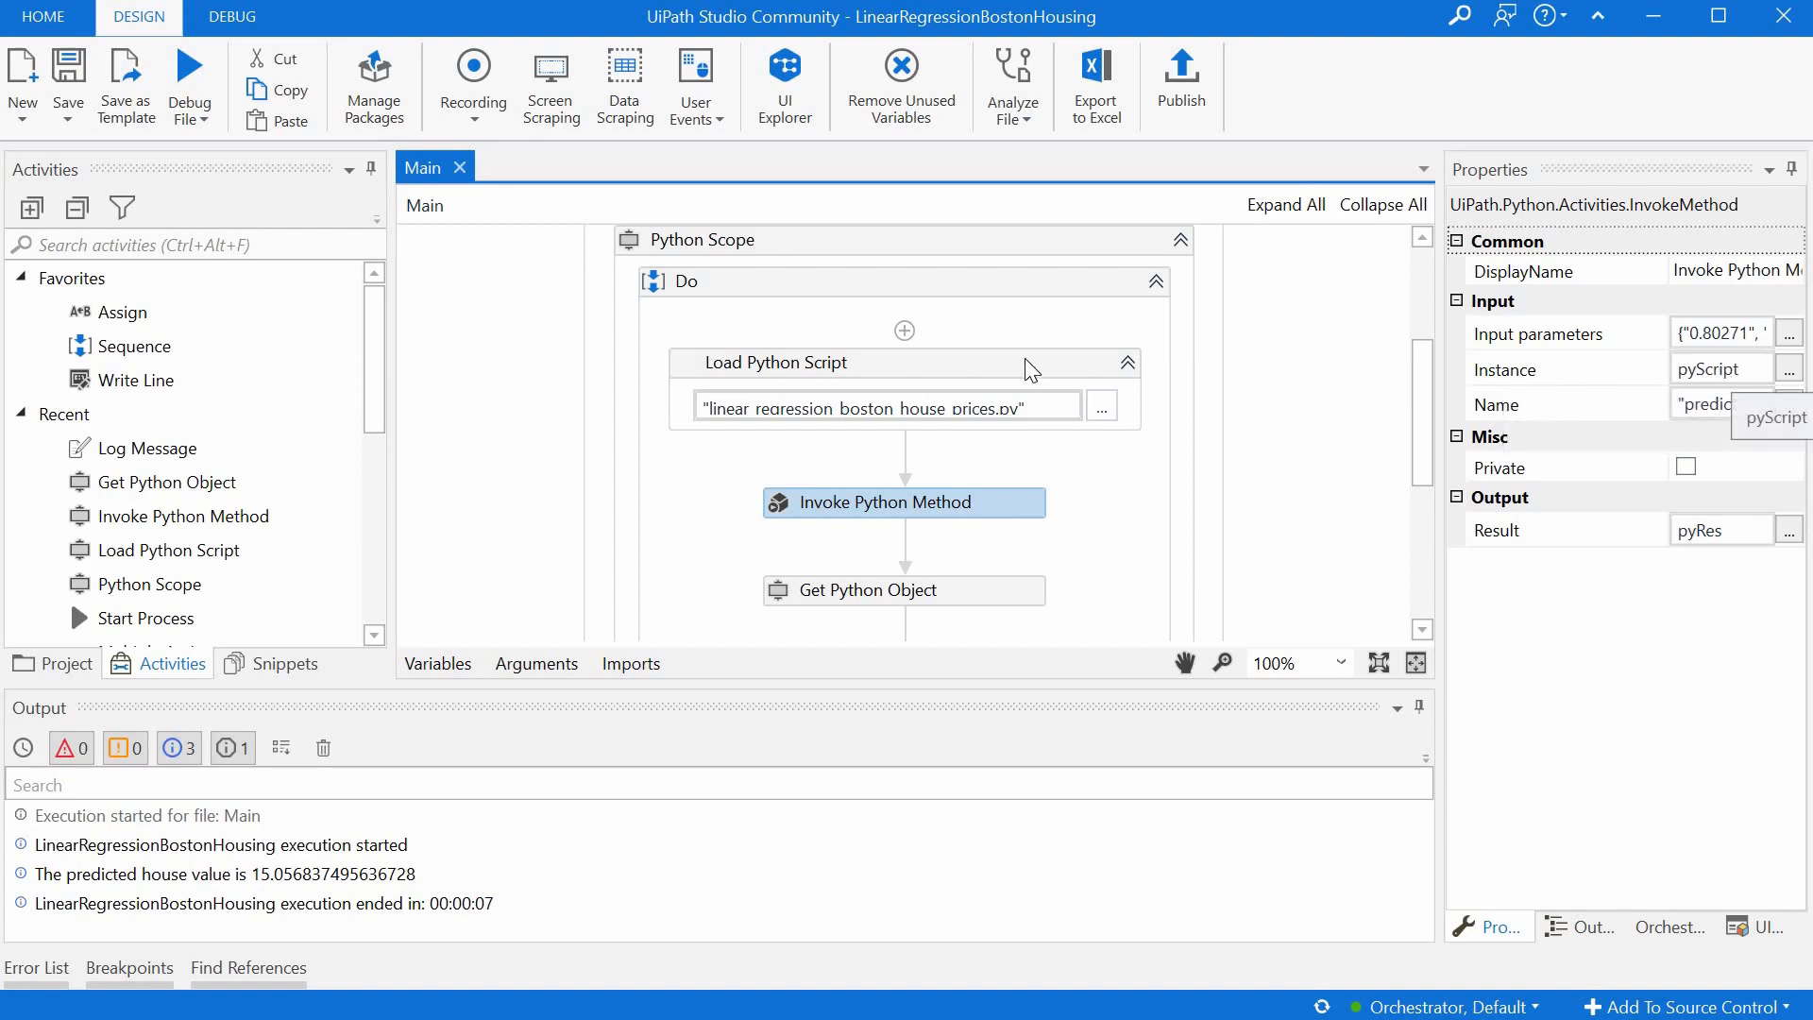
pyautogui.click(775, 361)
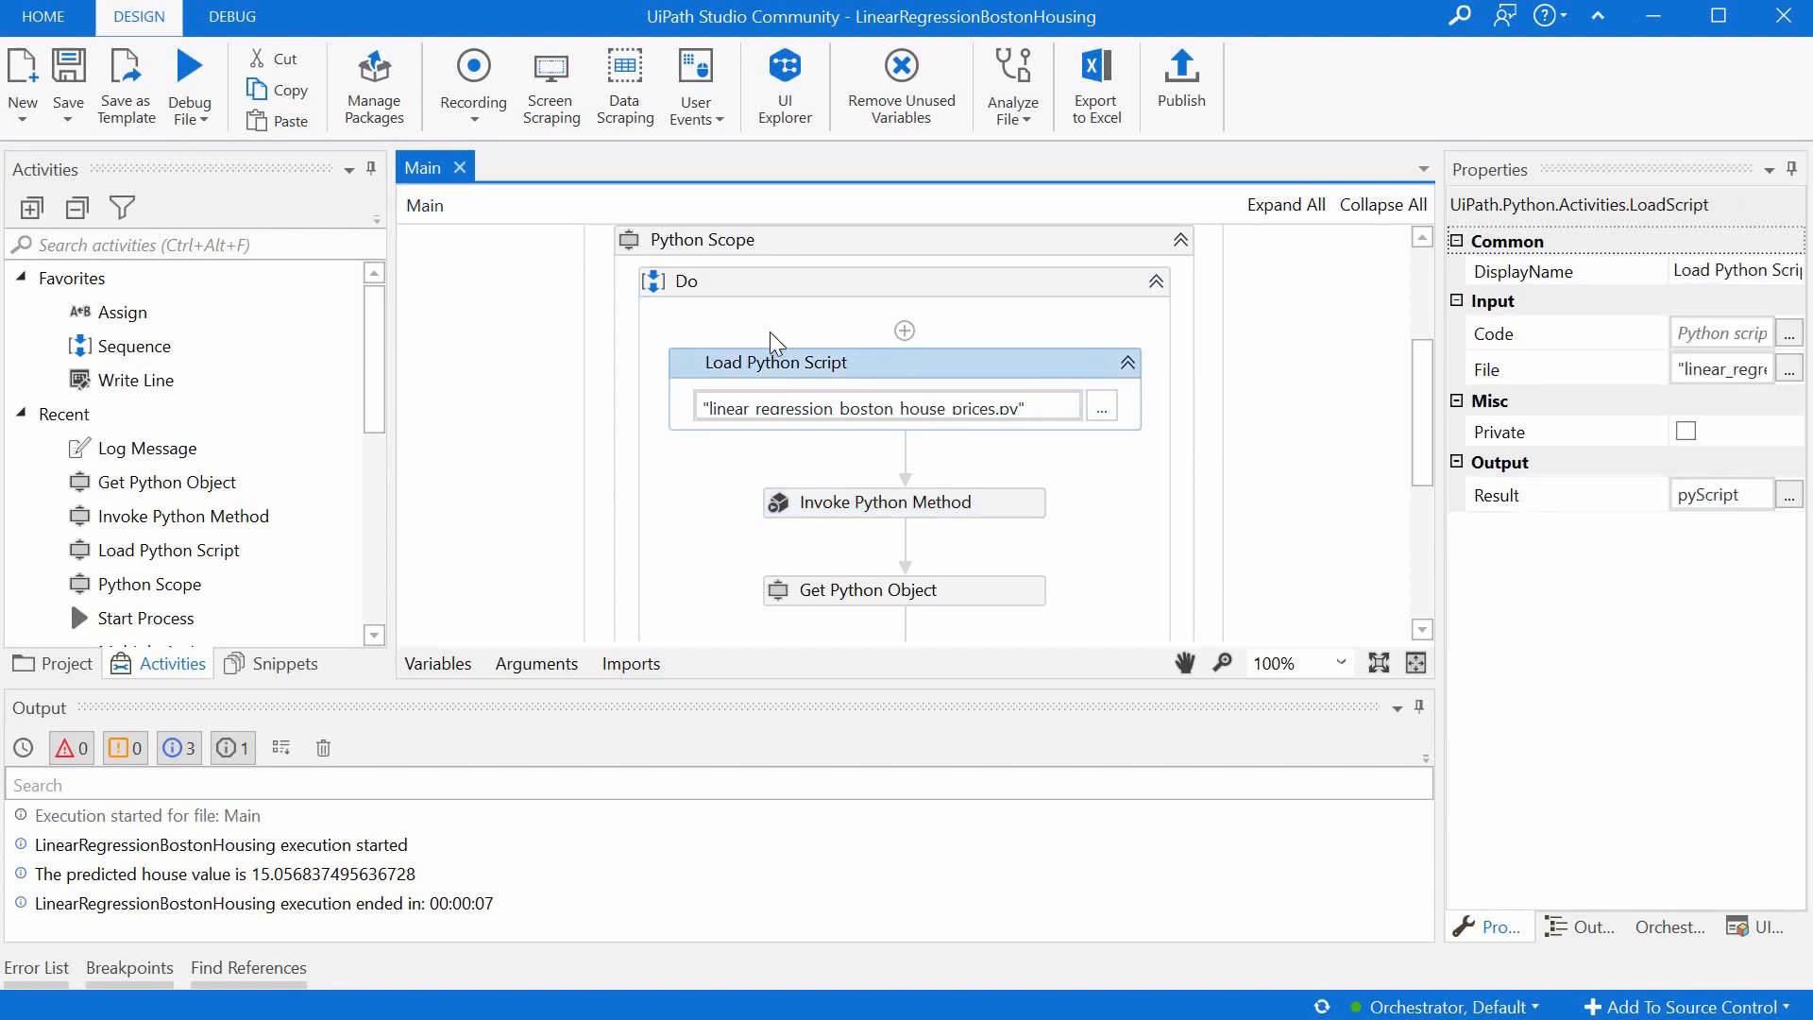
pyautogui.moveTo(1541, 423)
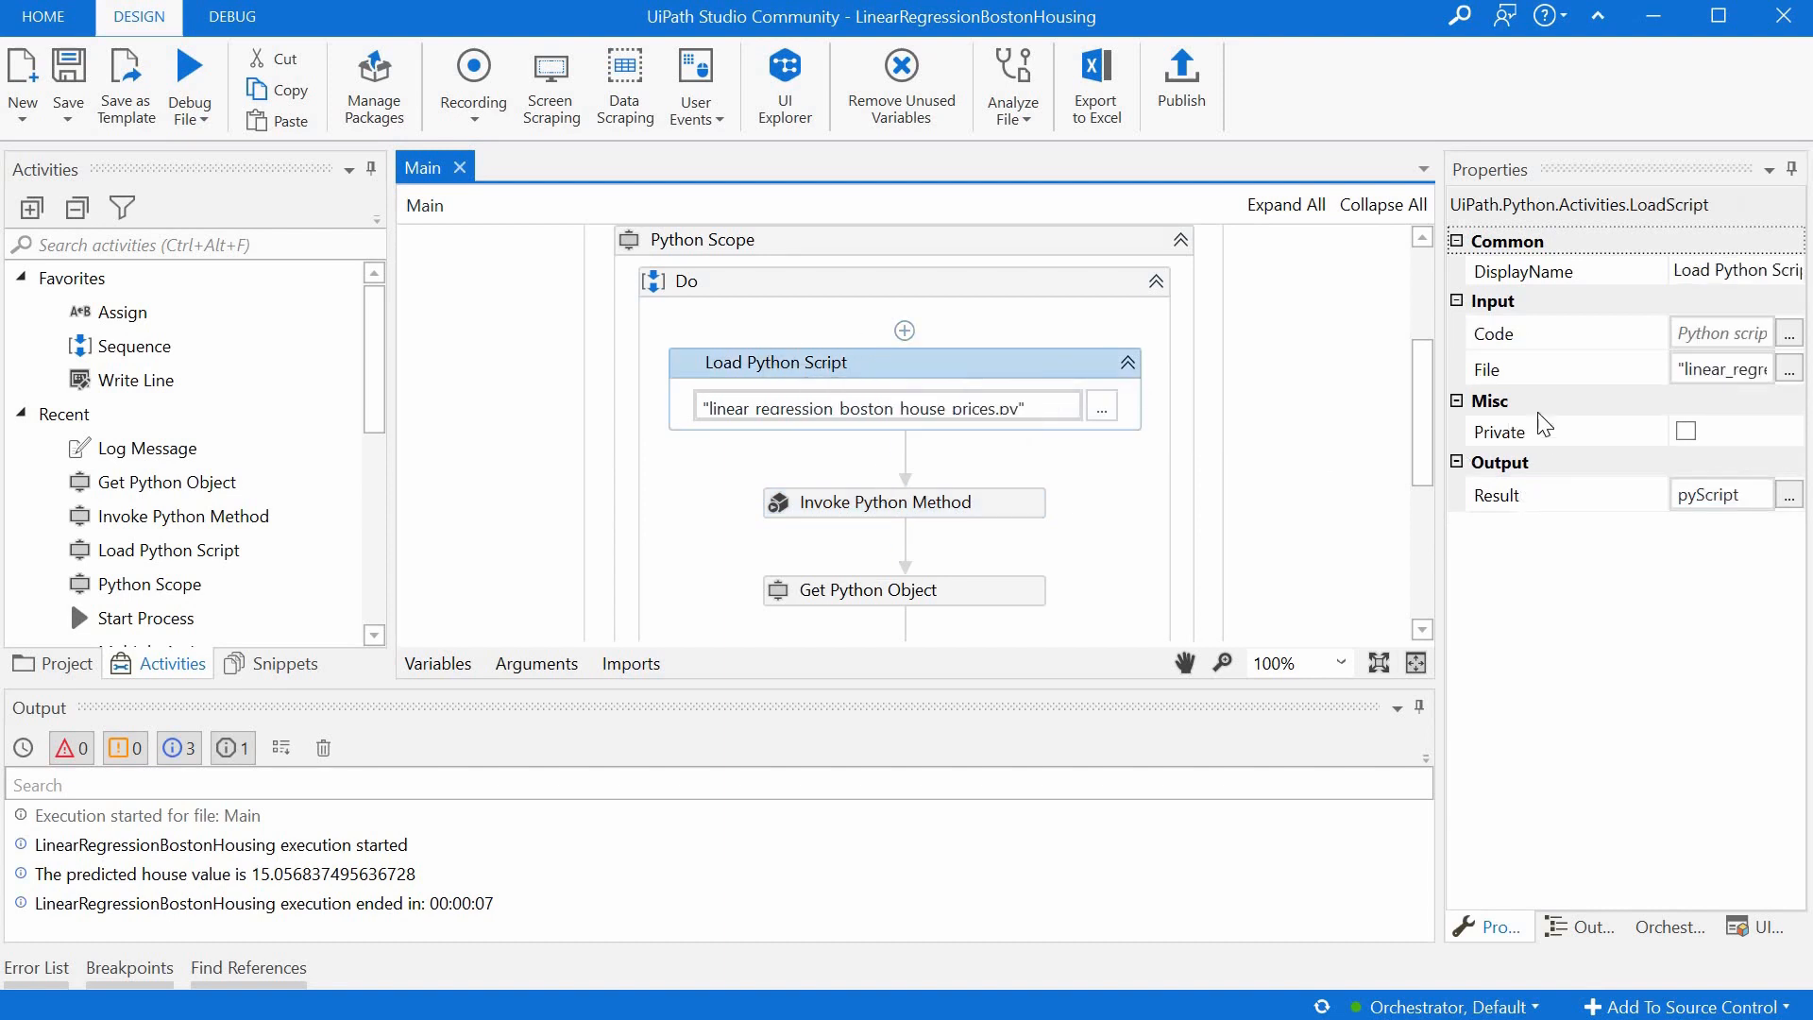
pyautogui.click(902, 502)
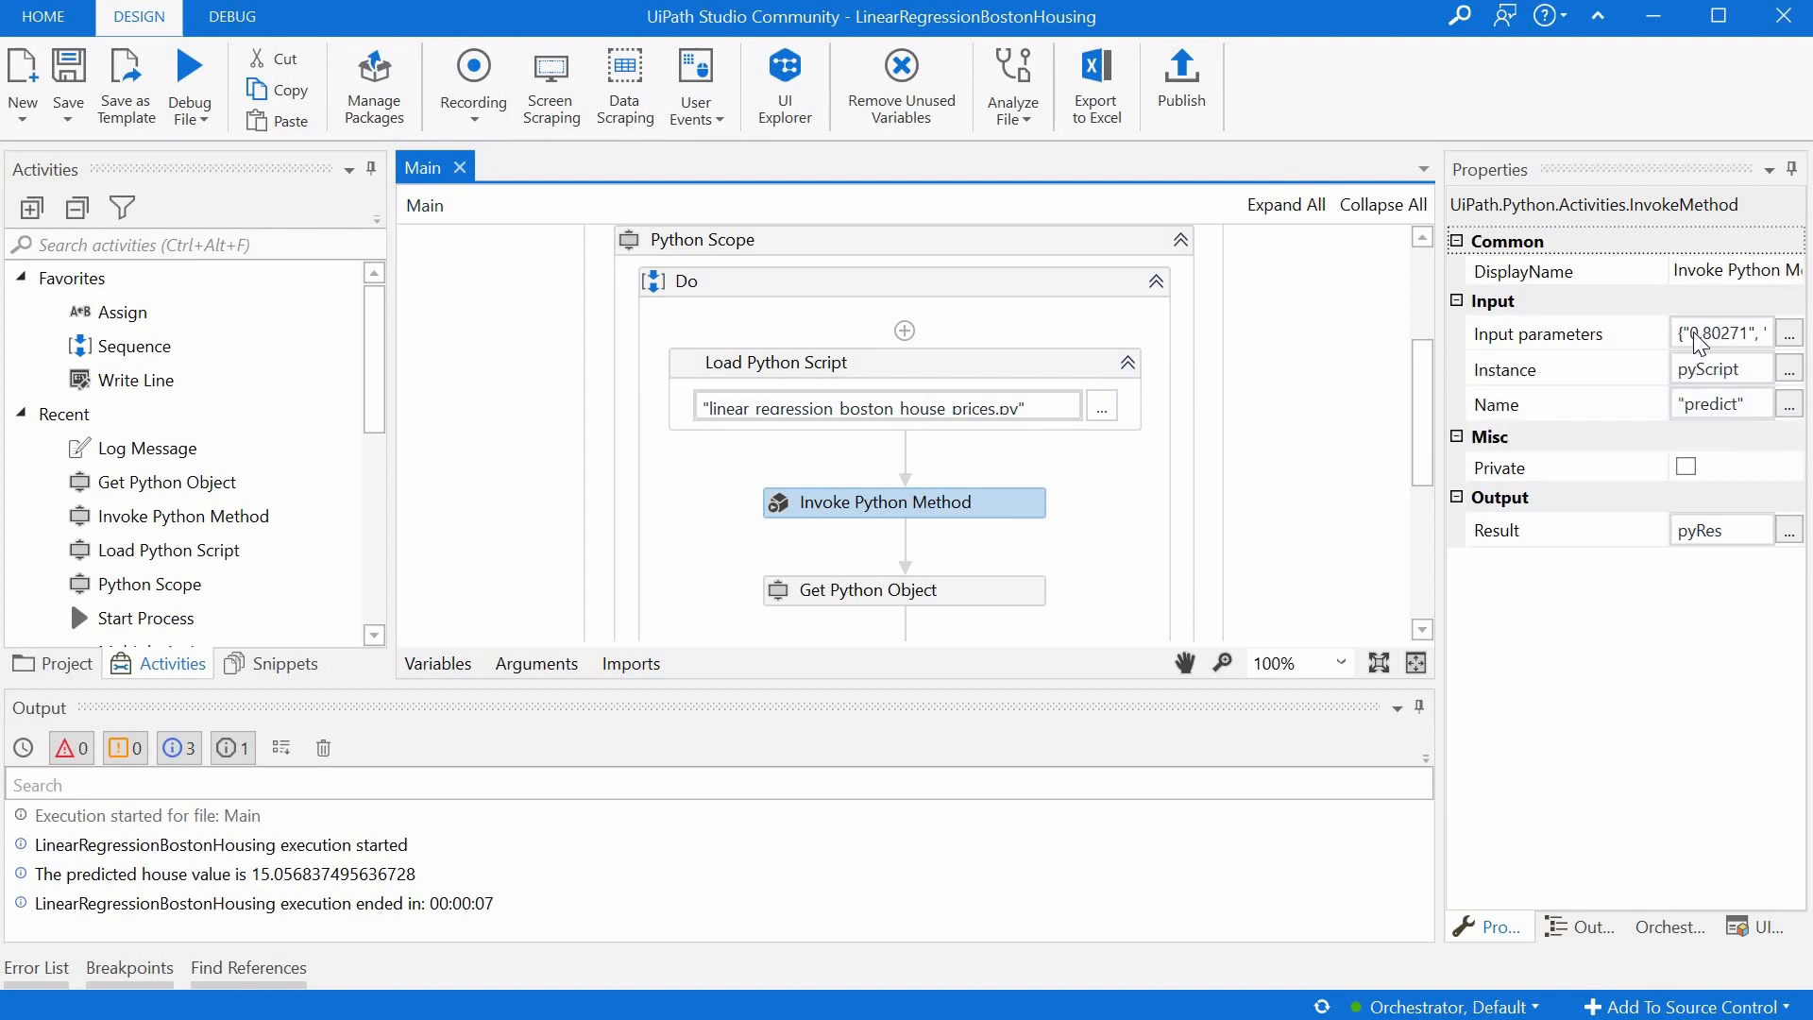
pyautogui.moveTo(1723, 334)
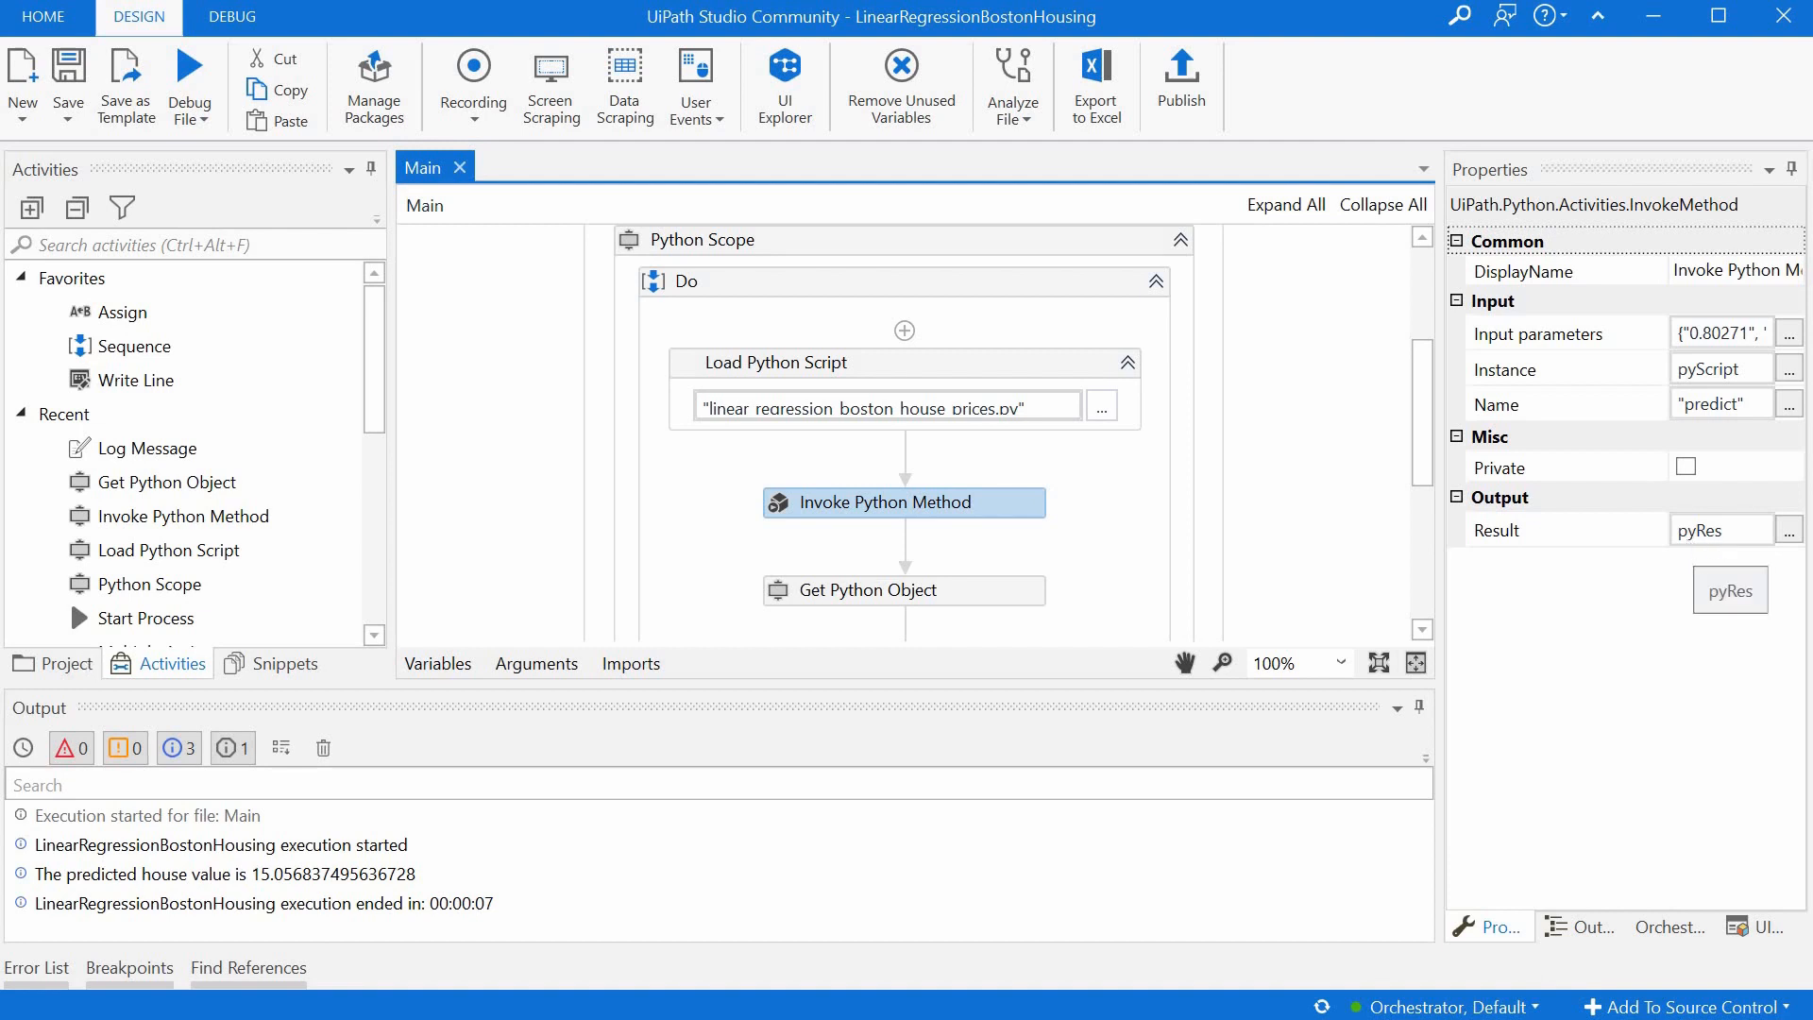
pyautogui.moveTo(978, 596)
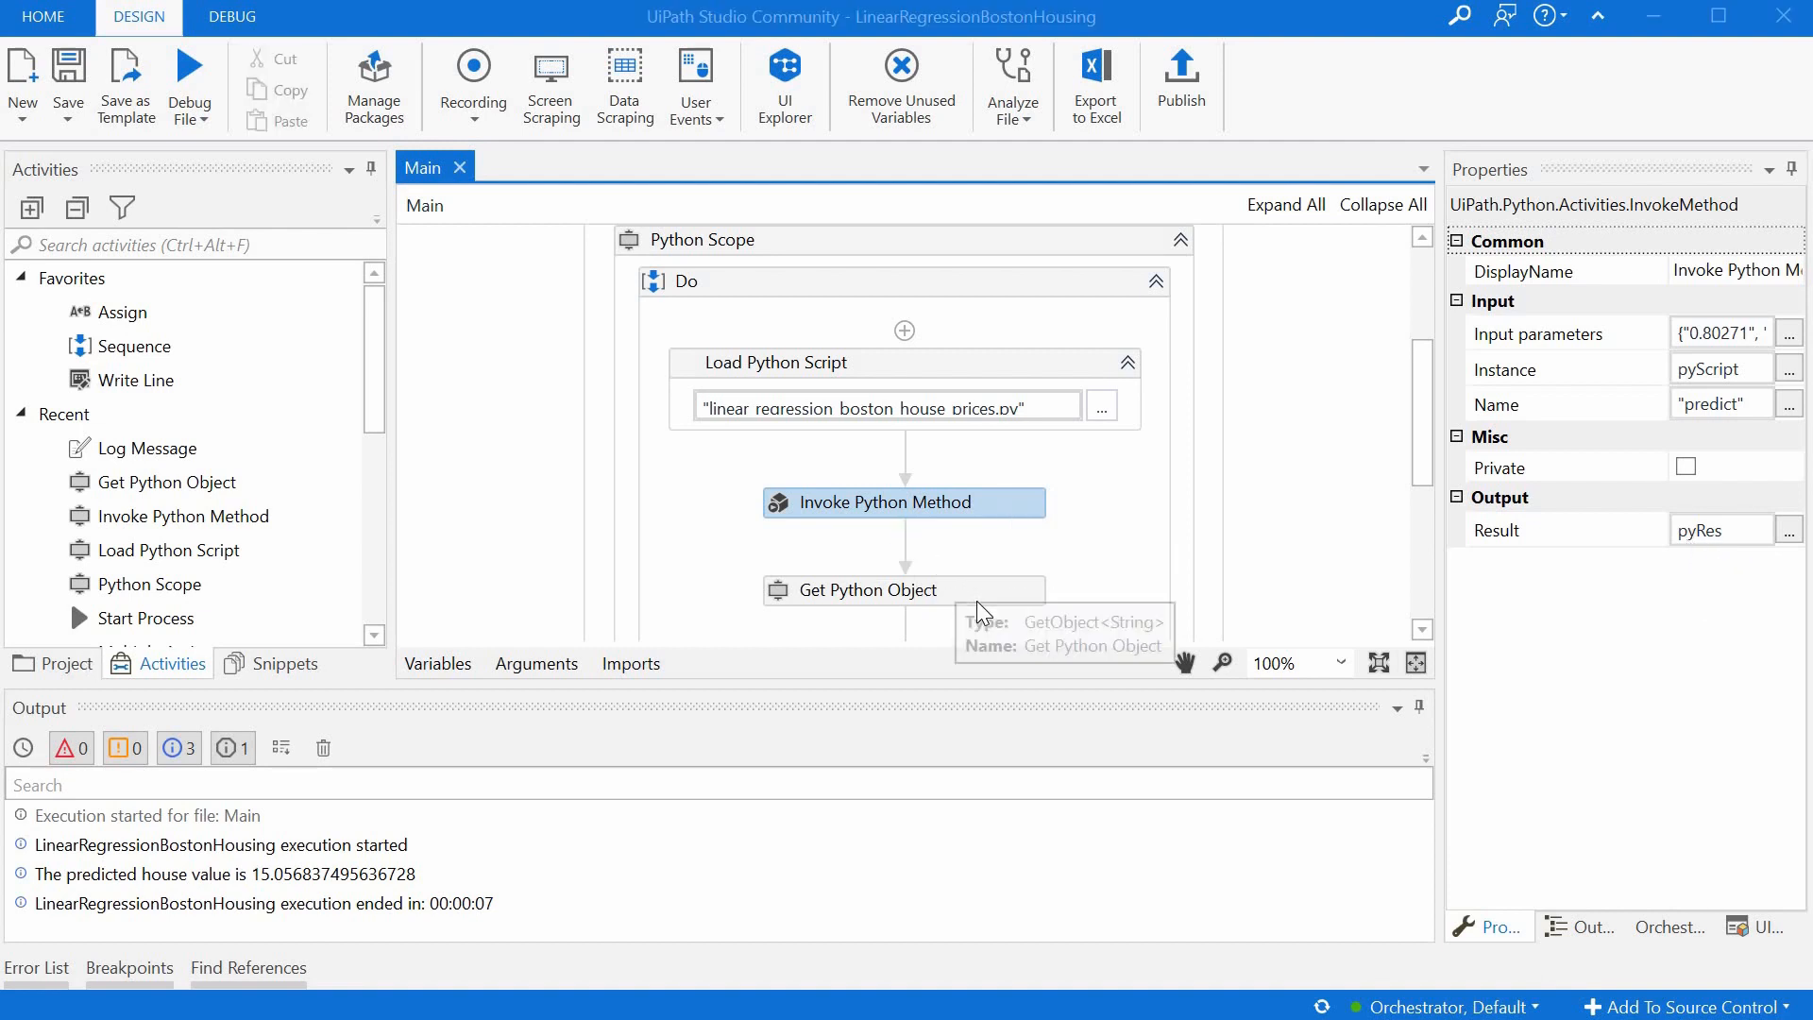
pyautogui.click(901, 522)
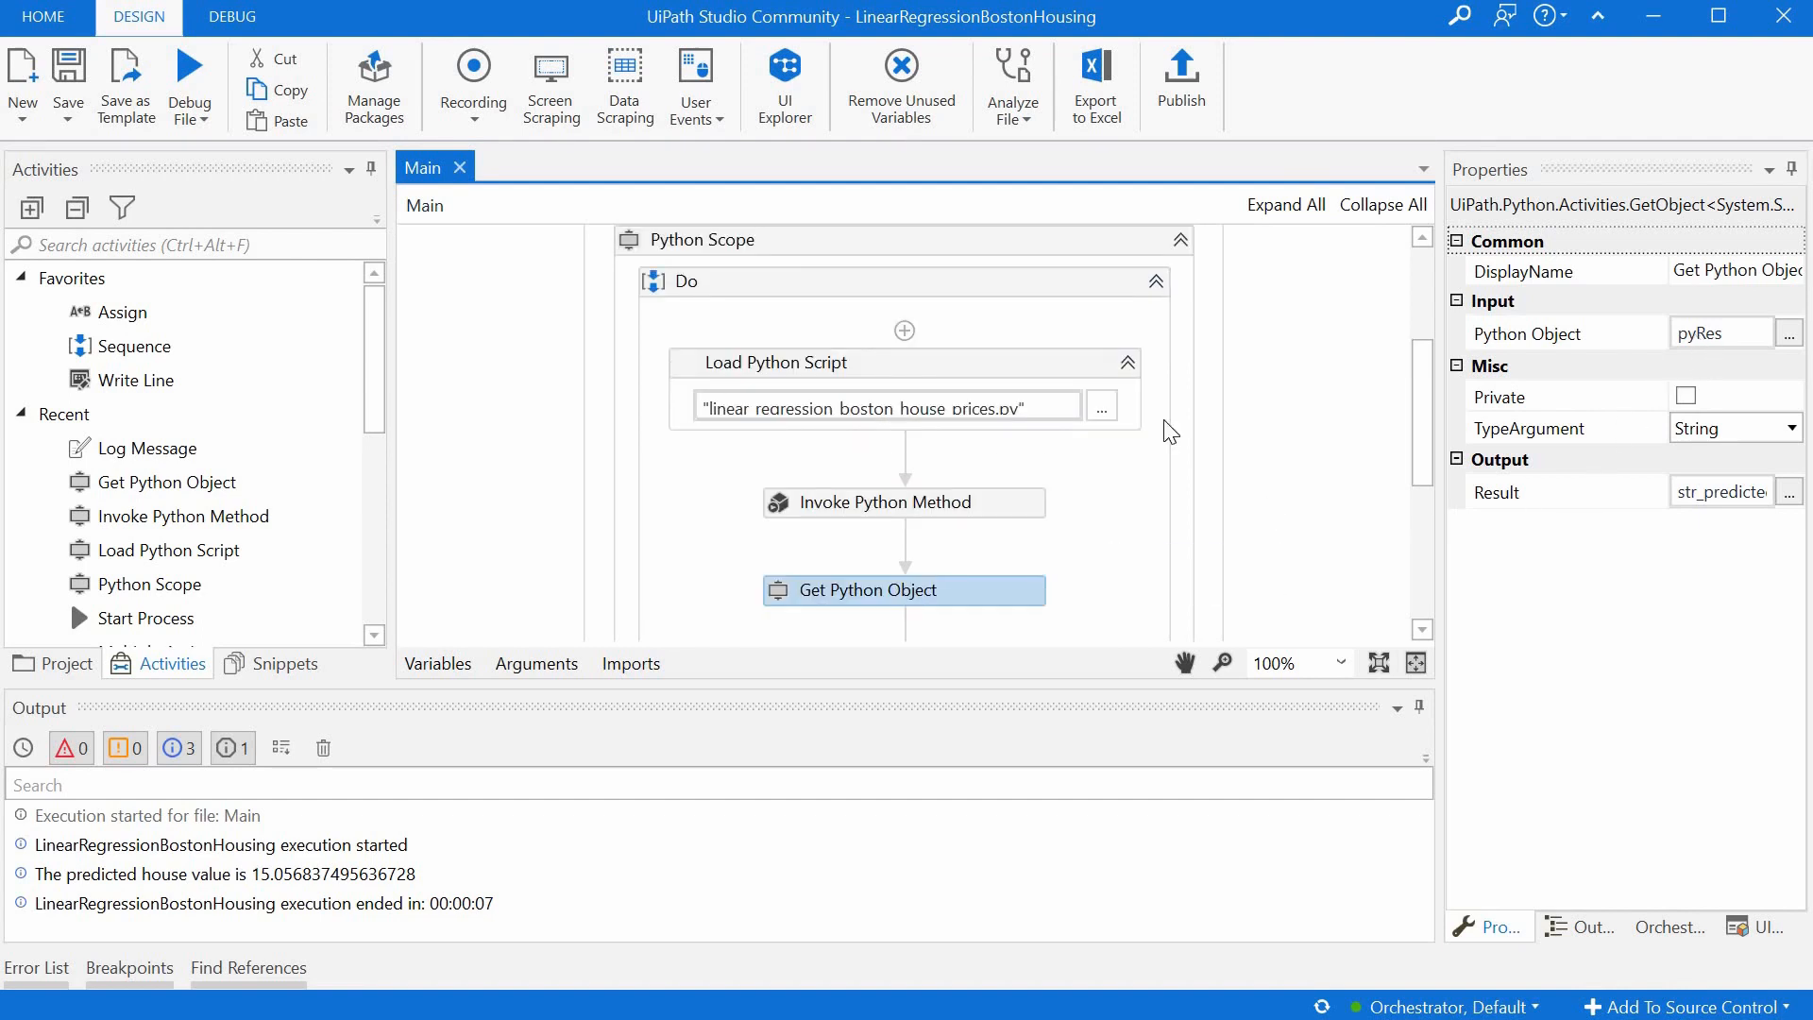
pyautogui.click(902, 502)
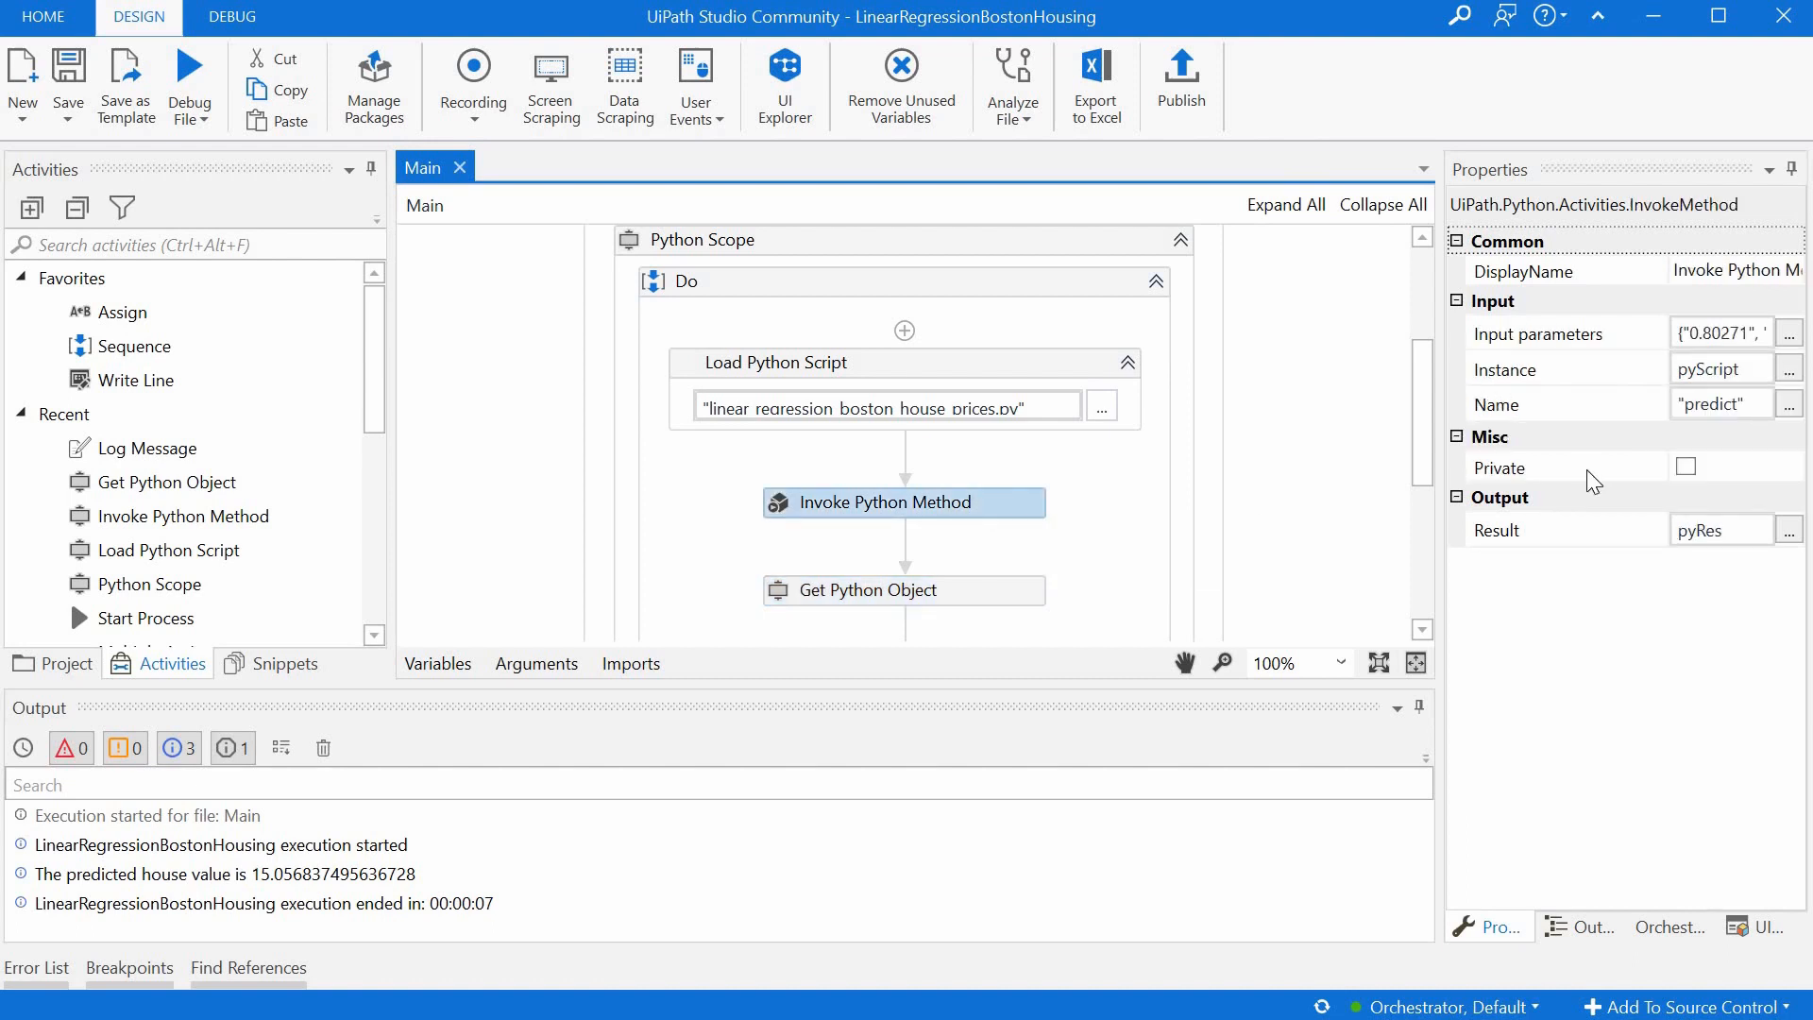
pyautogui.moveTo(1710, 541)
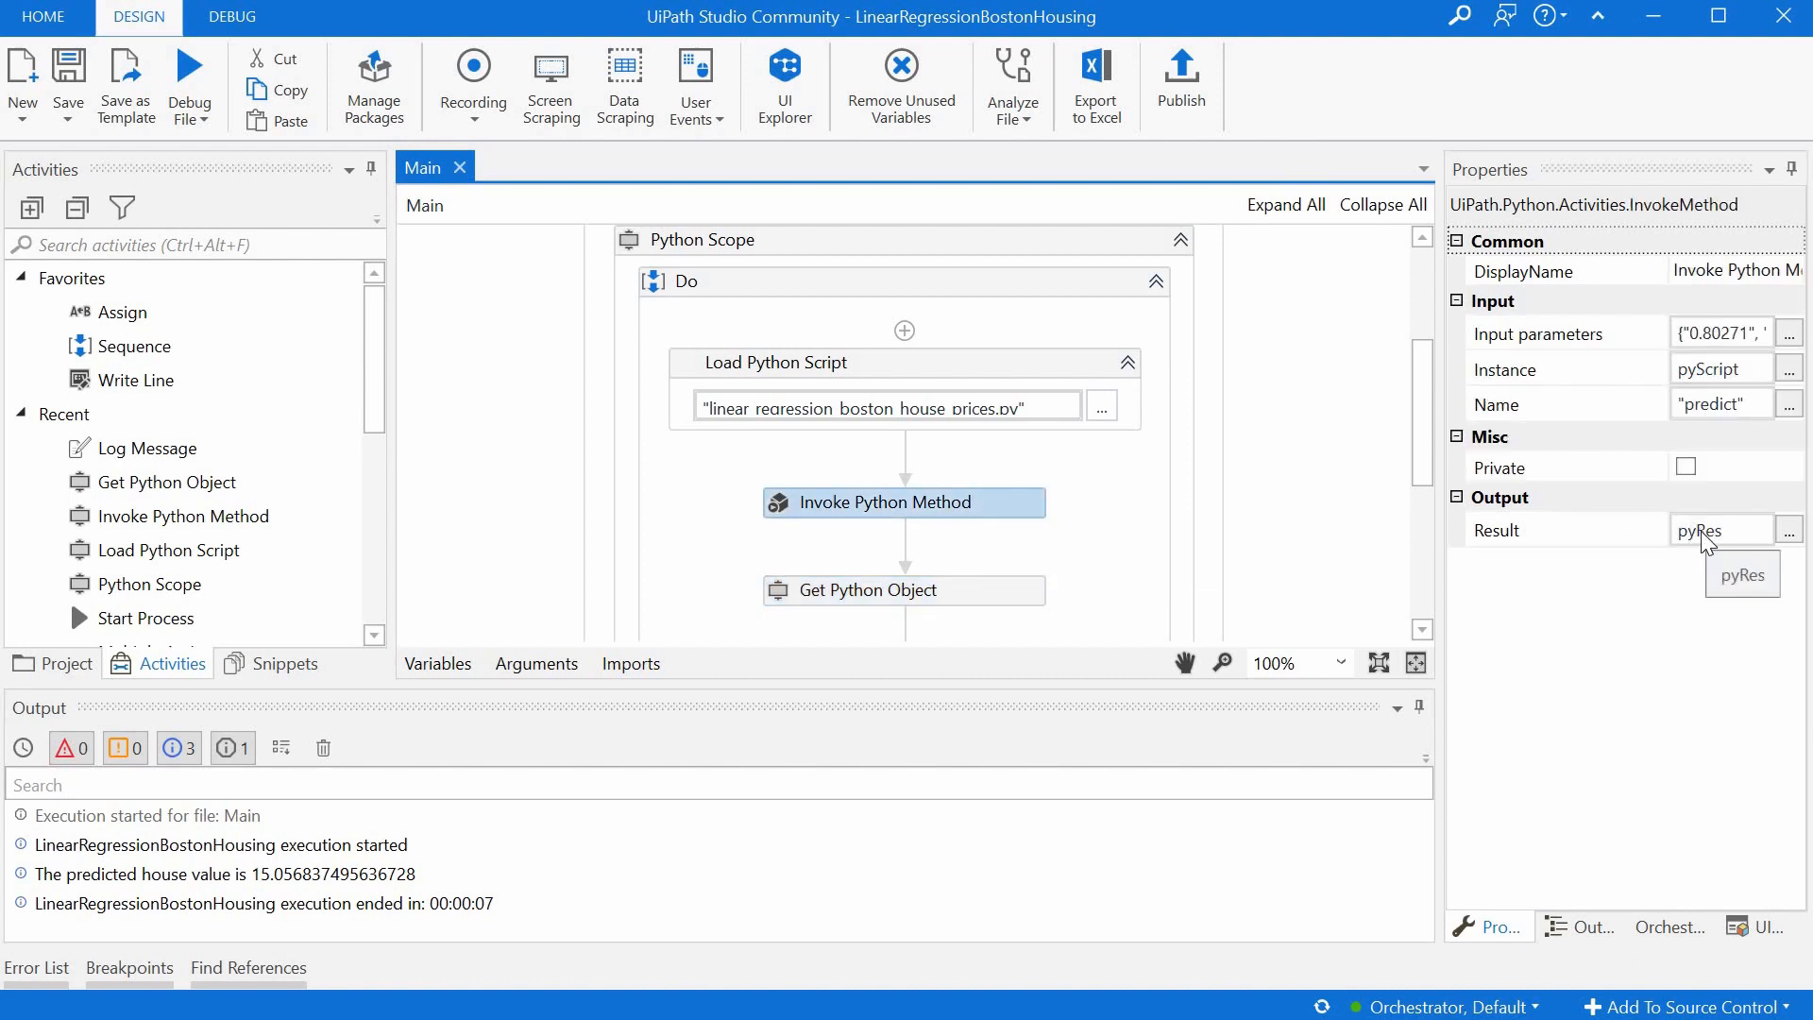
pyautogui.moveTo(1006, 599)
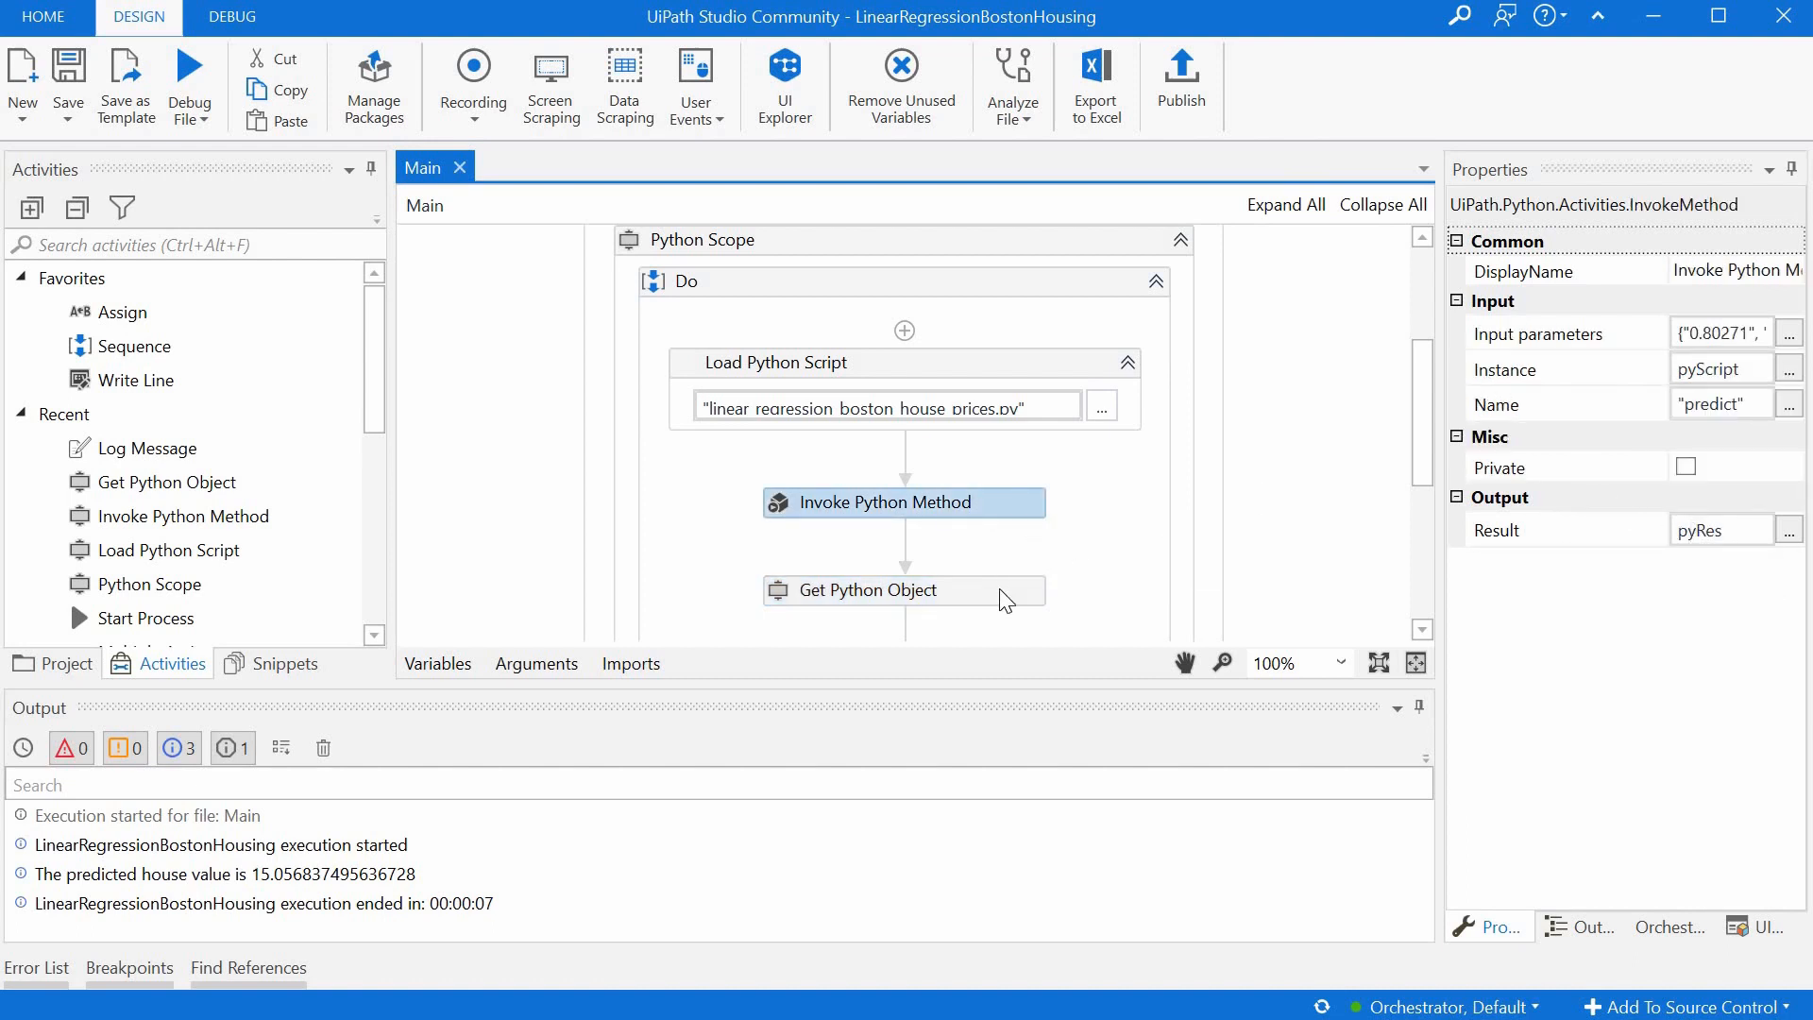
pyautogui.click(902, 589)
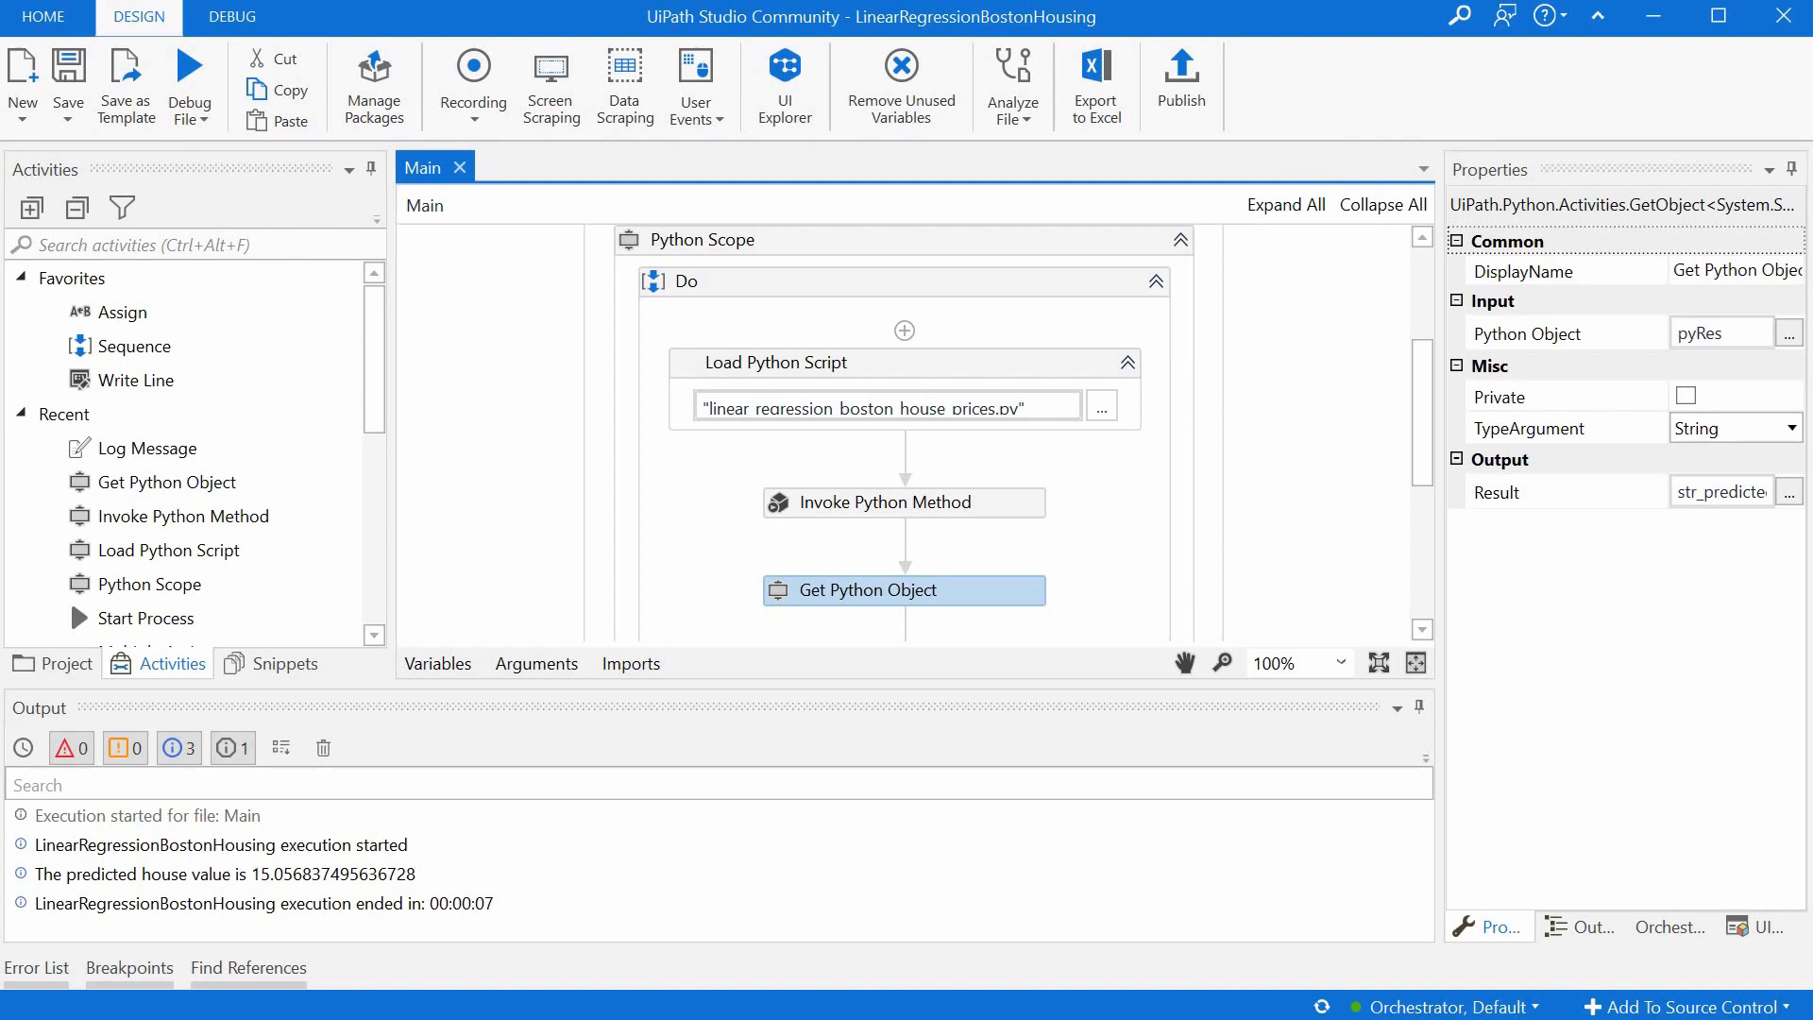
pyautogui.moveTo(1757, 509)
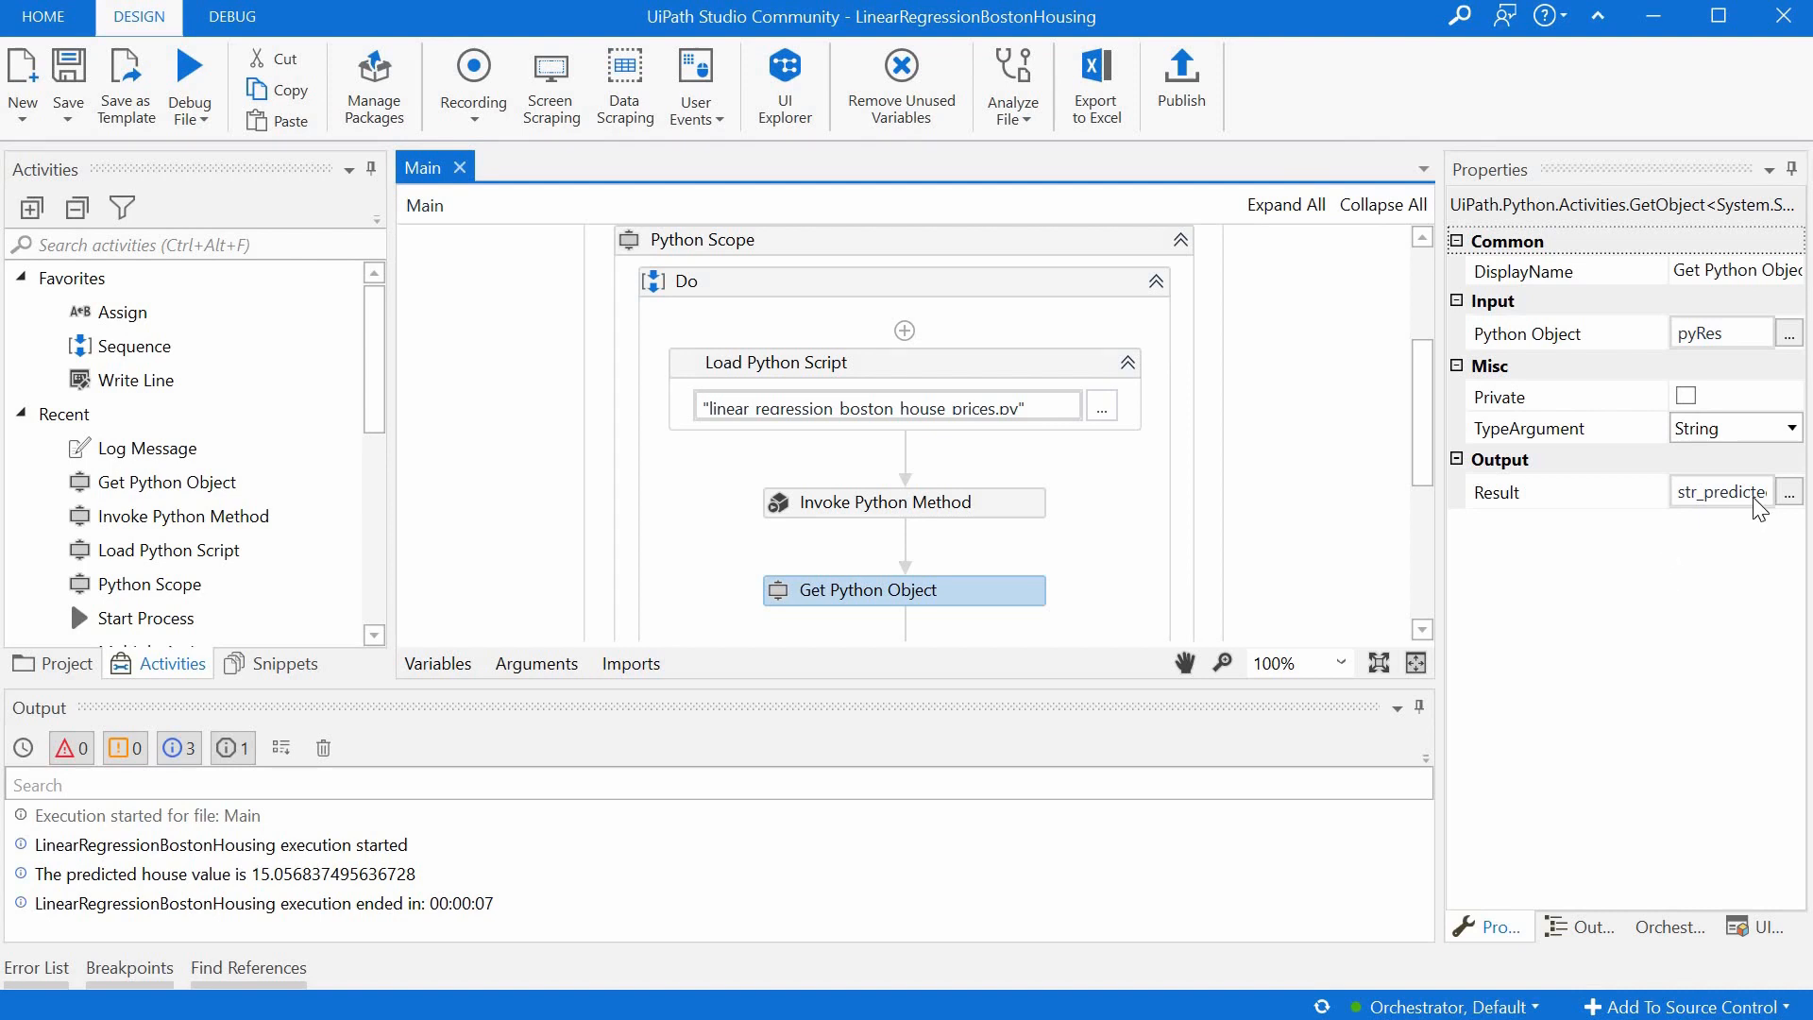
pyautogui.moveTo(1722, 491)
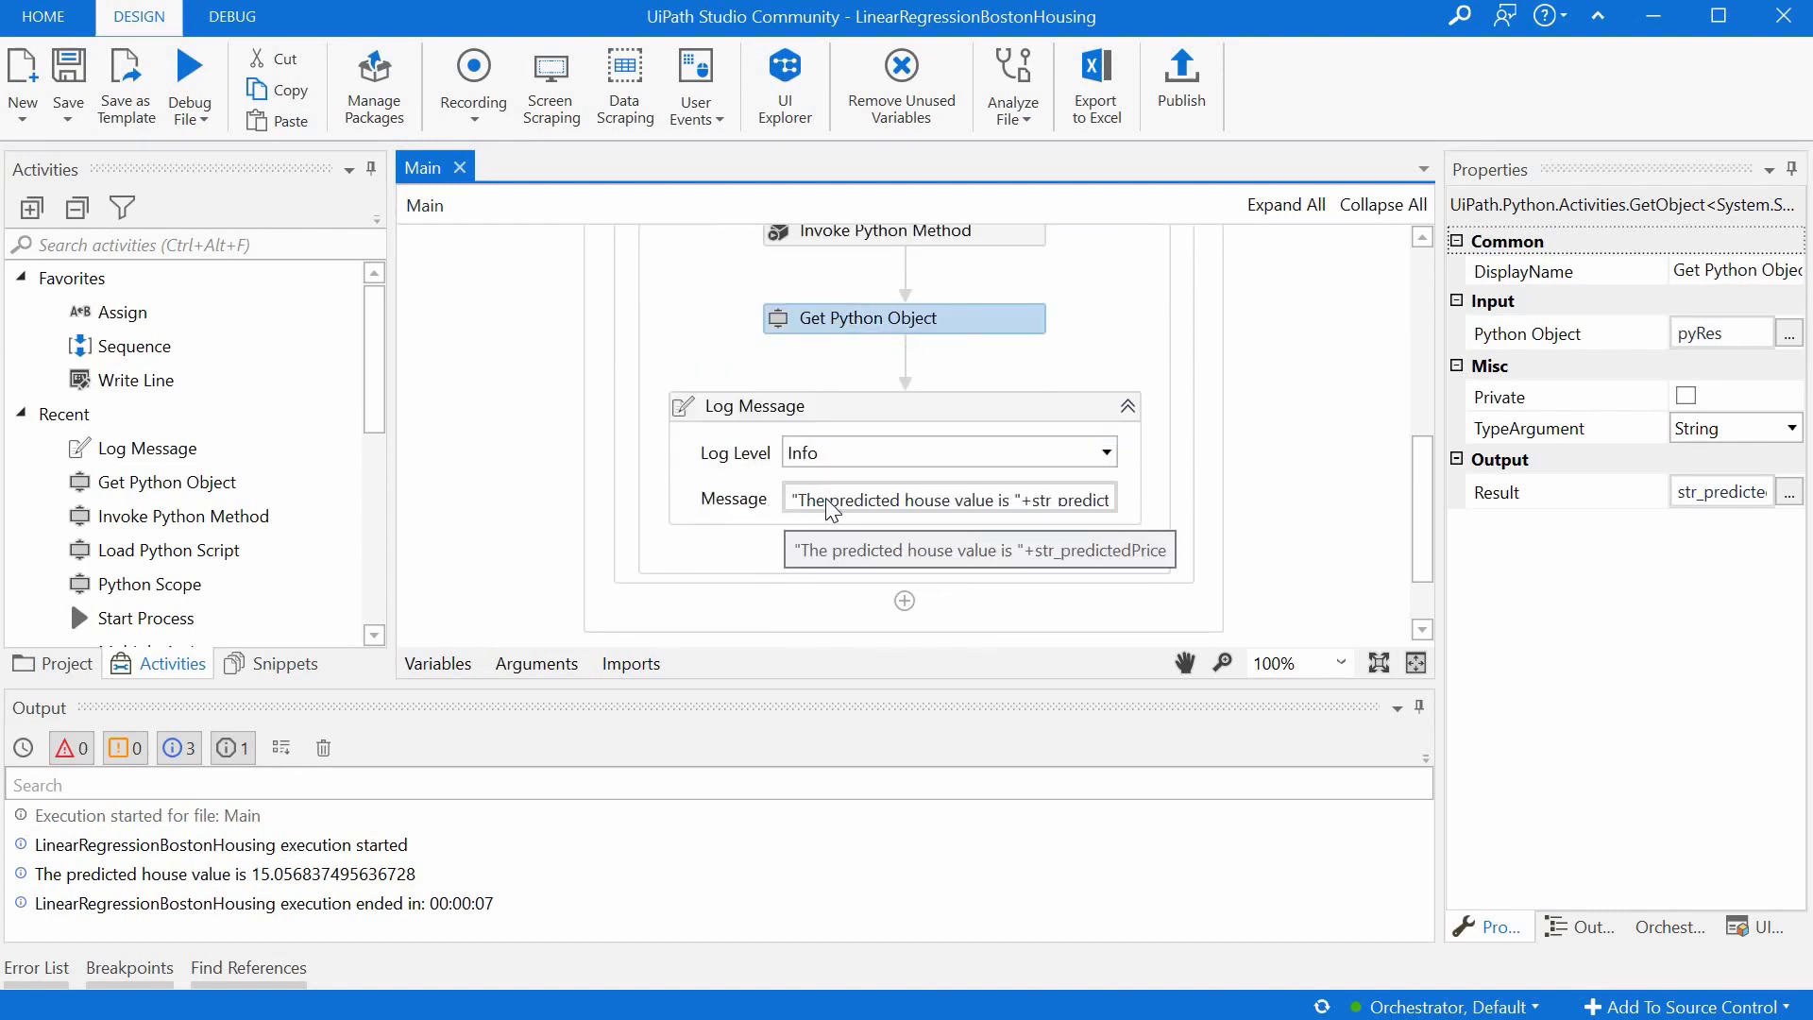
pyautogui.moveTo(345, 379)
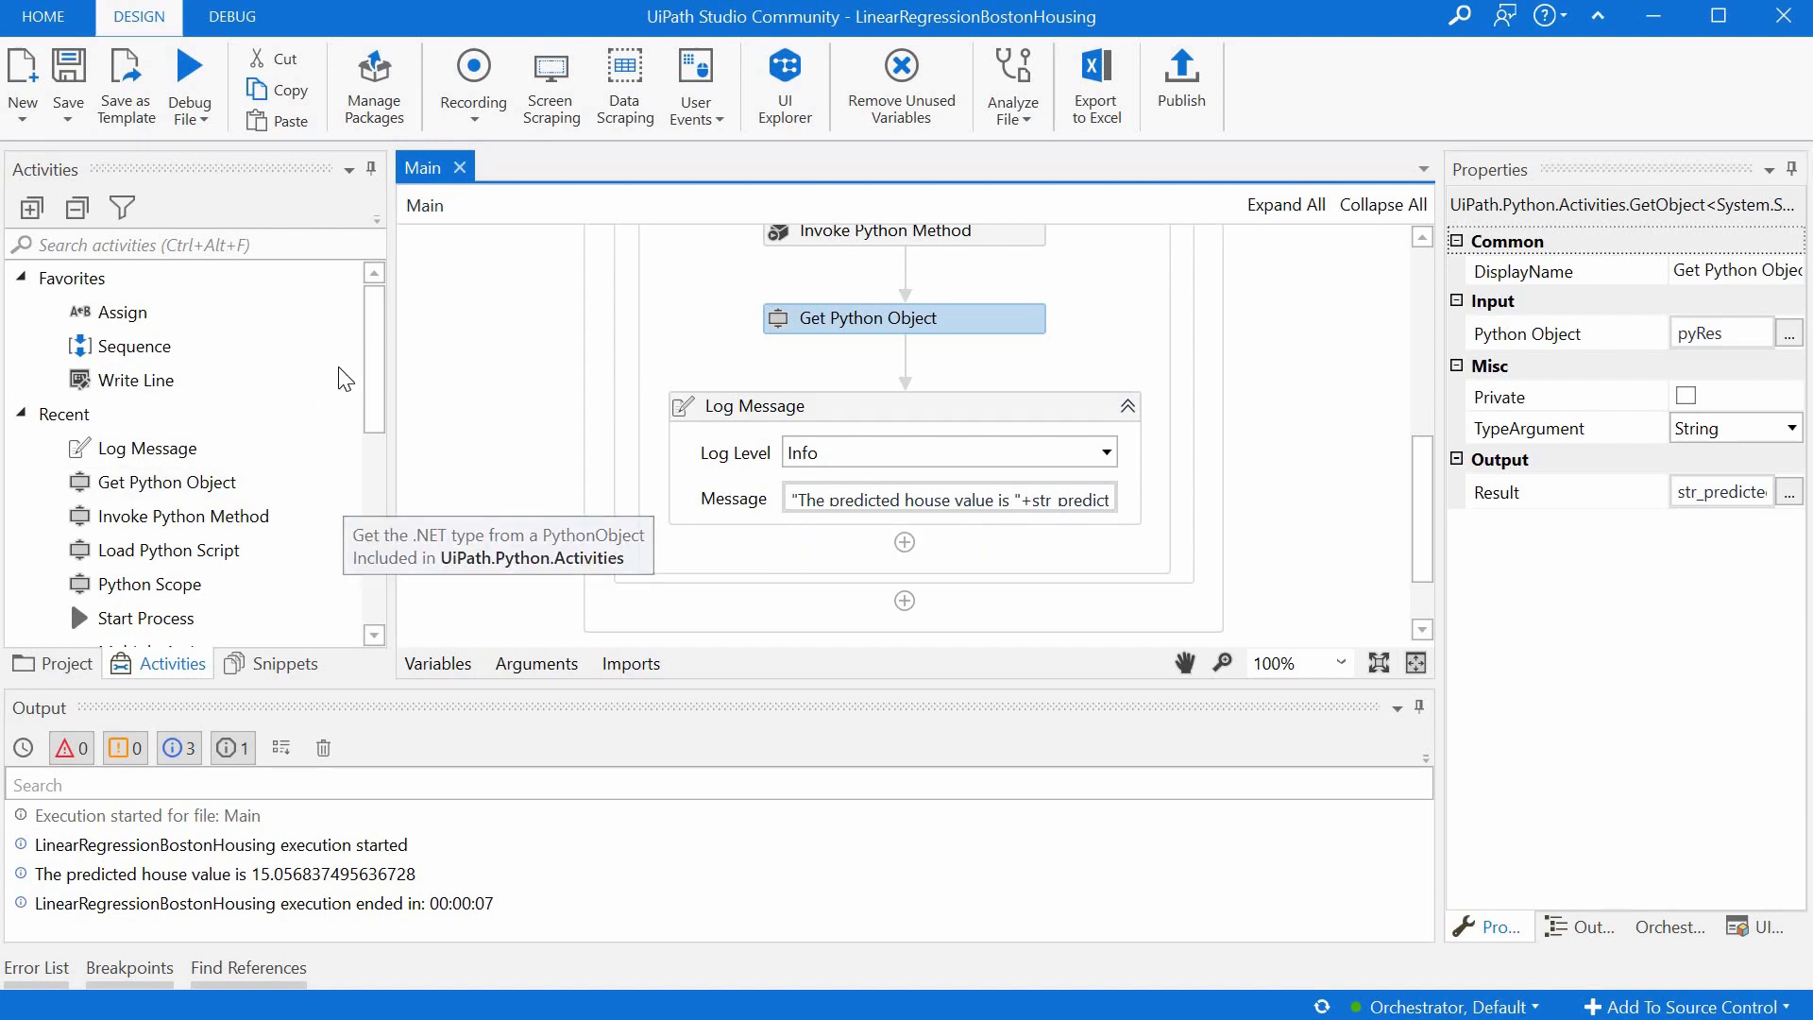
pyautogui.moveTo(222, 147)
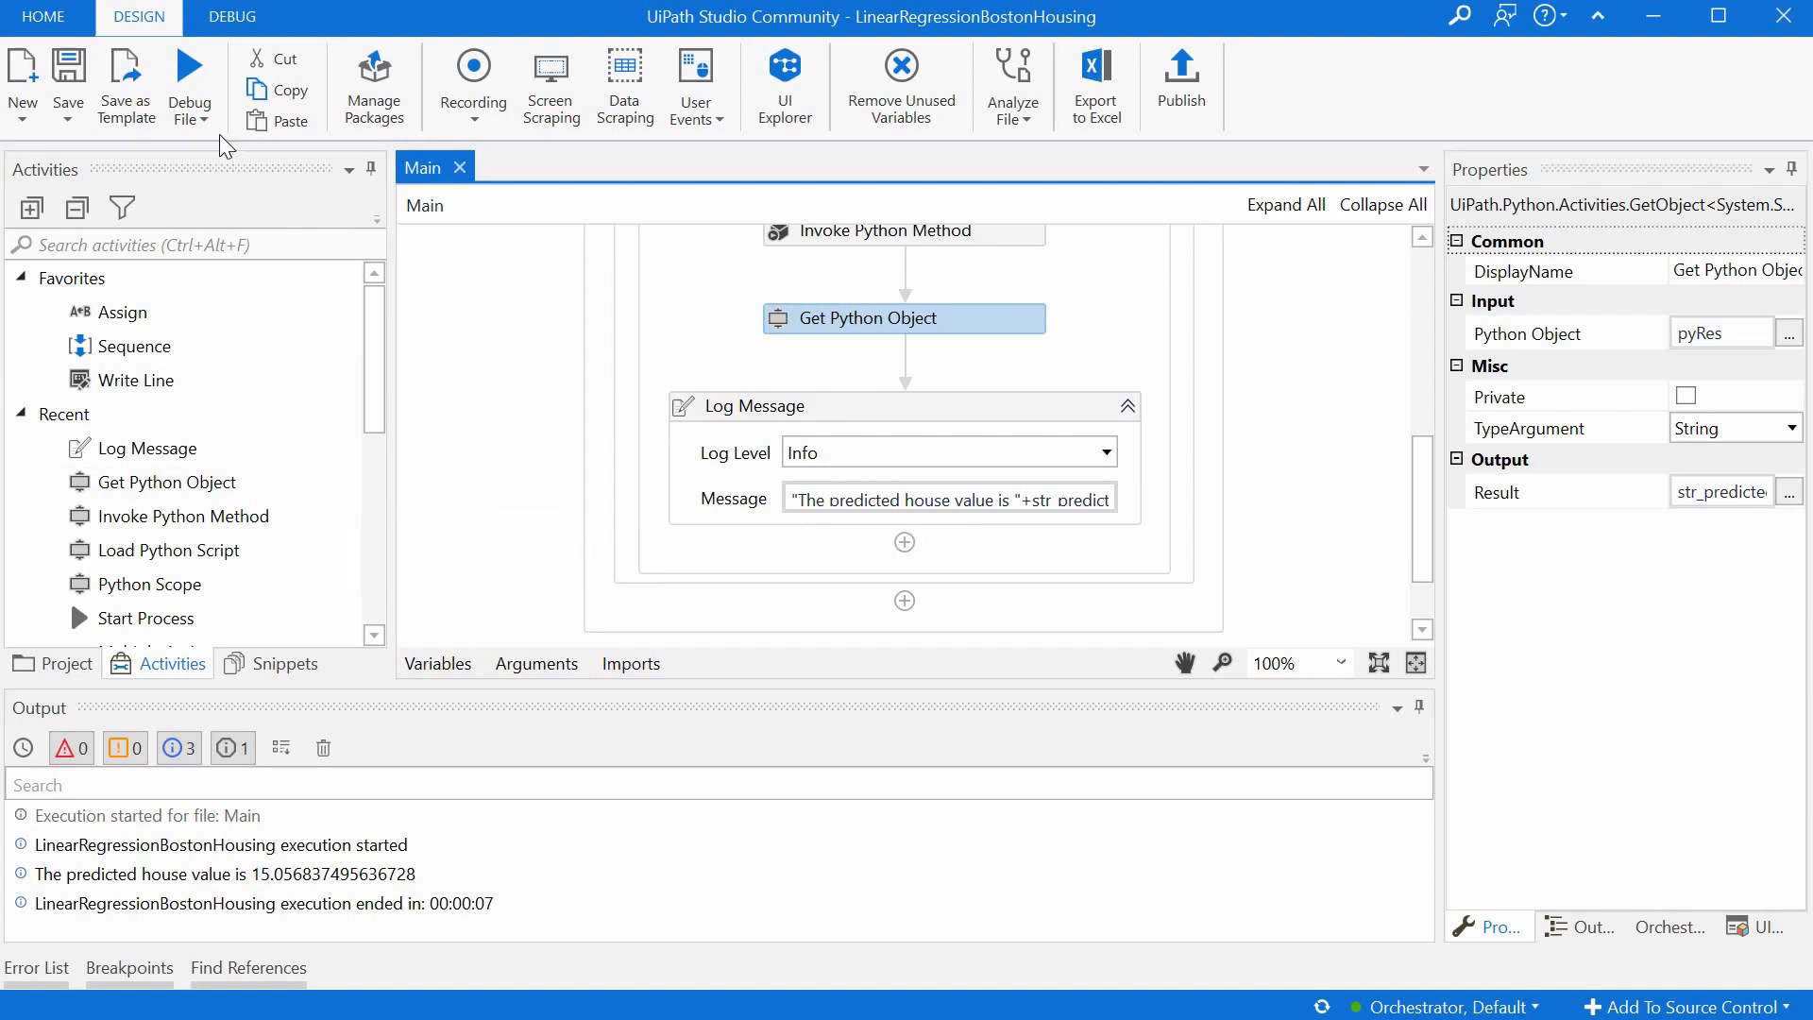
# - Debug the workflow and read the logged prediction 15.056837495636728 in Output
pyautogui.click(190, 87)
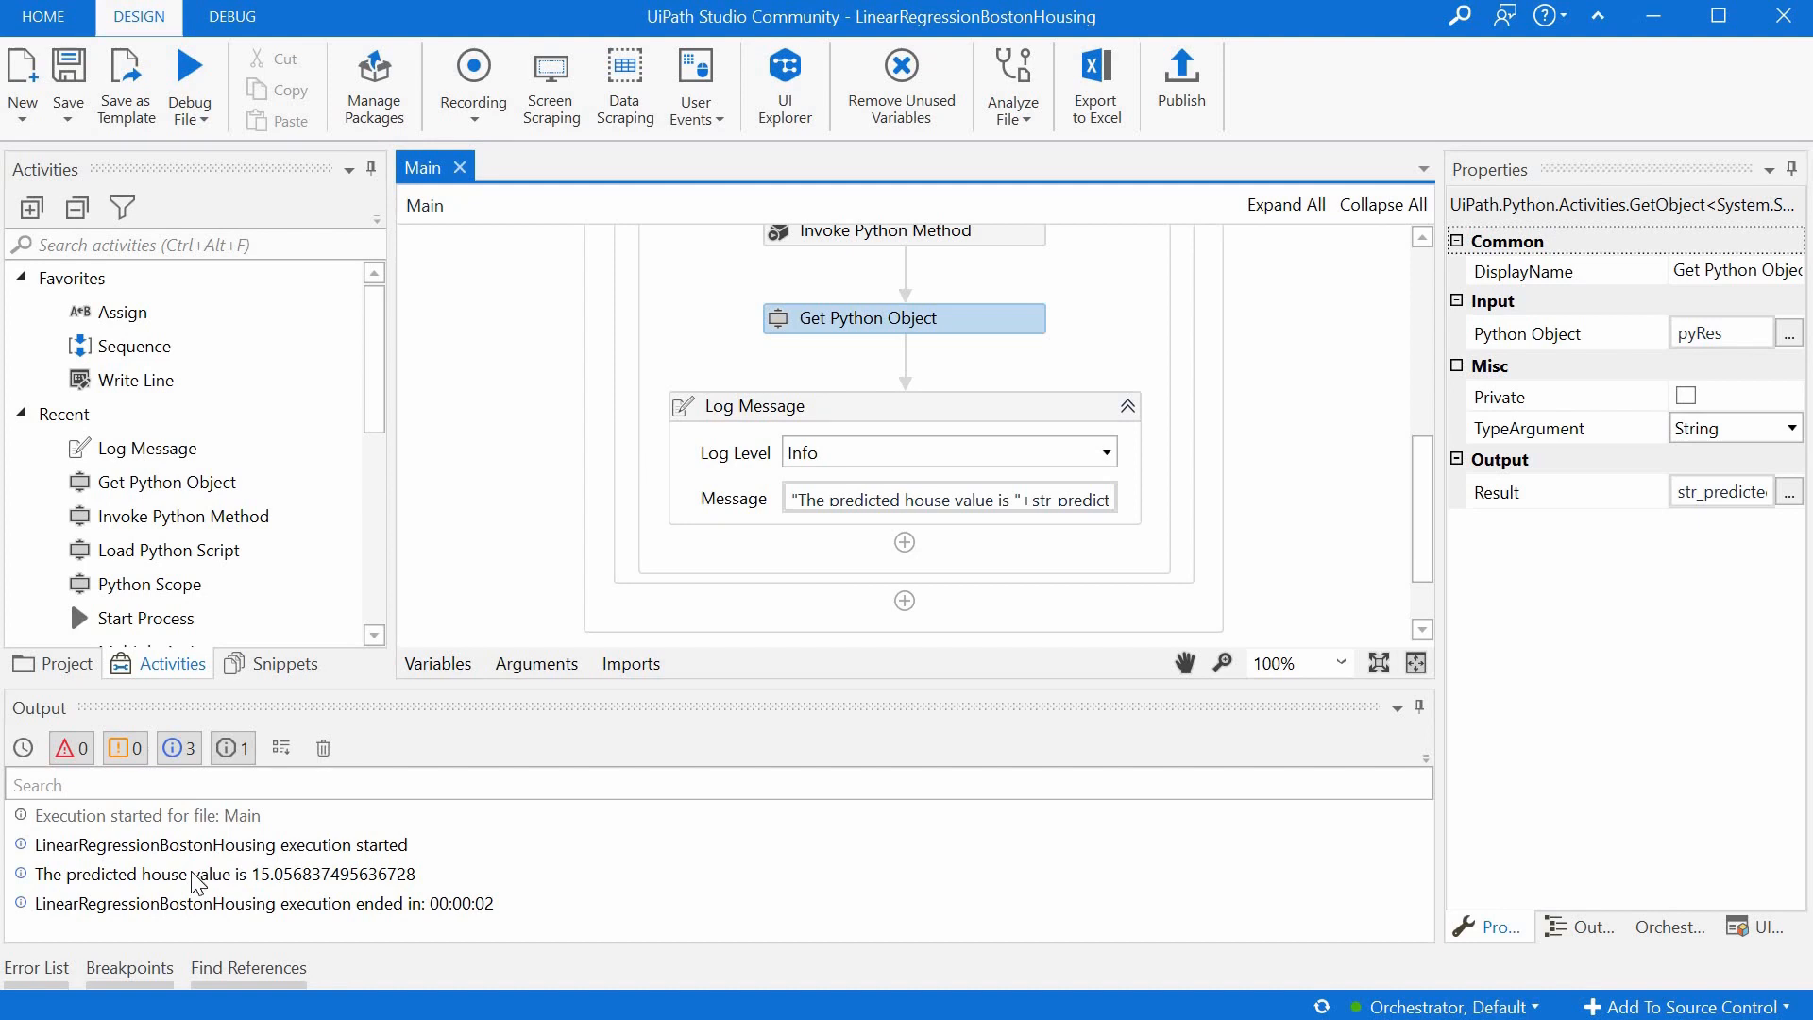
pyautogui.moveTo(289, 874)
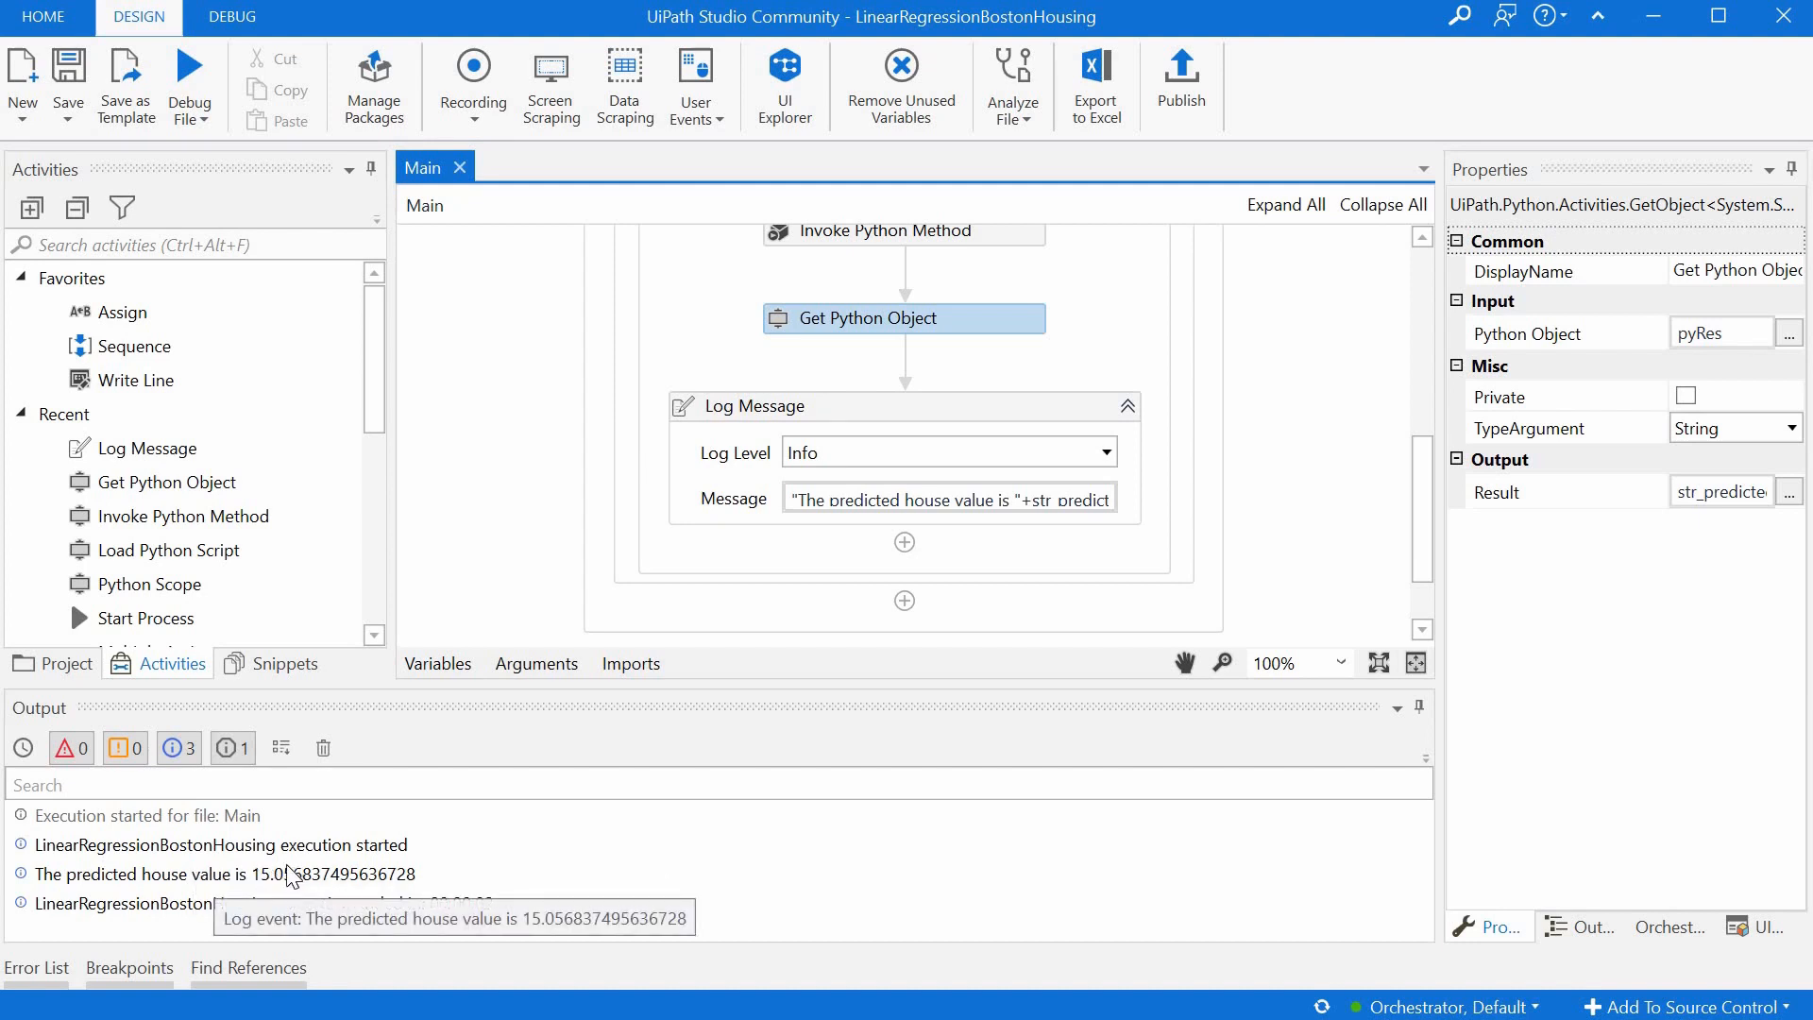
pyautogui.click(208, 873)
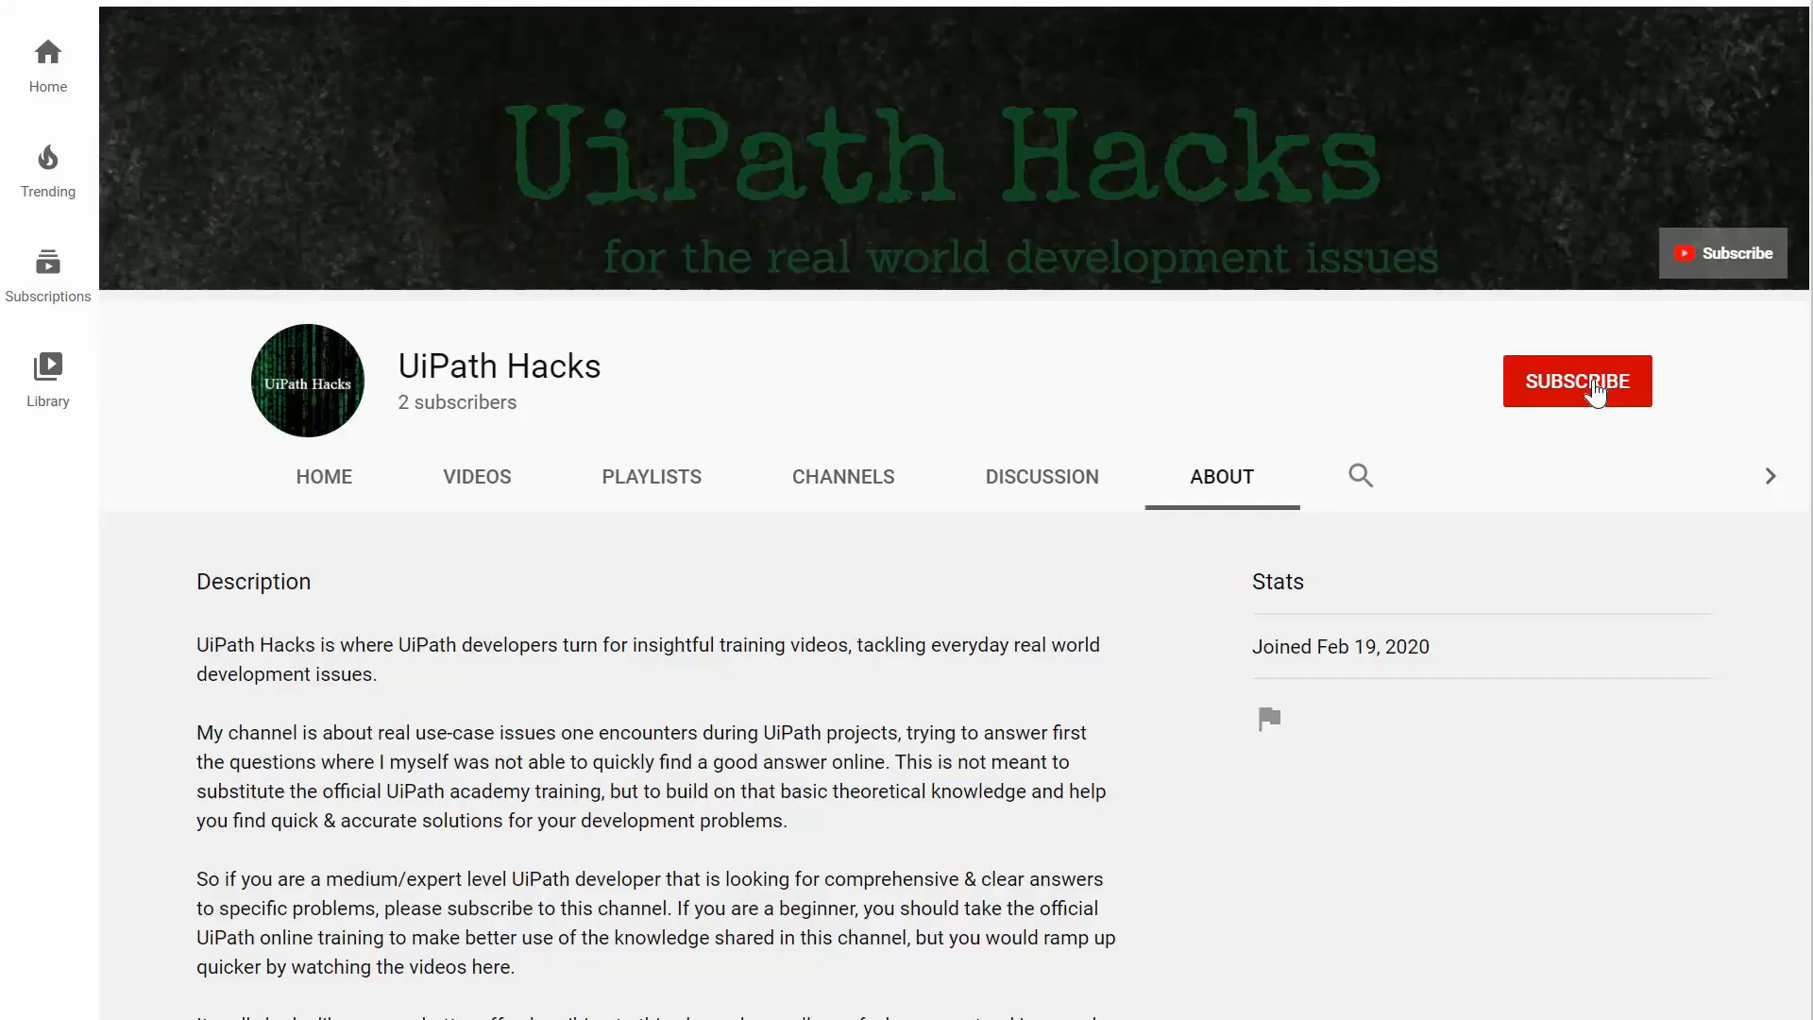
# - Subscribe to the UiPath Hacks channel from its About page
pyautogui.click(1576, 381)
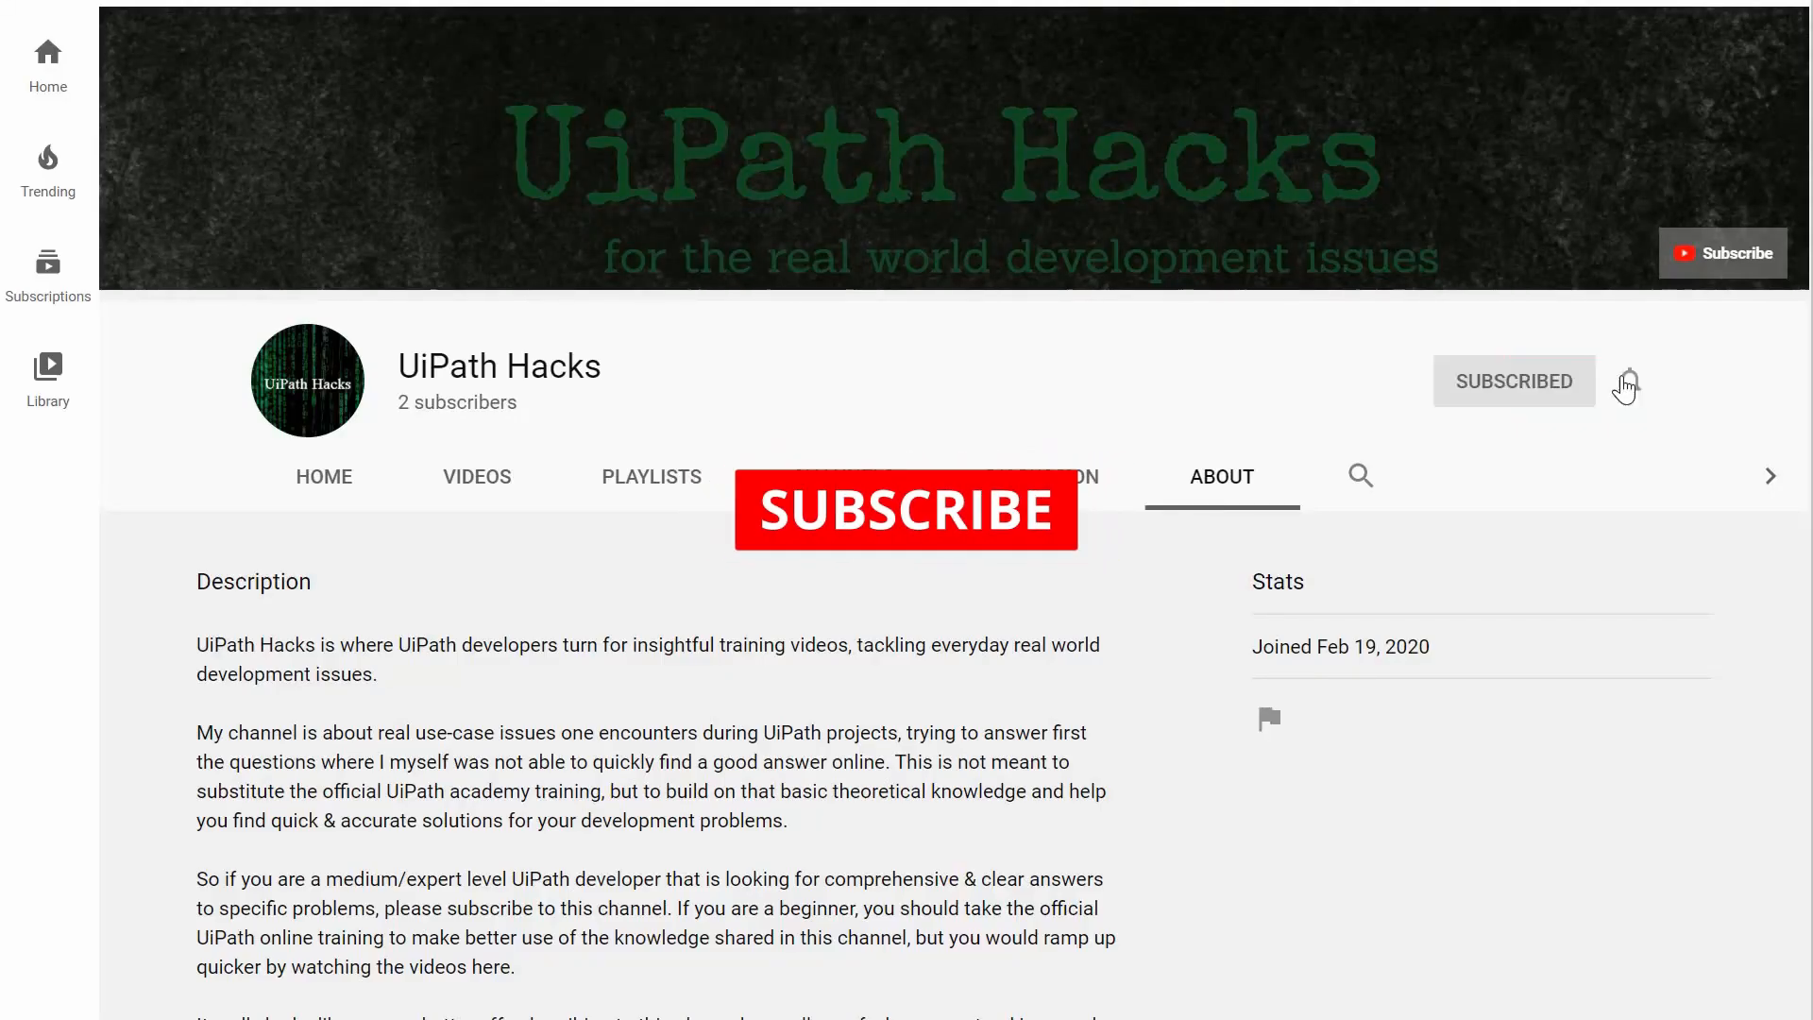